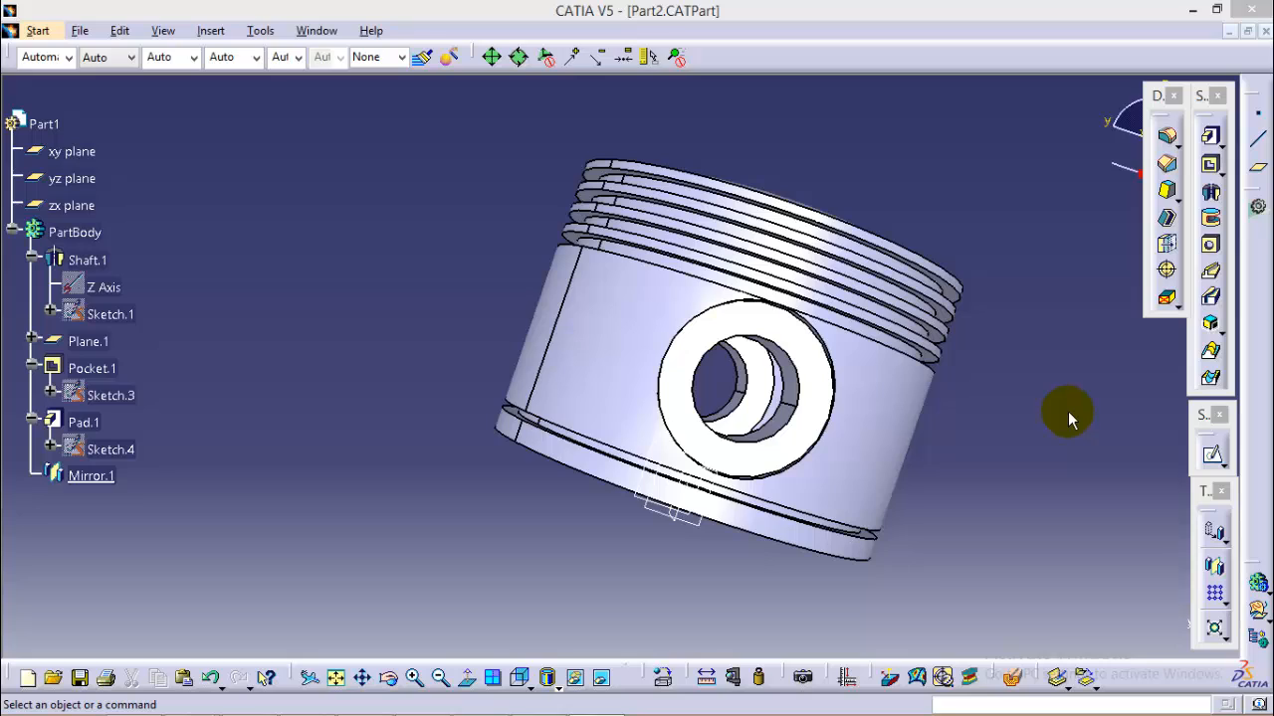
{"action": "mouse_move", "coordinate": [1069, 424]}
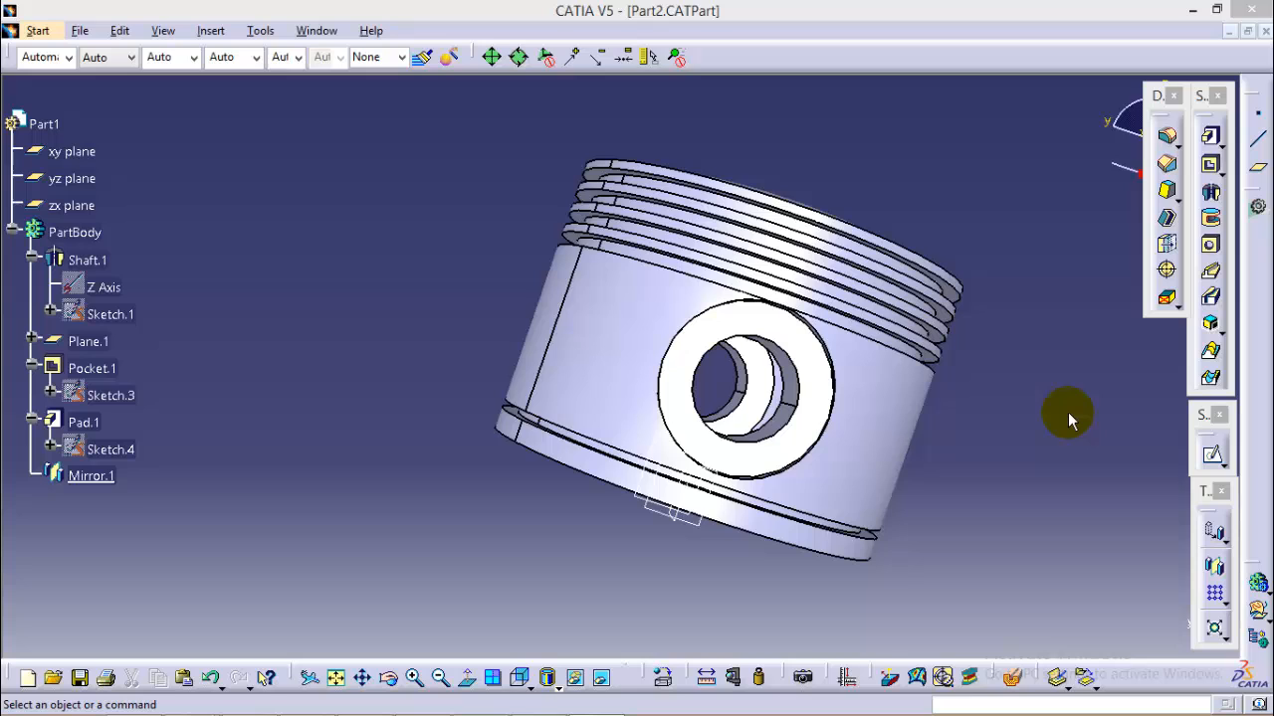
{"action": "mouse_move", "coordinate": [1045, 433]}
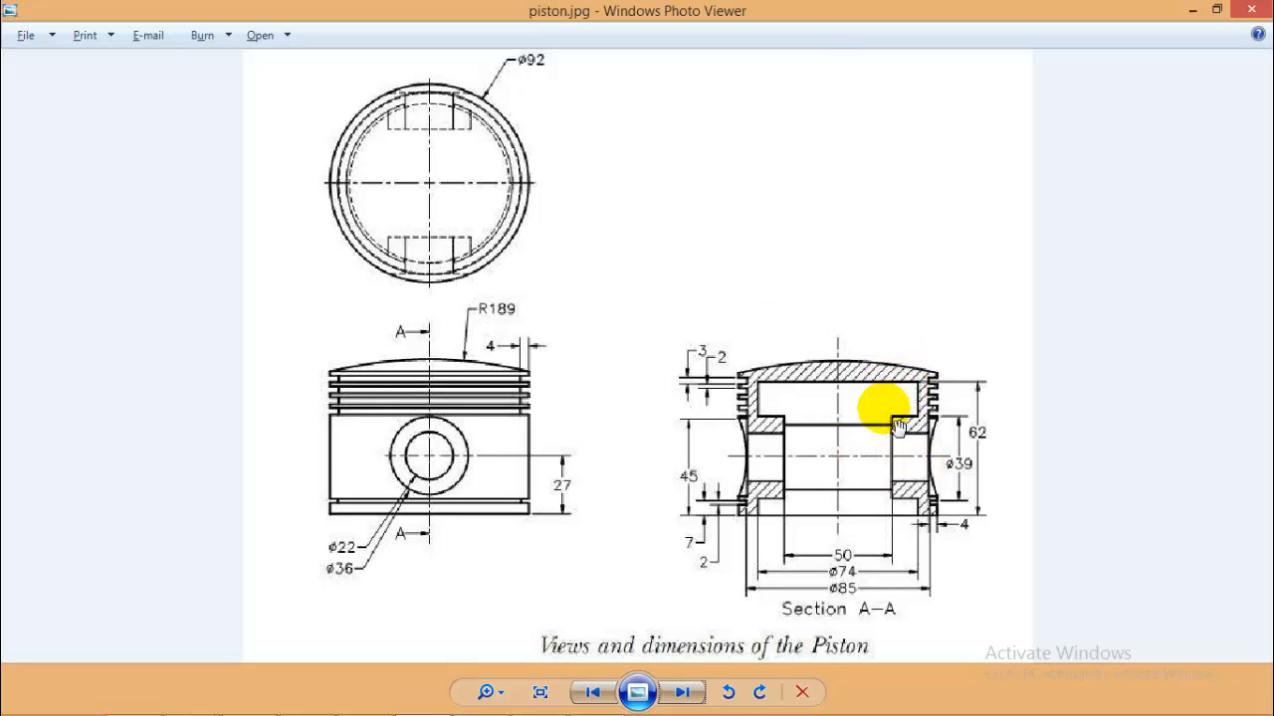
{"action": "mouse_move", "coordinate": [990, 500]}
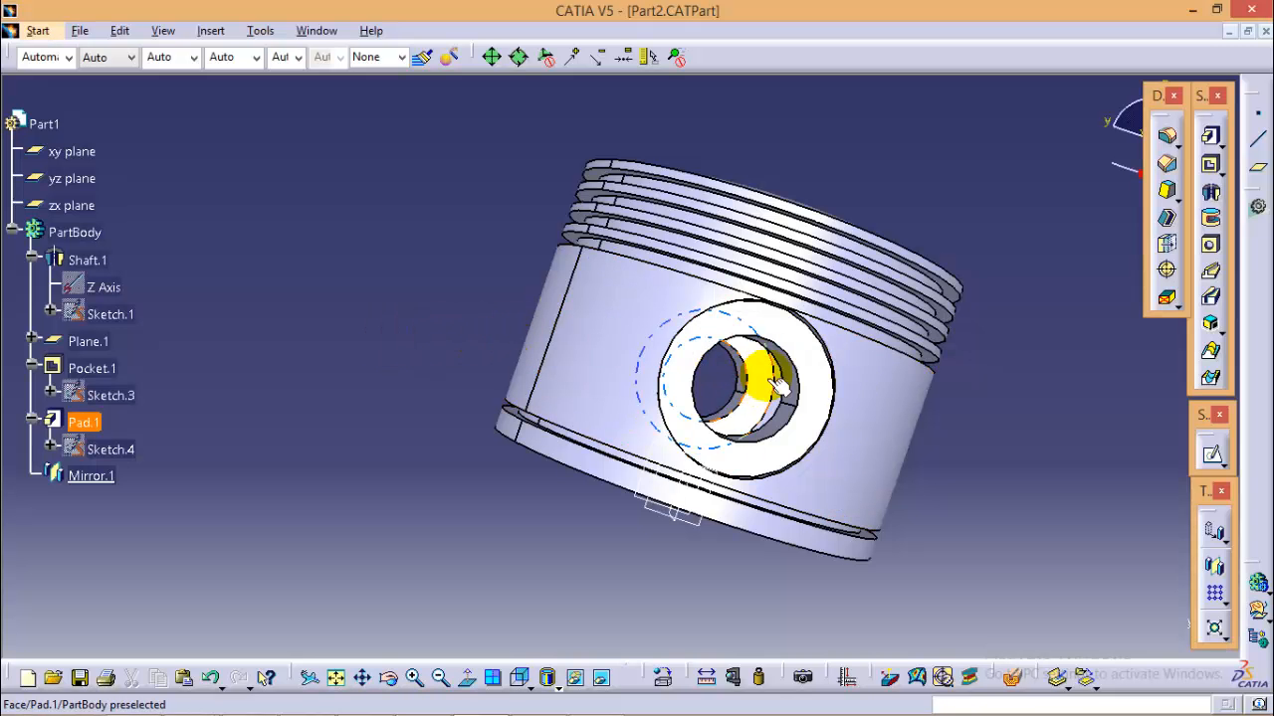
- Create a Part Design part named 'Piston' and start a sketch on a reference plane
{"action": "left_click", "coordinate": [39, 30]}
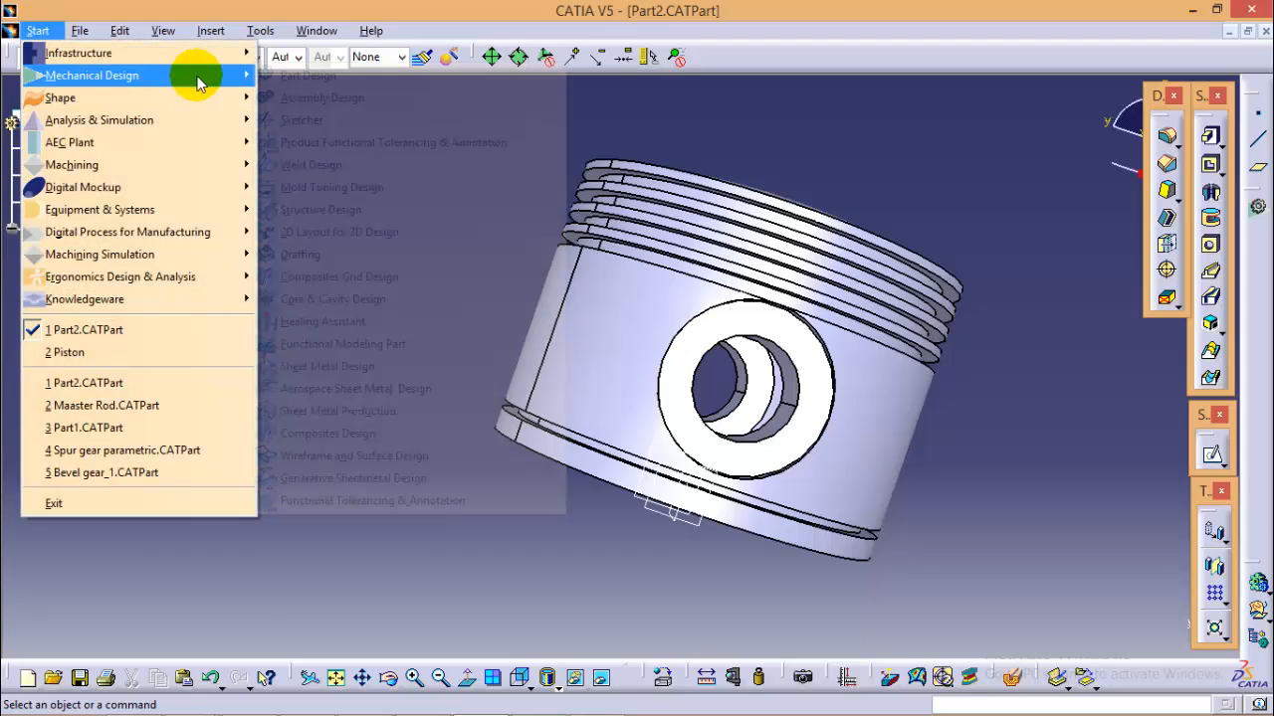
{"action": "left_click", "coordinate": [307, 75]}
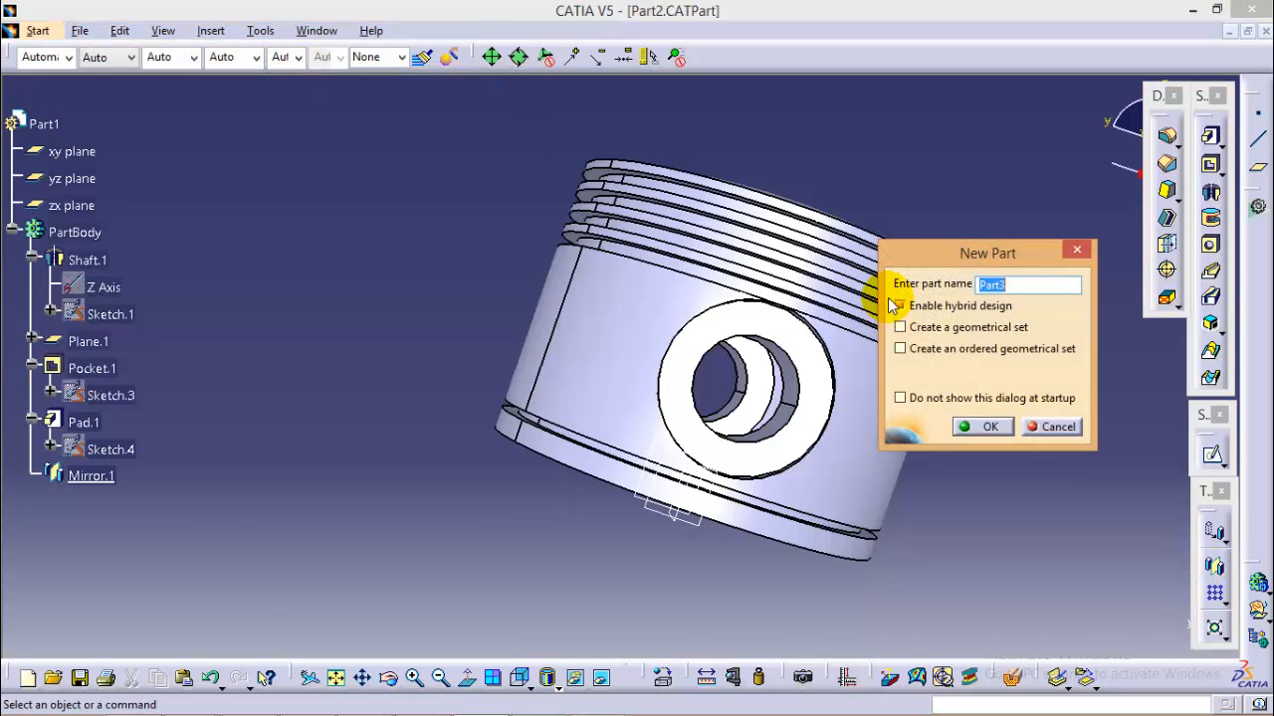
{"action": "type", "text": "Piston"}
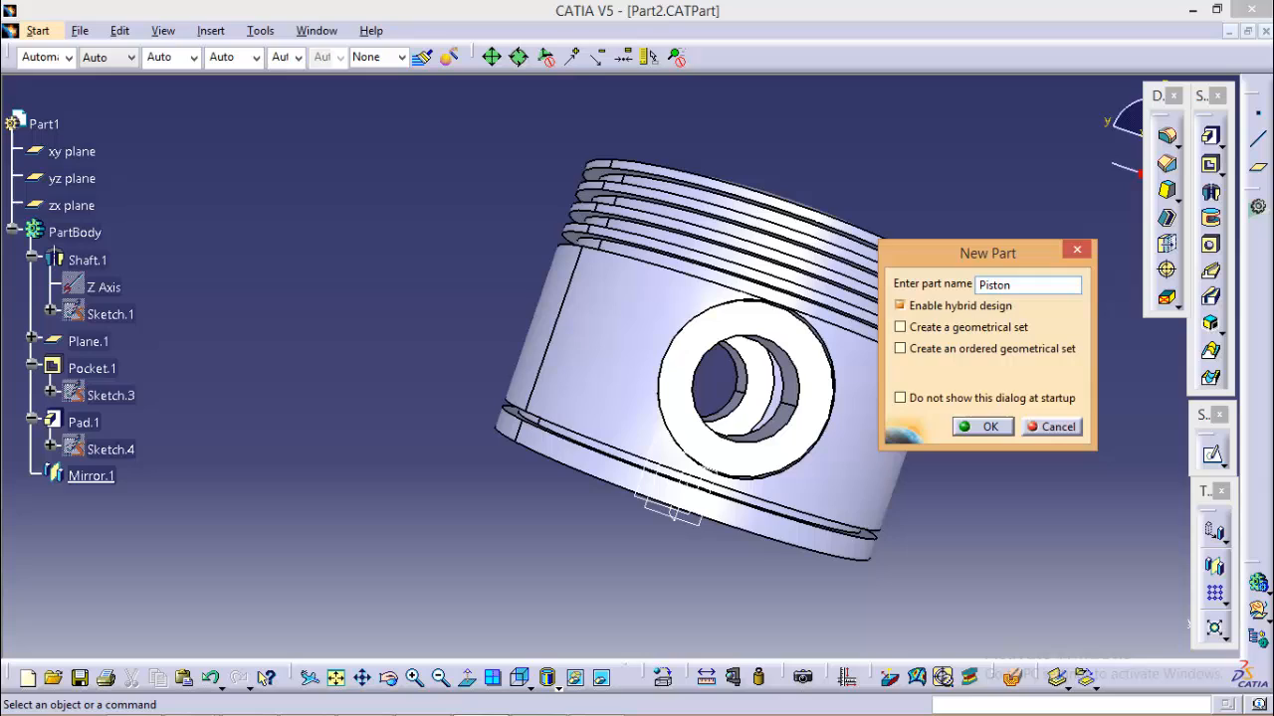
{"action": "left_click", "coordinate": [983, 427]}
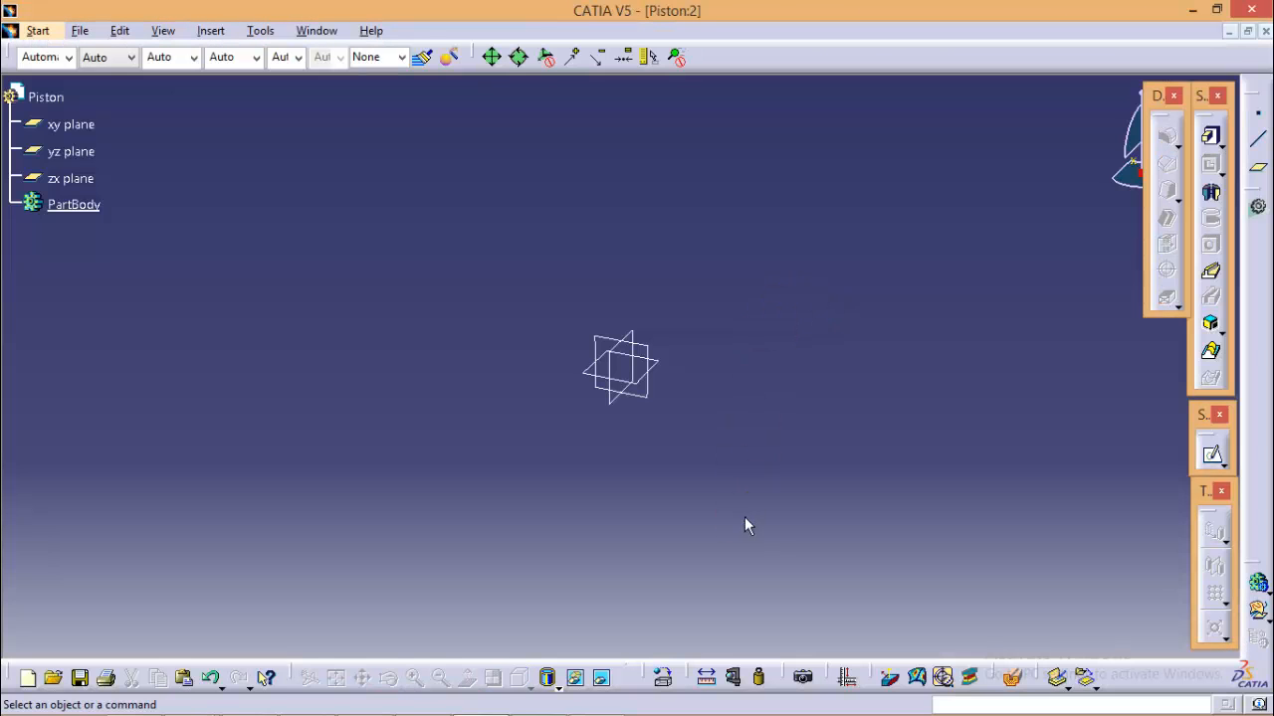
{"action": "left_click", "coordinate": [71, 151]}
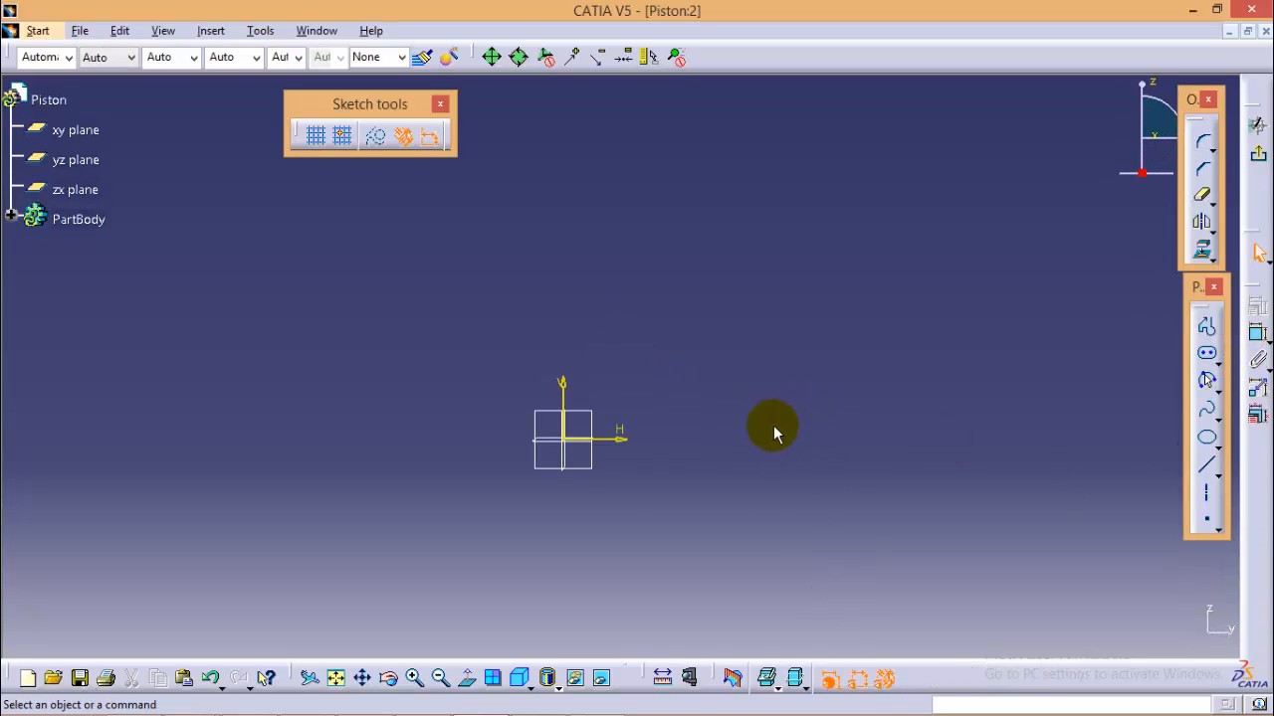
{"action": "mouse_move", "coordinate": [692, 472]}
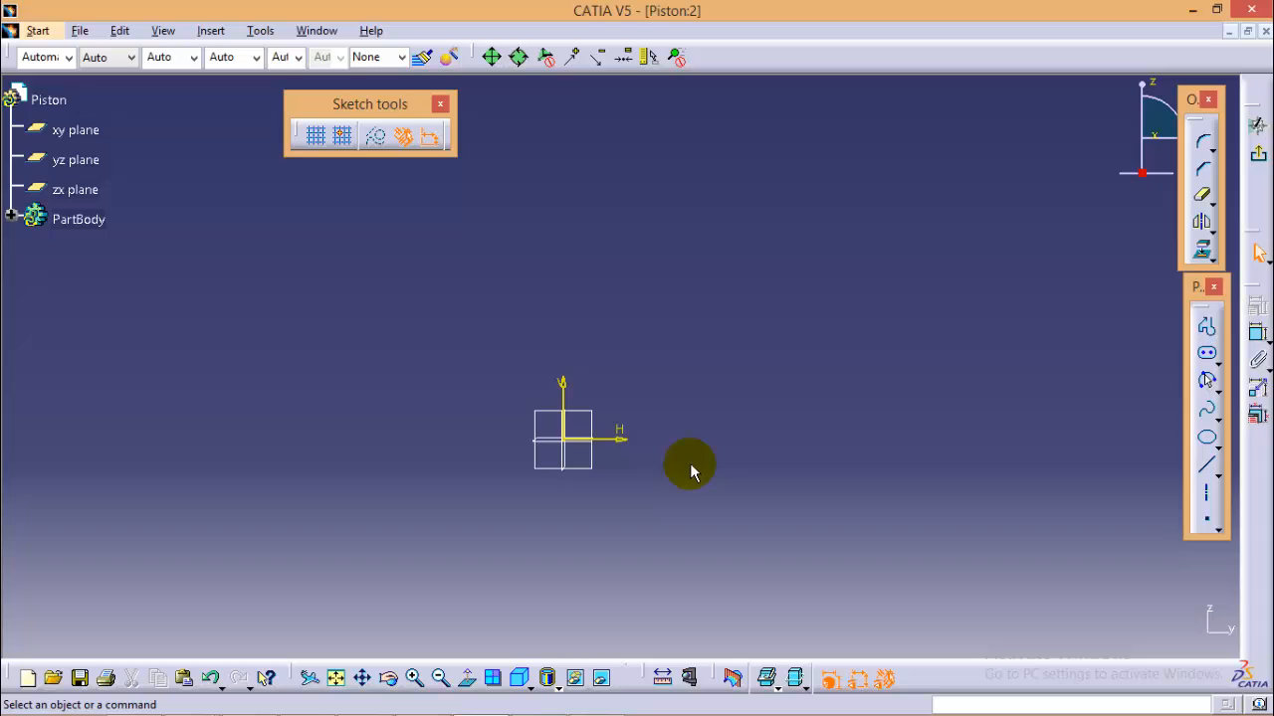
{"action": "mouse_move", "coordinate": [1204, 331]}
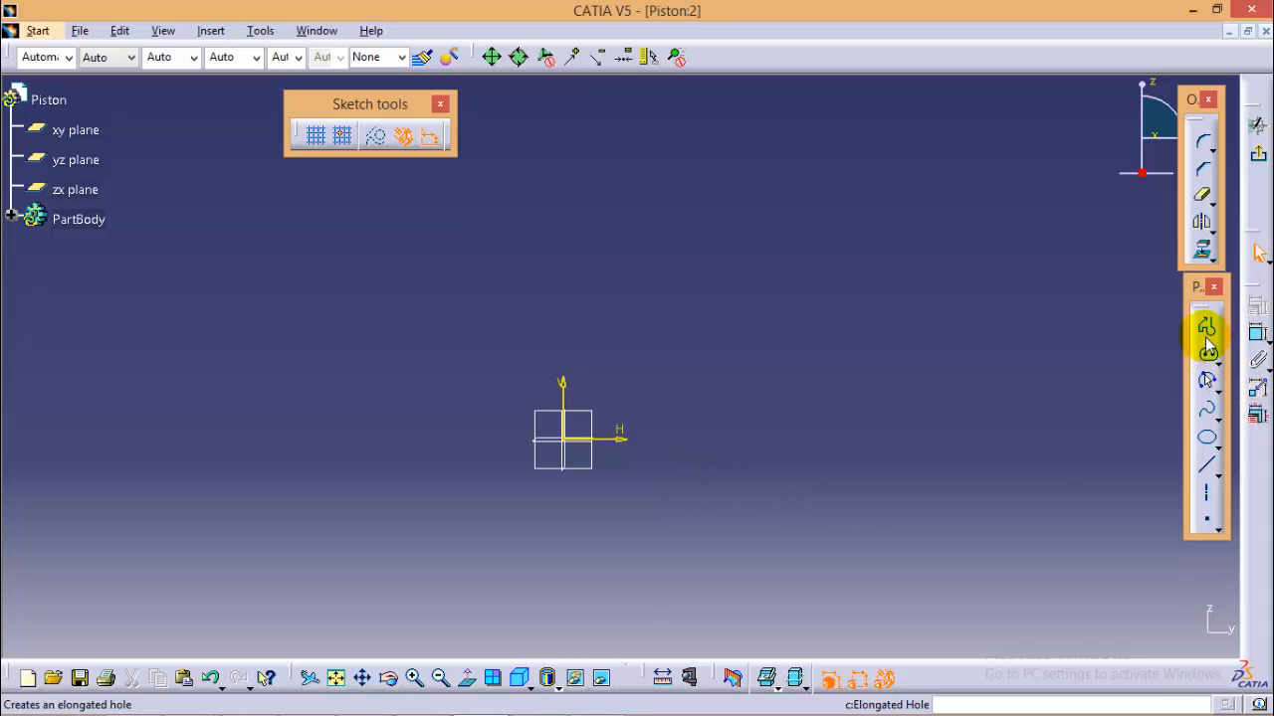
- Start a profile with its first point on the horizontal axis
{"action": "left_click", "coordinate": [1205, 328]}
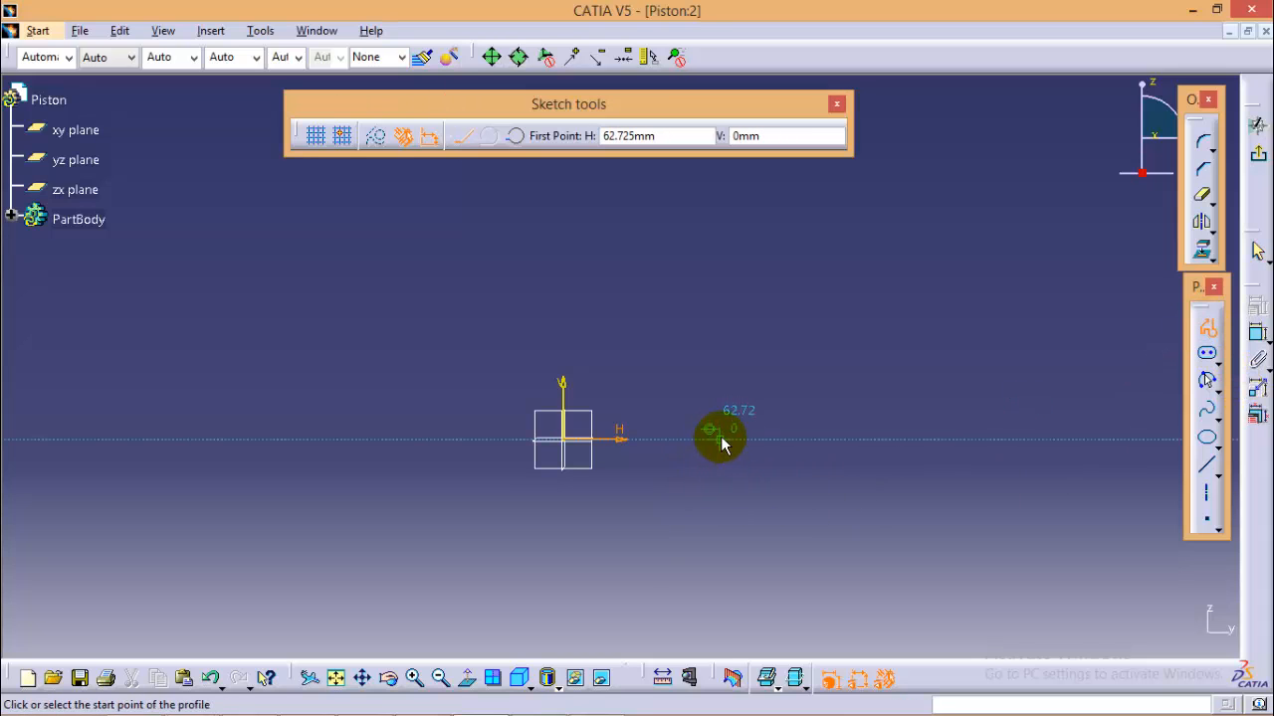
{"action": "left_click", "coordinate": [711, 430]}
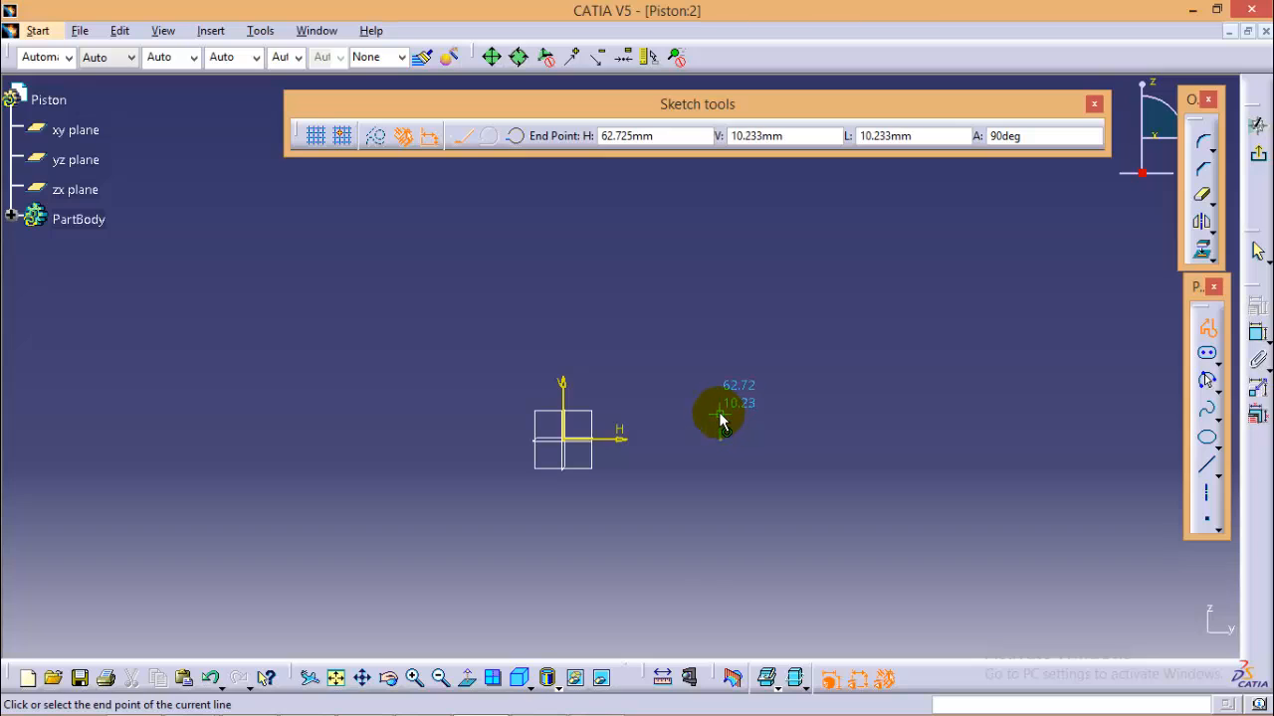
{"action": "mouse_move", "coordinate": [694, 430]}
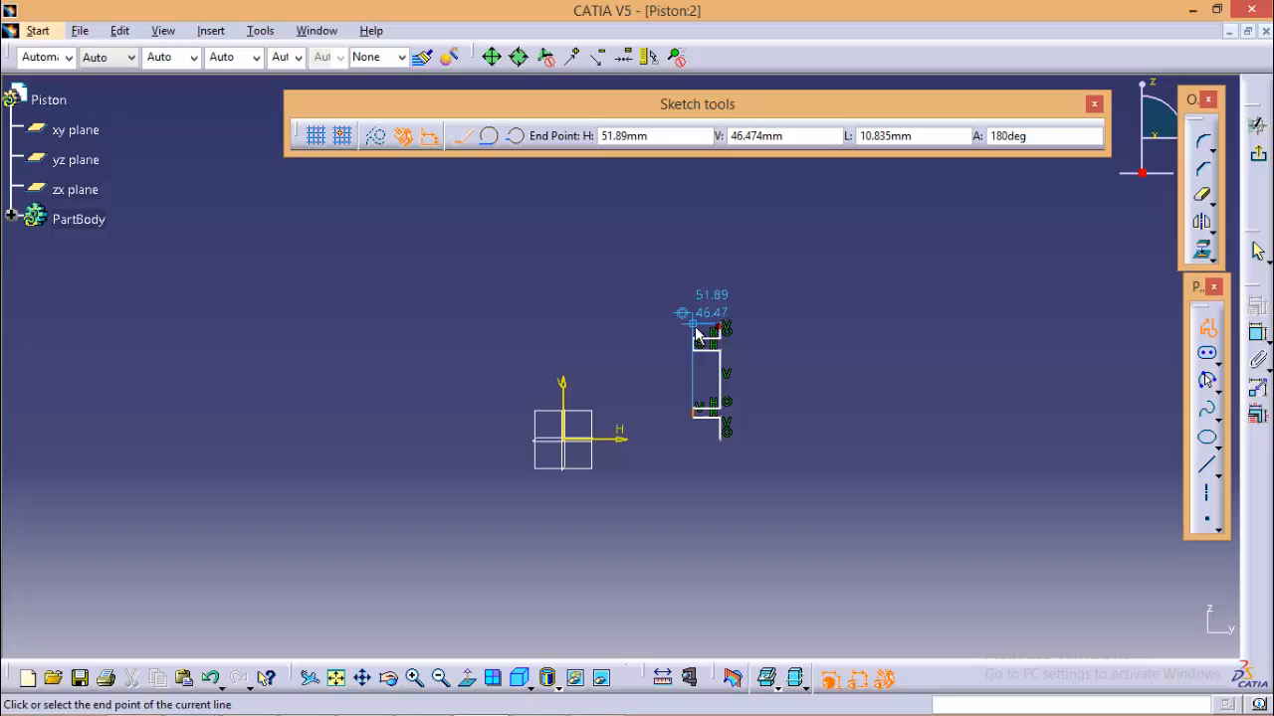
{"action": "mouse_move", "coordinate": [695, 316]}
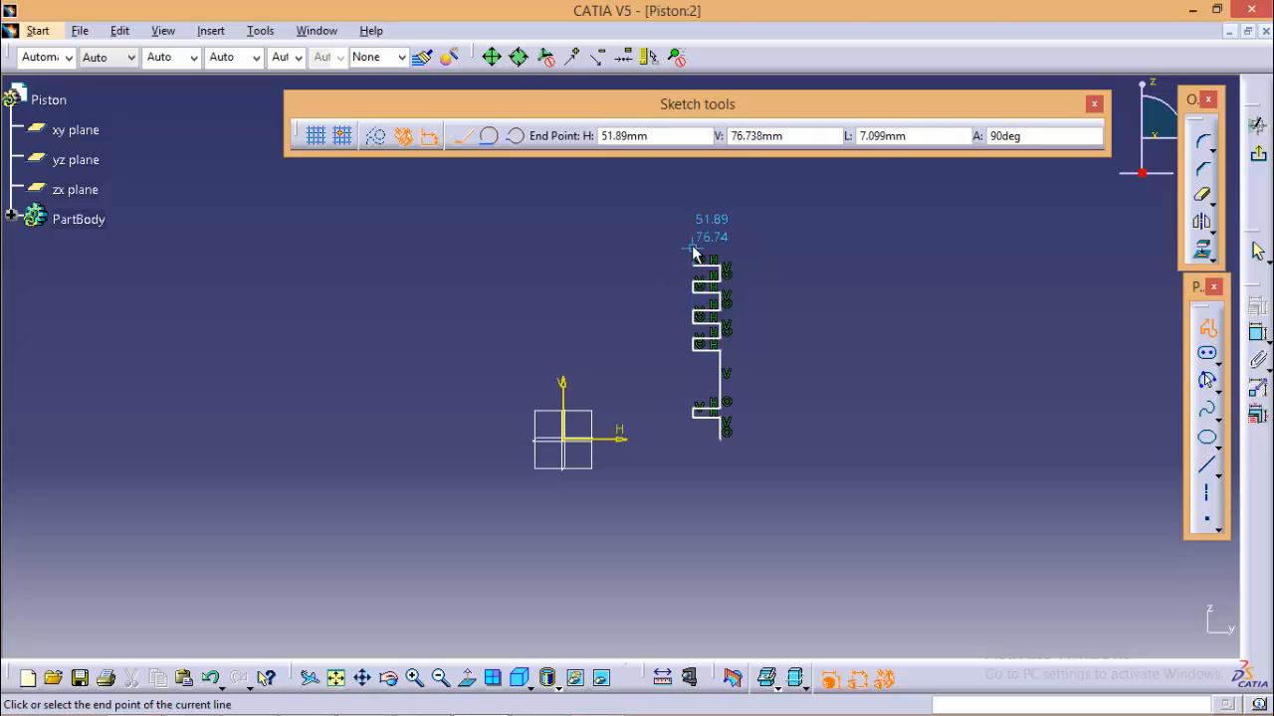
{"action": "mouse_move", "coordinate": [721, 244]}
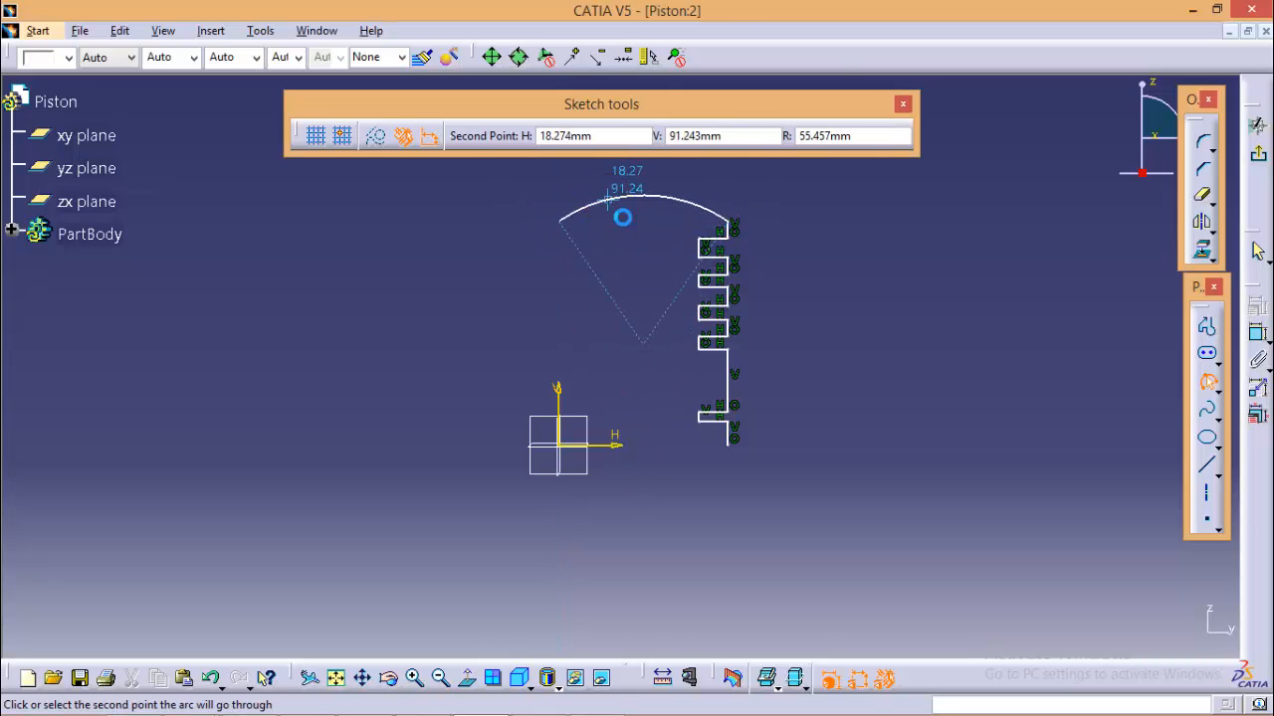
- Draw the three-point crown arc across the top and set its radius to 189
{"action": "left_click", "coordinate": [641, 343]}
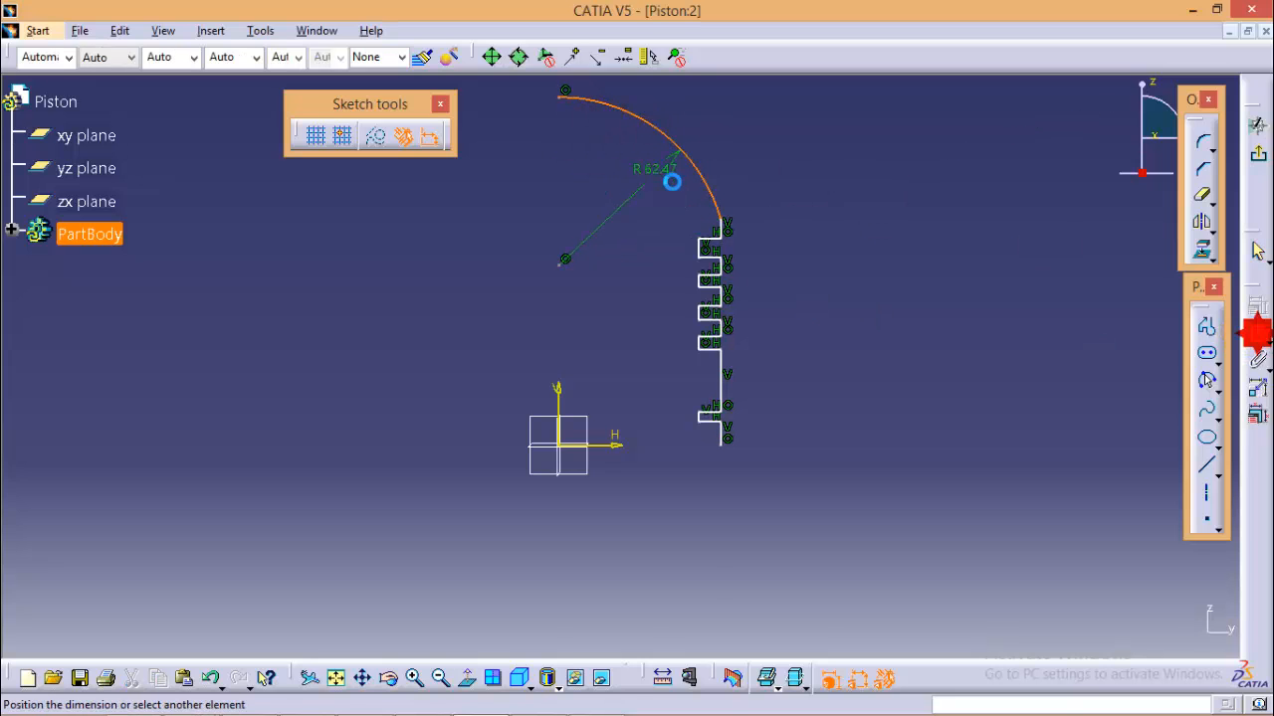
{"action": "double_click", "coordinate": [651, 168]}
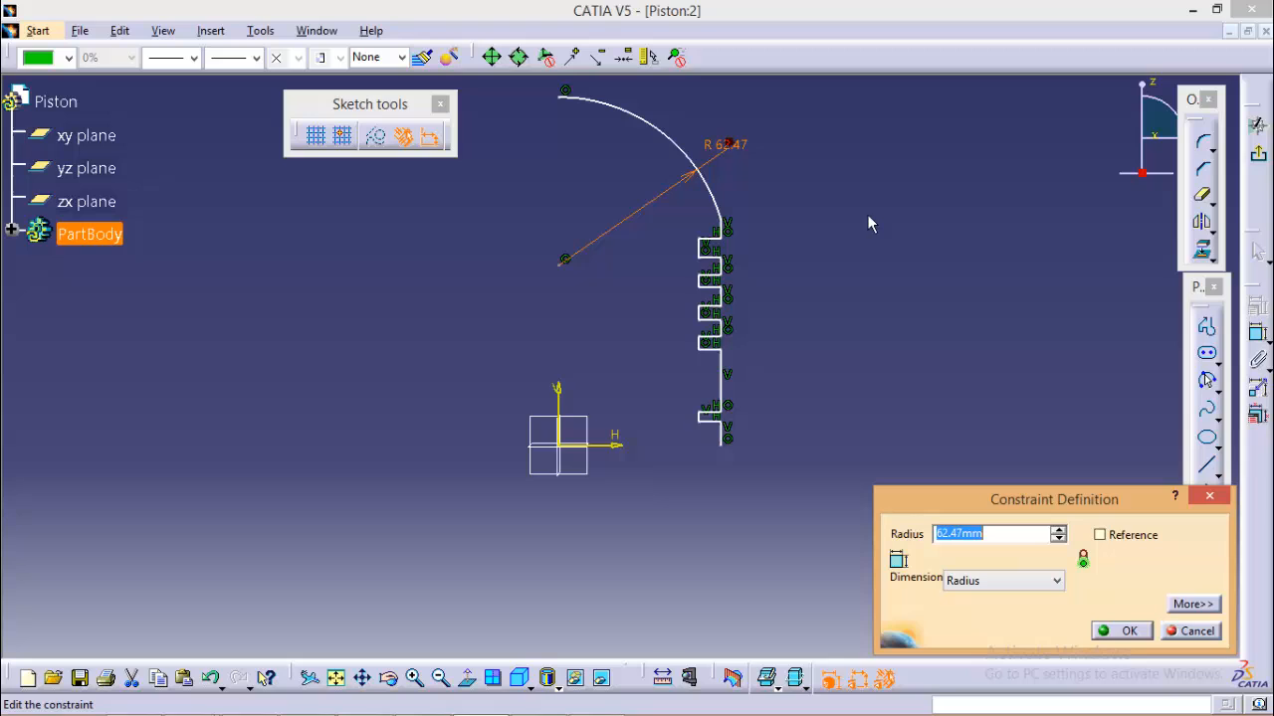
{"action": "type", "text": "189"}
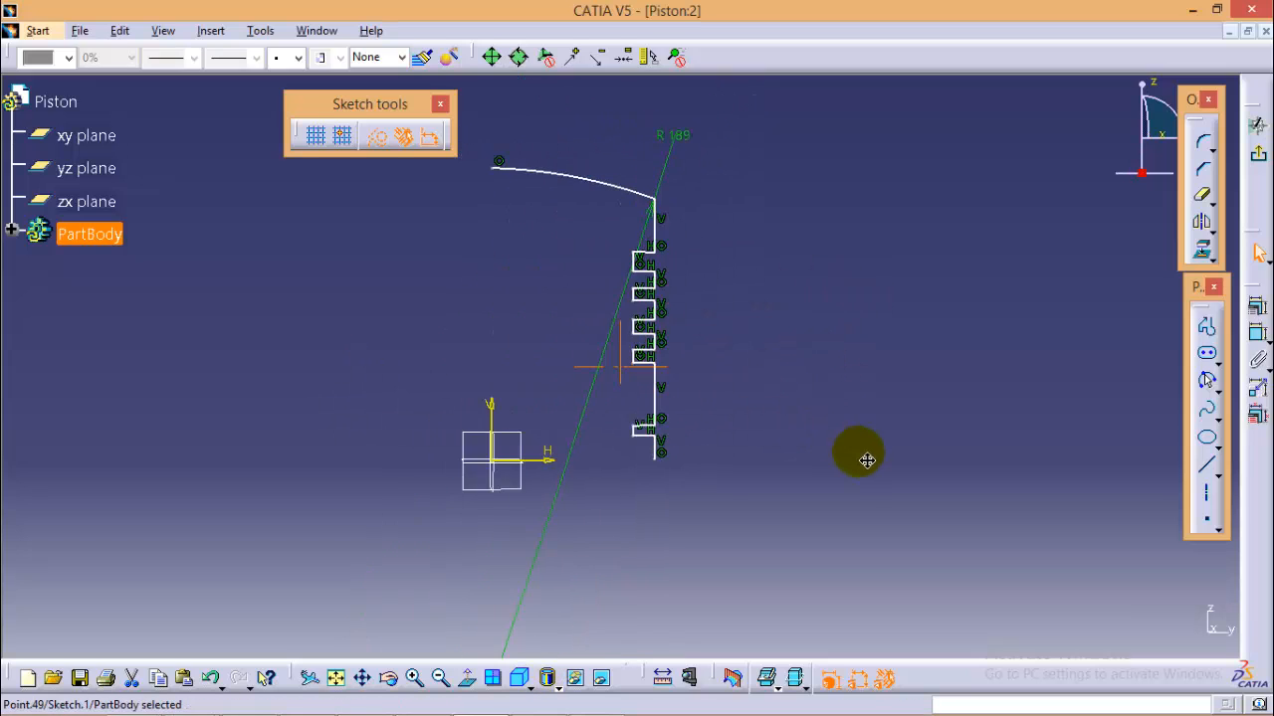
- Set the lower groove depth to 4 mm and edit its vertical dimension
{"action": "left_click_drag", "start_coordinate": [866, 460], "coordinate": [795, 427]}
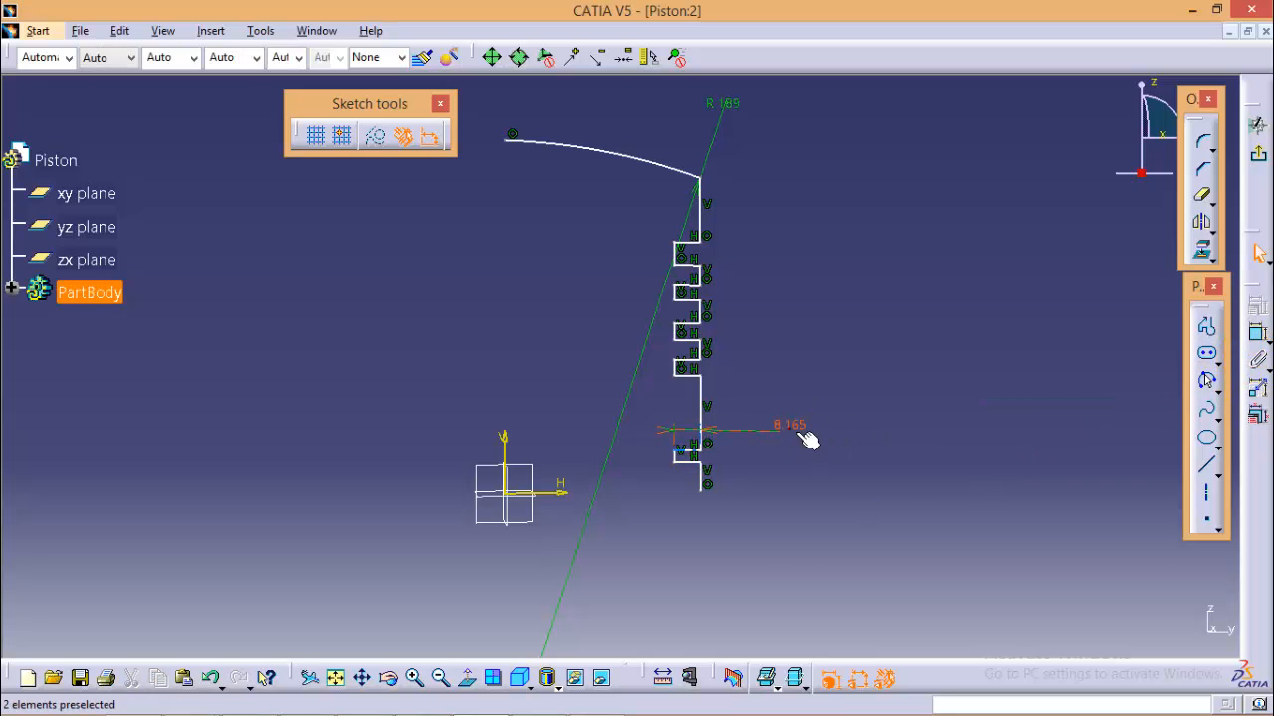
{"action": "double_click", "coordinate": [783, 424]}
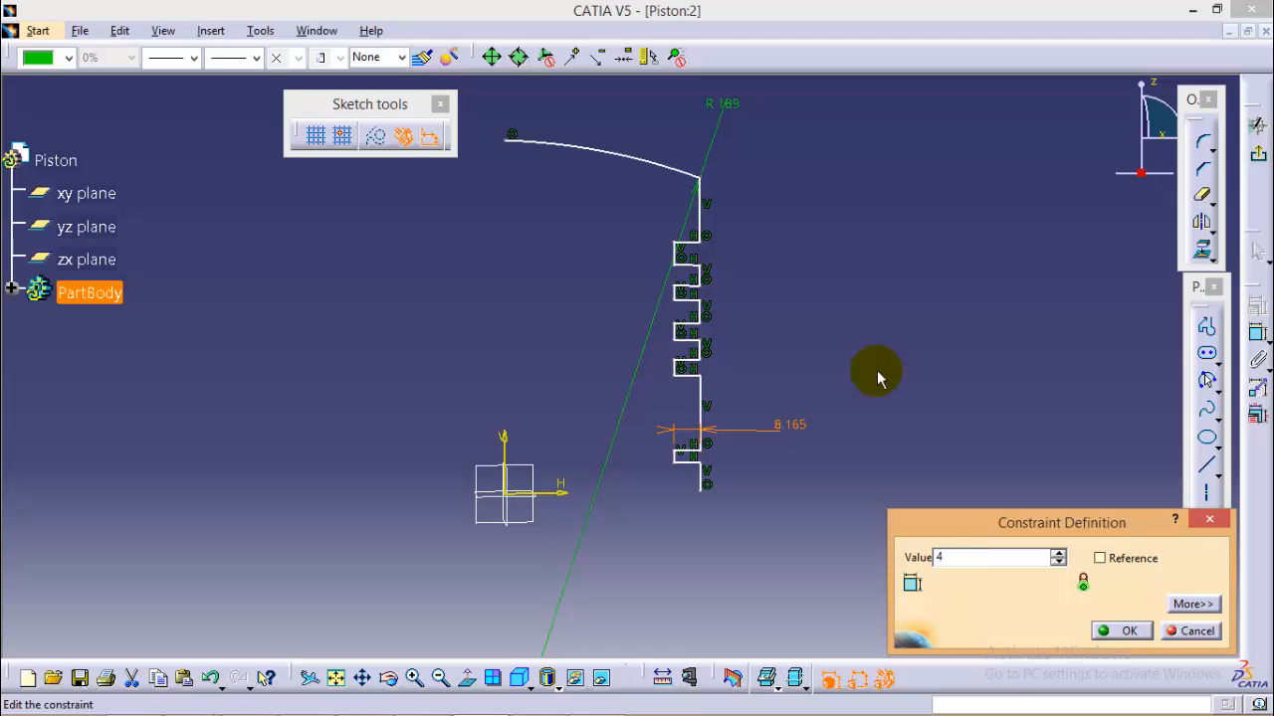
{"action": "left_click", "coordinate": [1128, 629]}
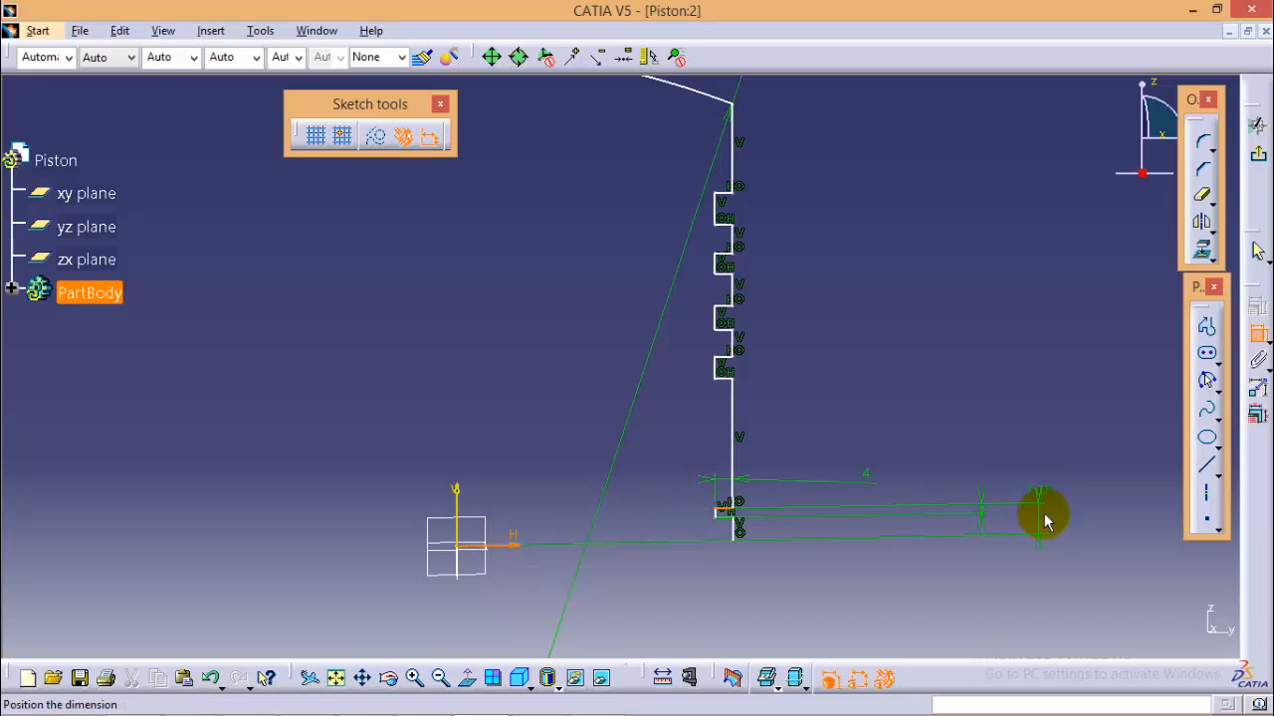
{"action": "double_click", "coordinate": [1040, 517]}
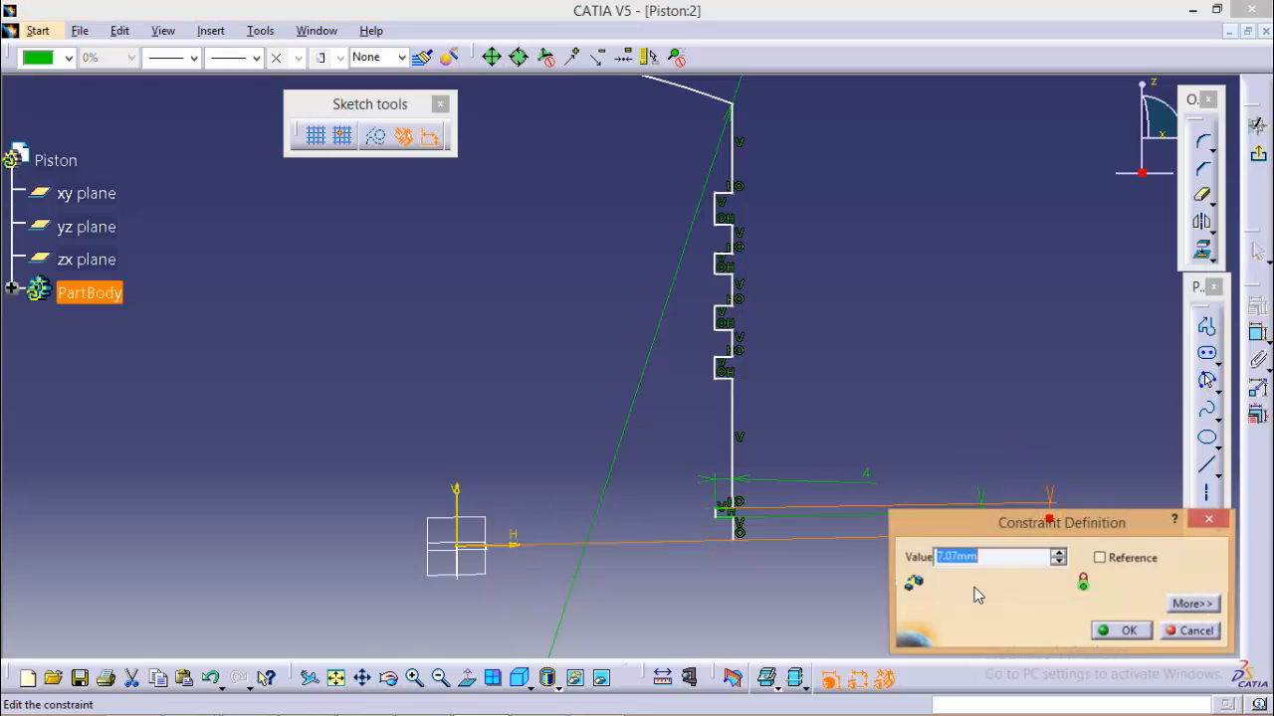
{"action": "left_click", "coordinate": [1119, 630]}
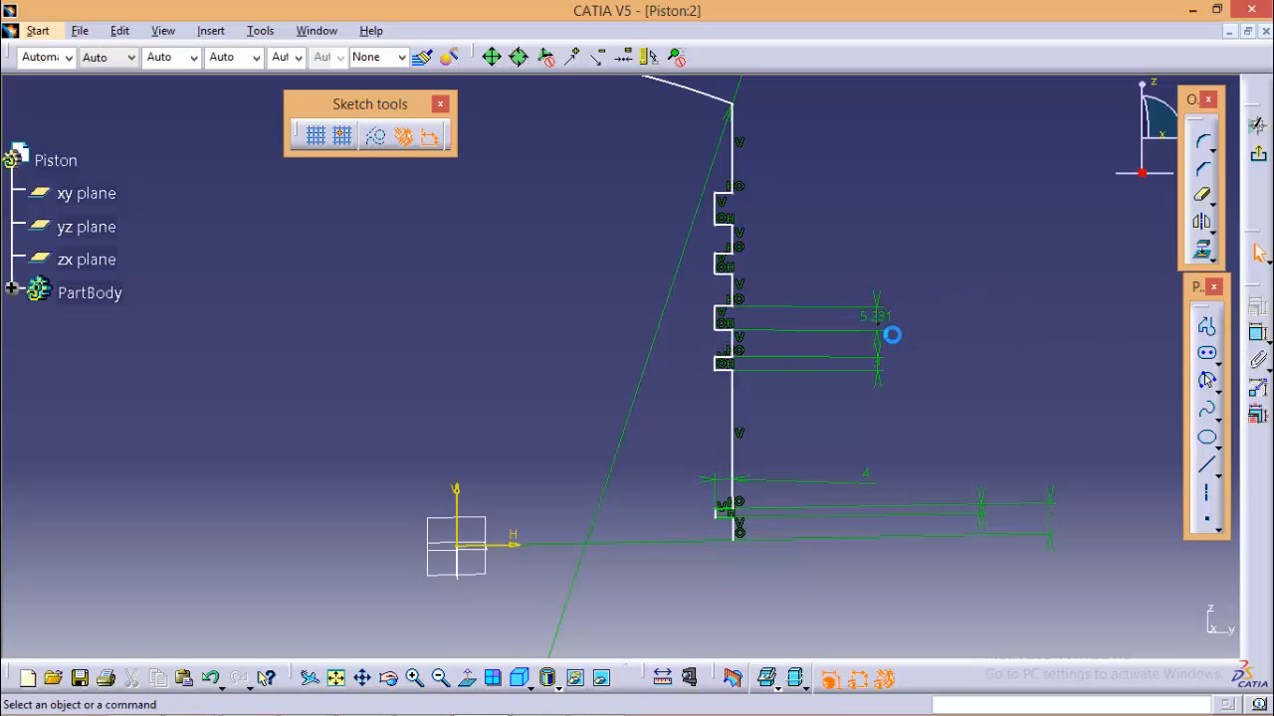
- Give the ring grooves 3 mm height dimensions, including the top groove
{"action": "double_click", "coordinate": [871, 316]}
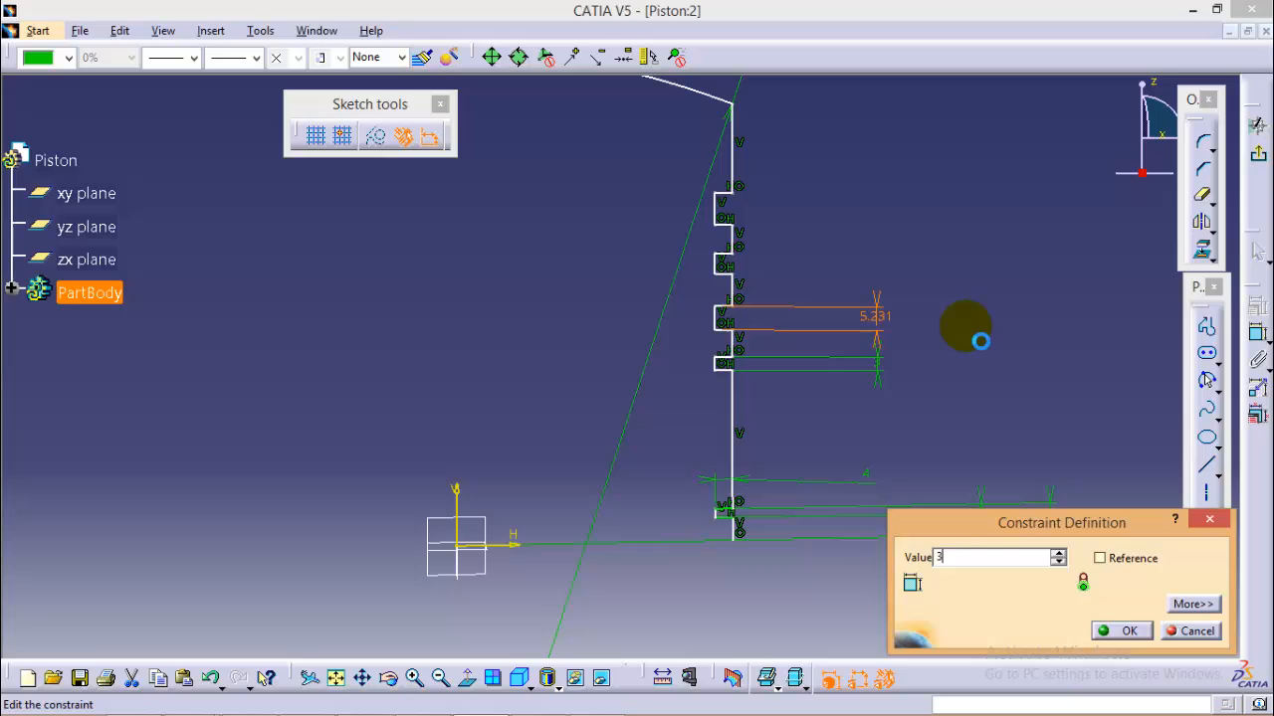
{"action": "left_click", "coordinate": [1128, 630]}
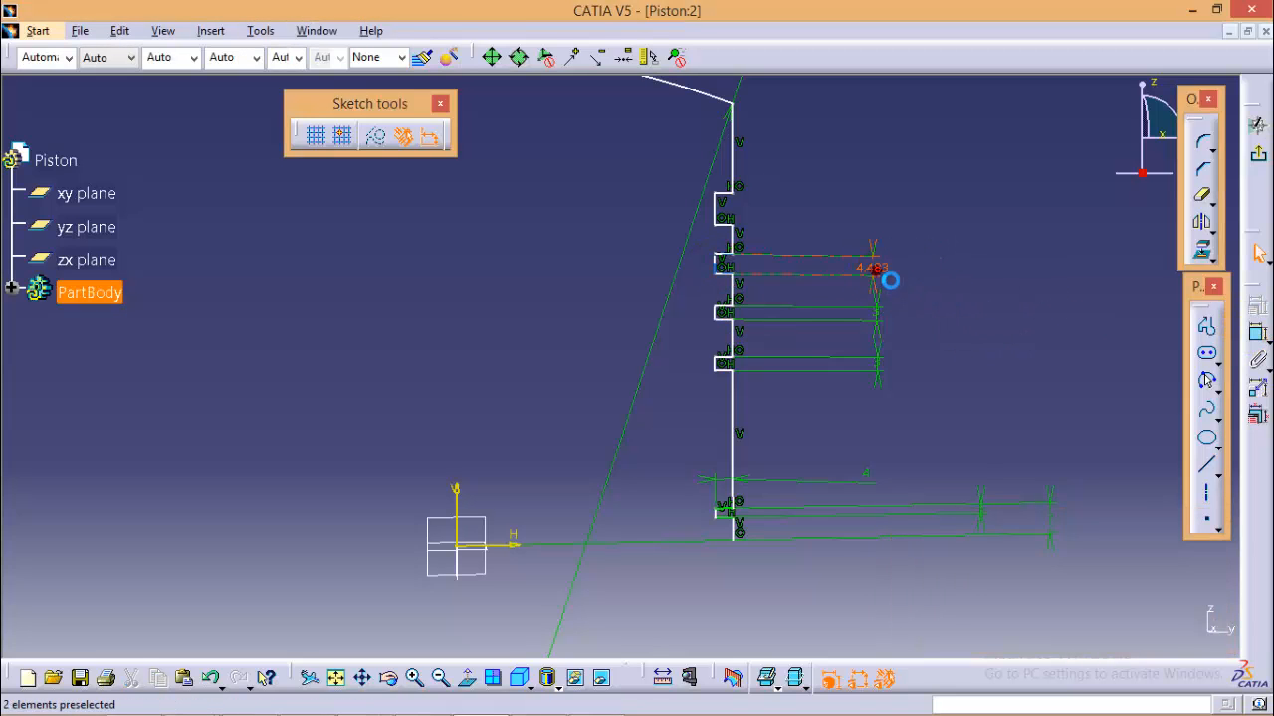
{"action": "left_click", "coordinate": [742, 266]}
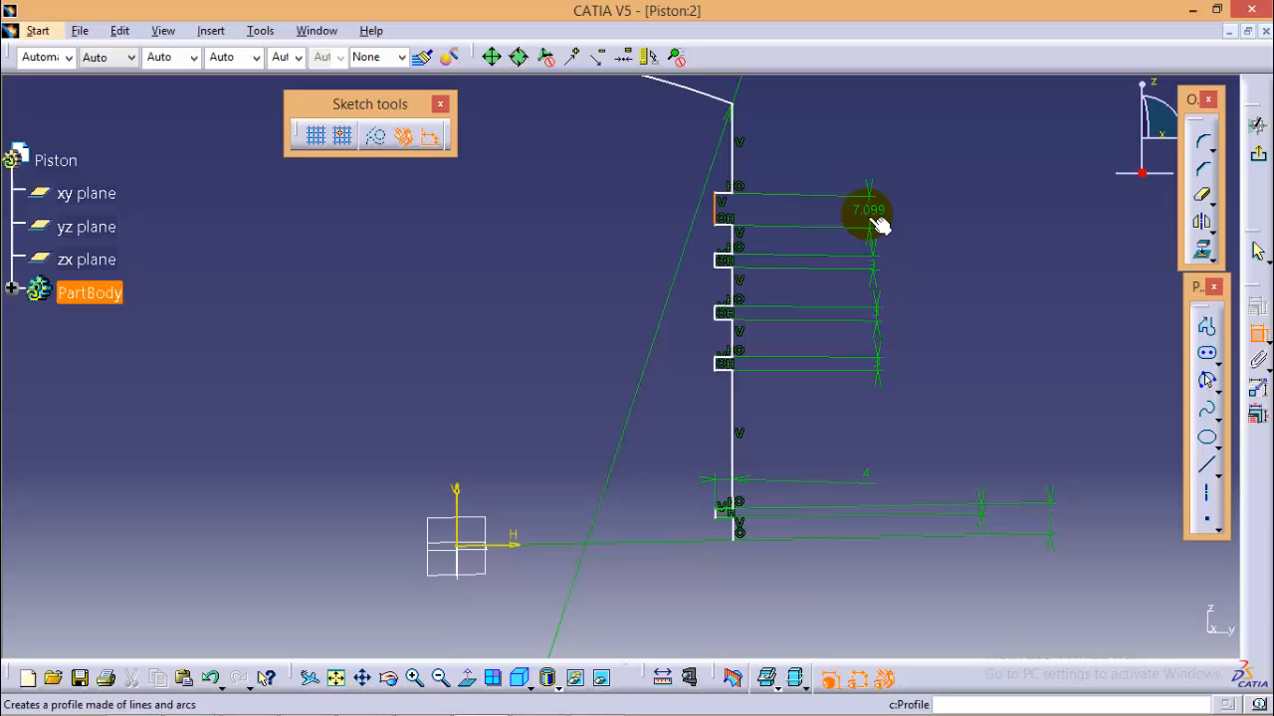
{"action": "double_click", "coordinate": [866, 209]}
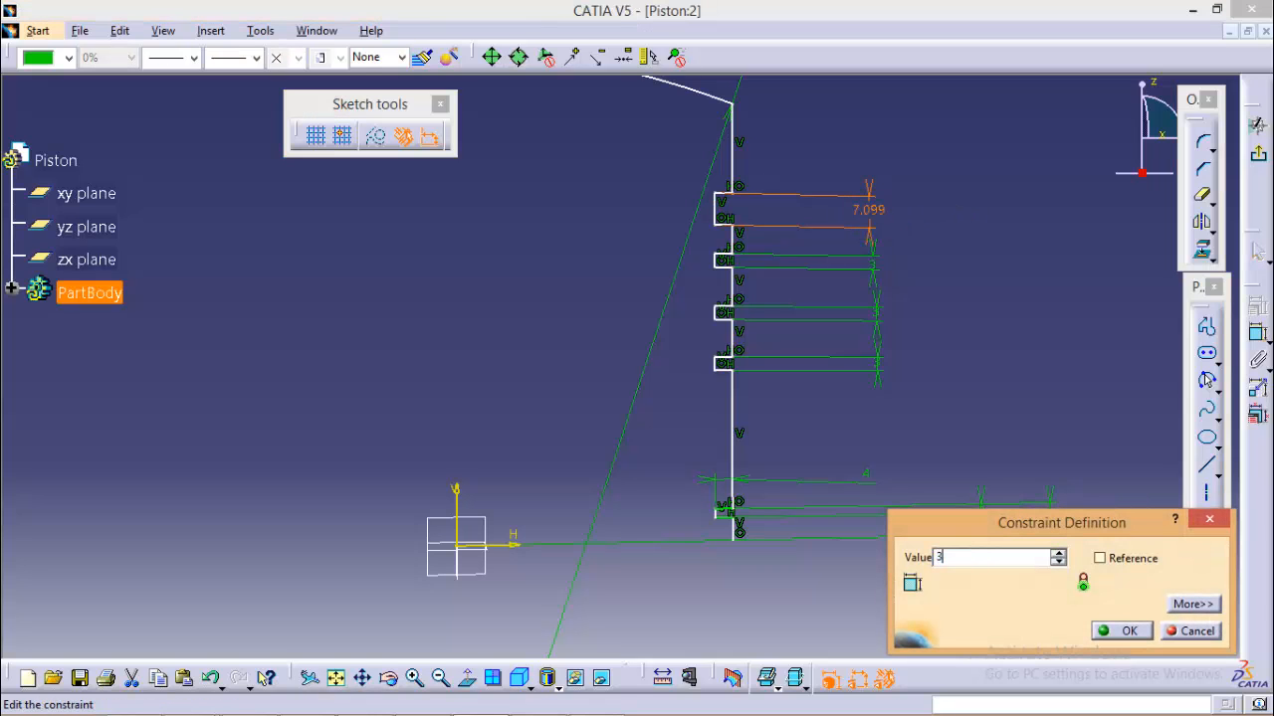
{"action": "left_click", "coordinate": [1128, 630]}
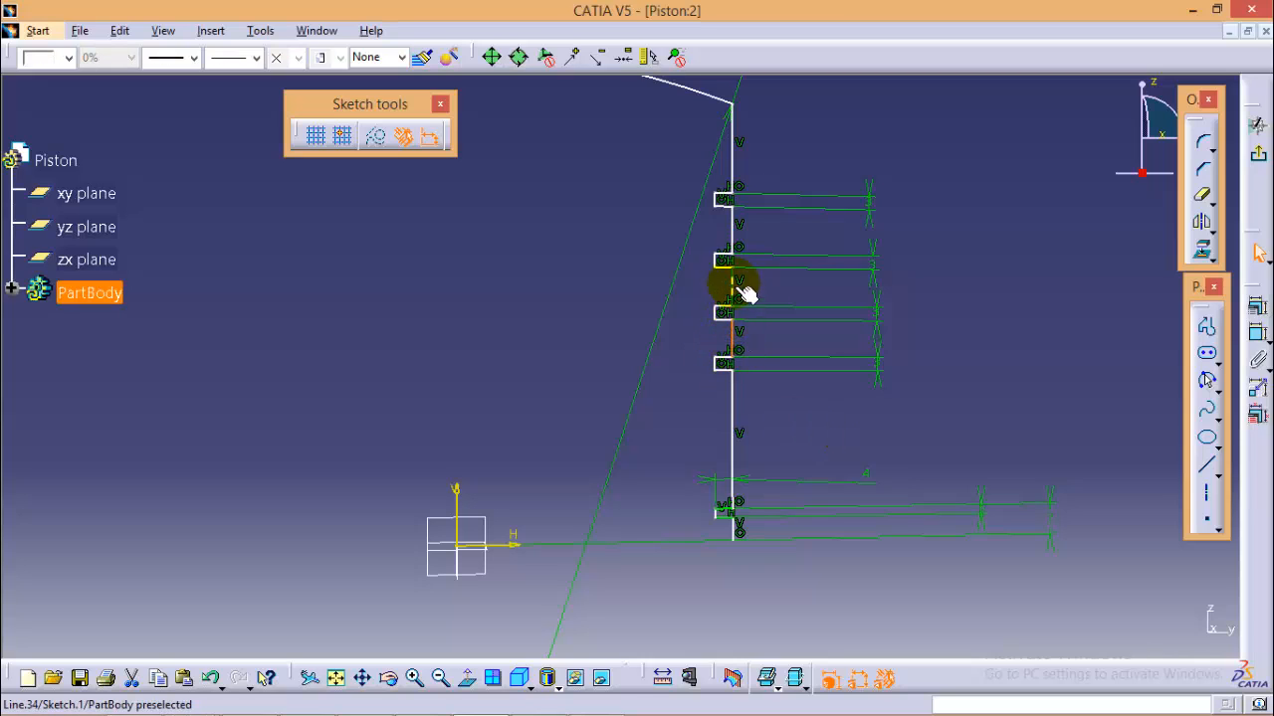
- Dimension the spacing between grooves and the crown-to-first-groove distance
{"action": "left_click", "coordinate": [727, 368]}
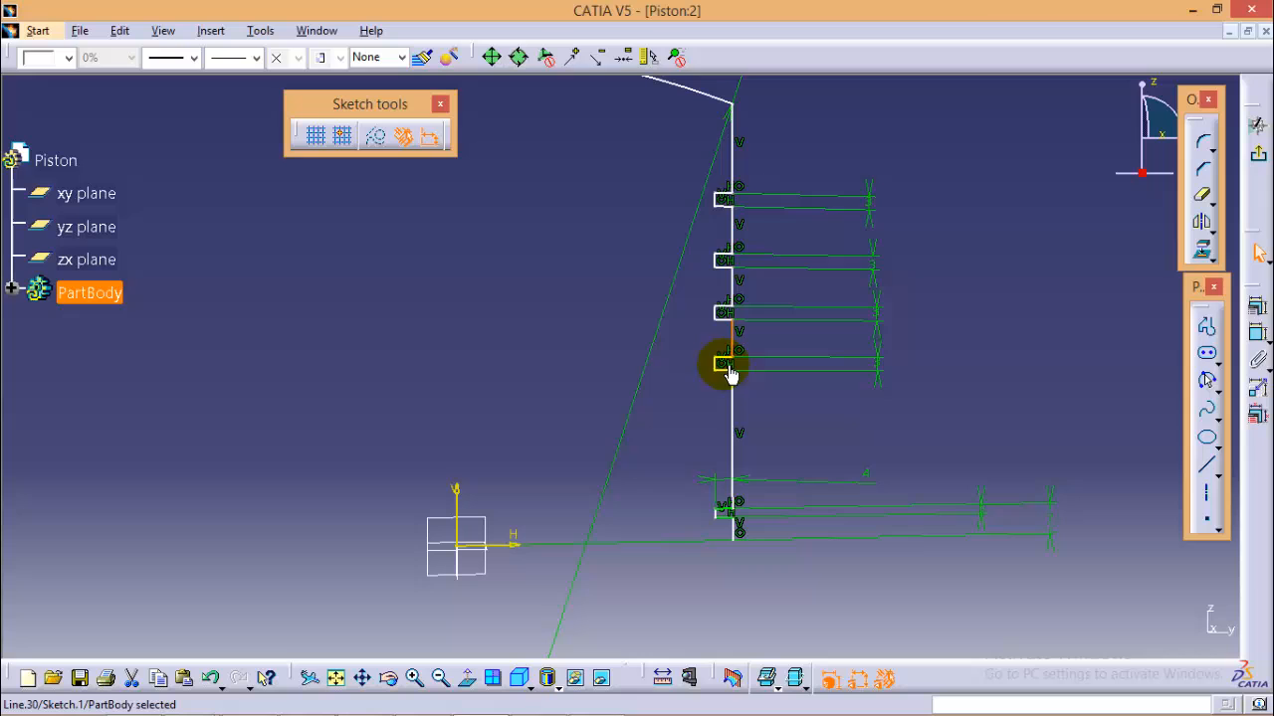
{"action": "mouse_move", "coordinate": [1256, 330]}
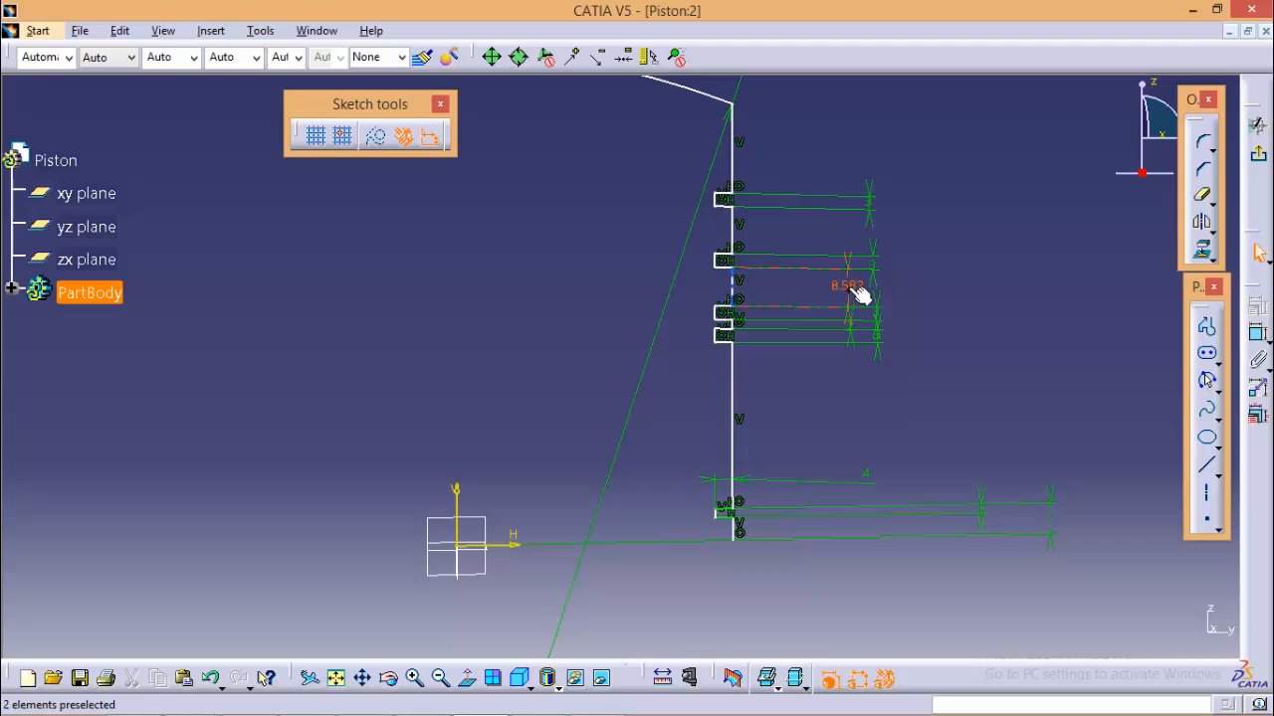
{"action": "left_click", "coordinate": [751, 311]}
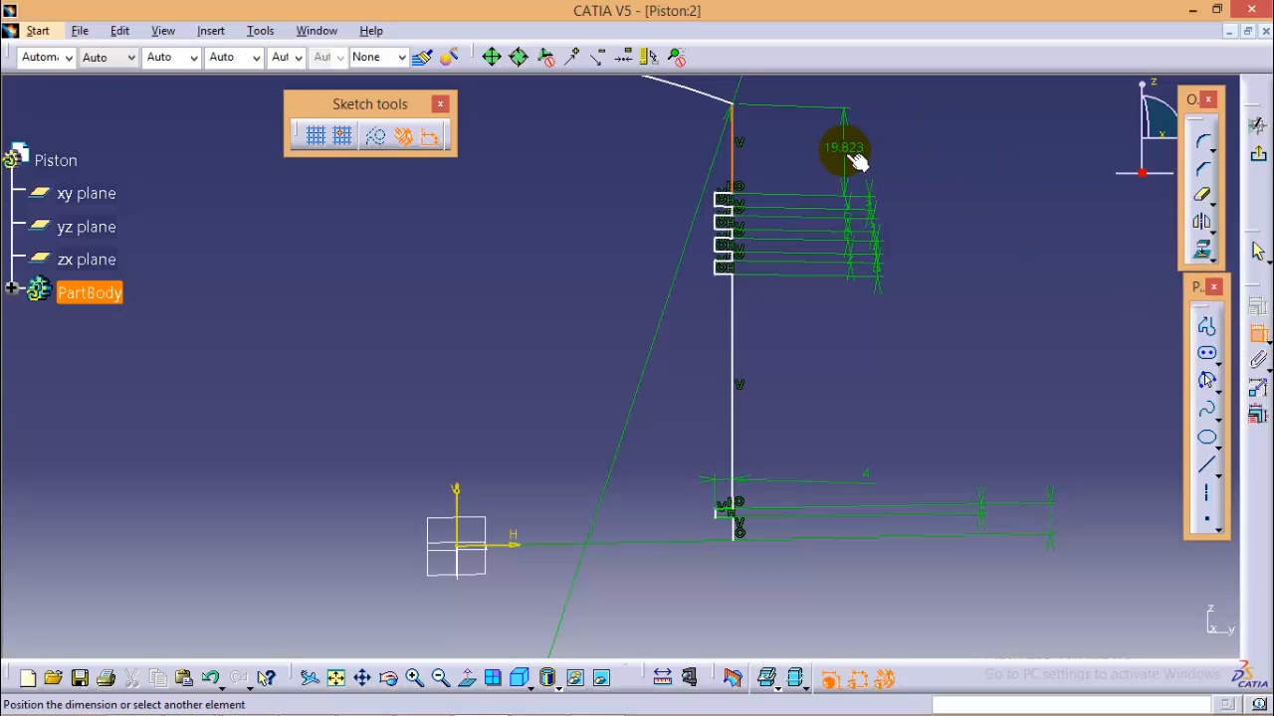
{"action": "double_click", "coordinate": [839, 147]}
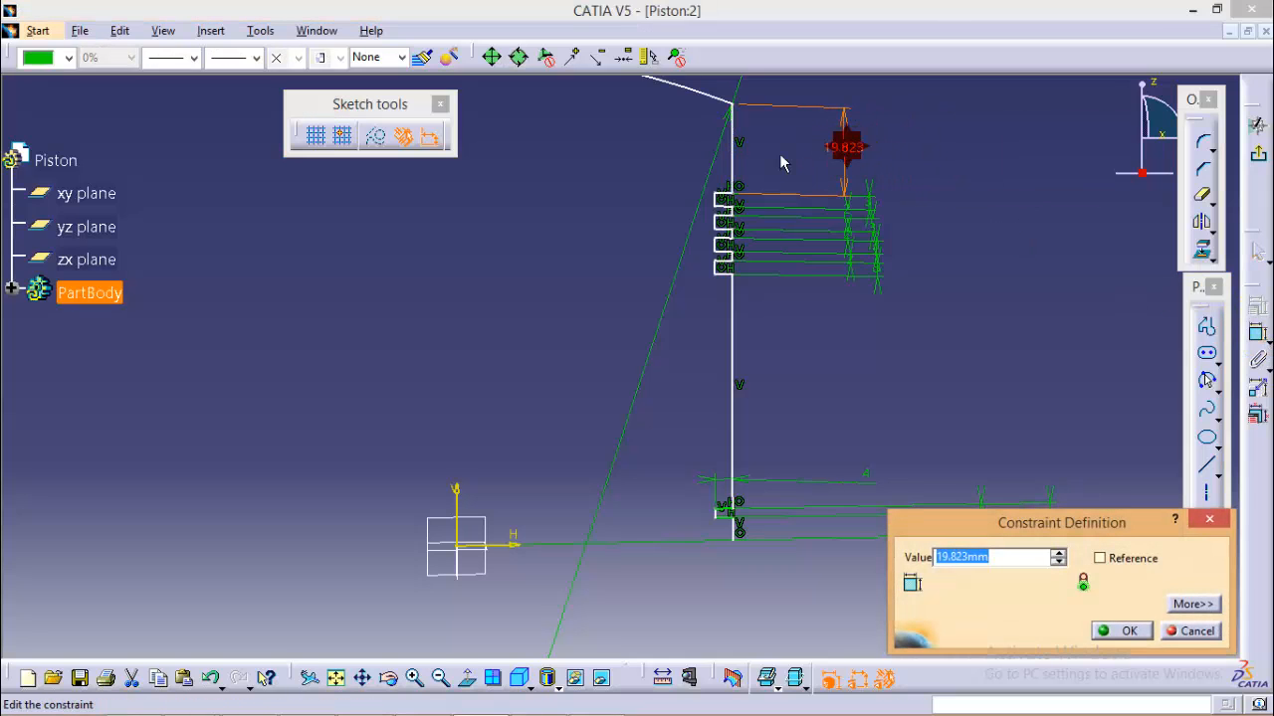
{"action": "left_click", "coordinate": [1120, 630]}
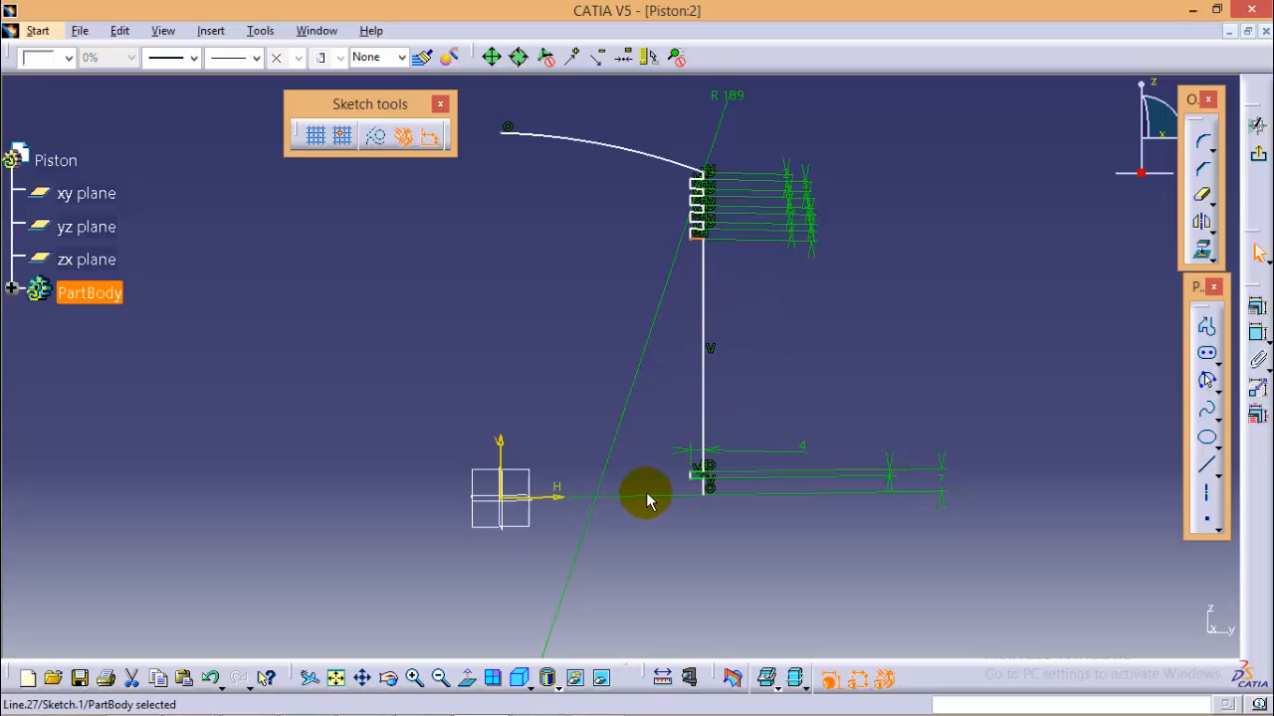
{"action": "mouse_move", "coordinate": [559, 511]}
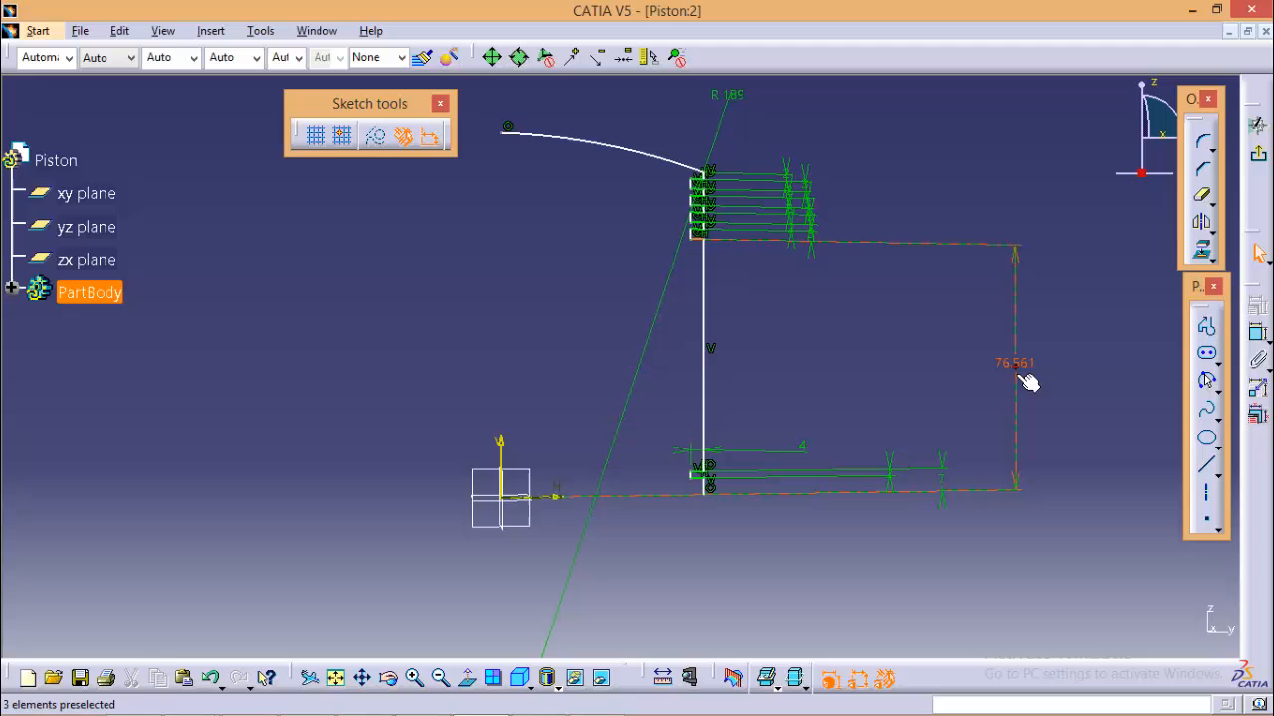
- Change the 76.561 height to 45 and the 60.345 axis distance to 46.5
{"action": "double_click", "coordinate": [1012, 362]}
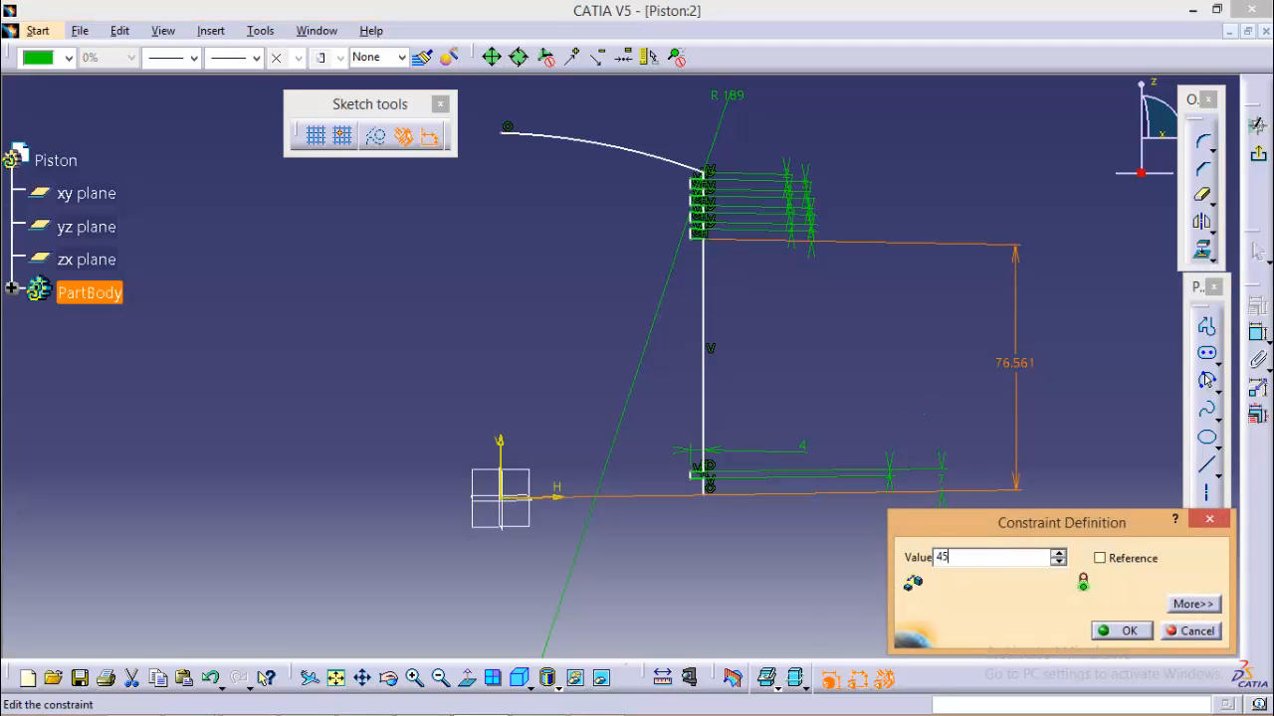
{"action": "left_click", "coordinate": [1128, 630]}
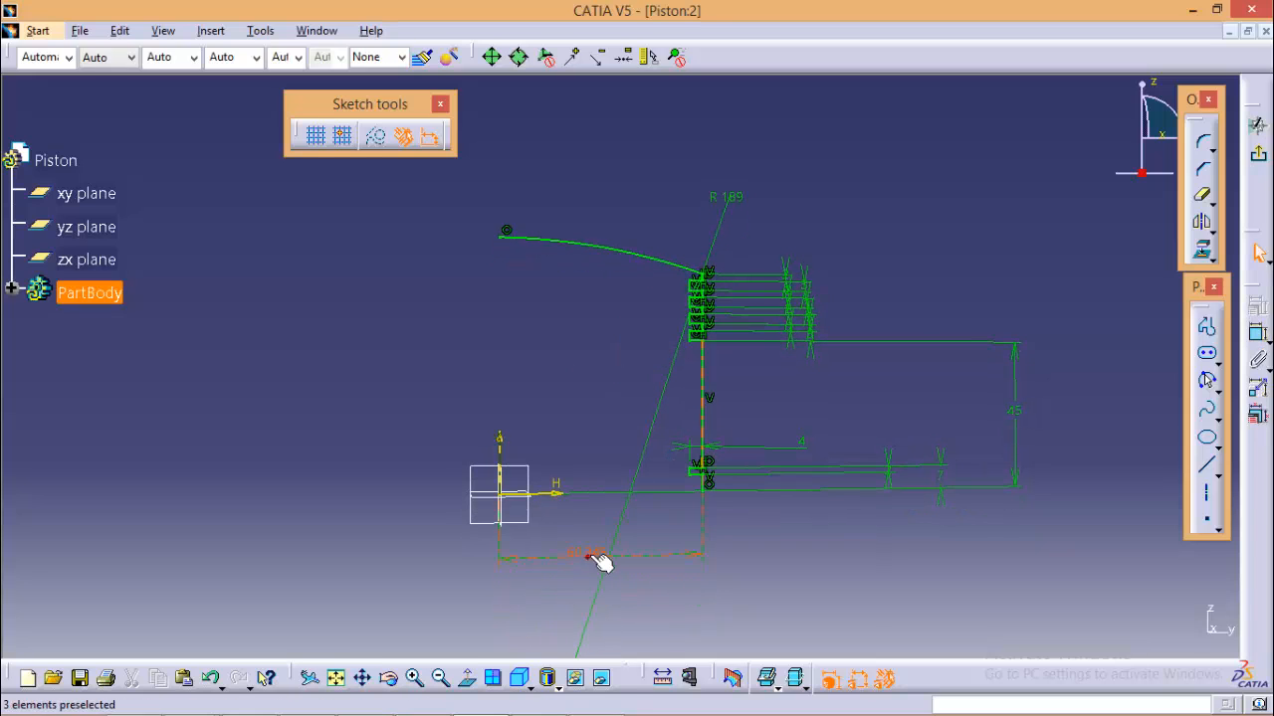
{"action": "double_click", "coordinate": [586, 558]}
{"action": "type", "text": "46.5"}
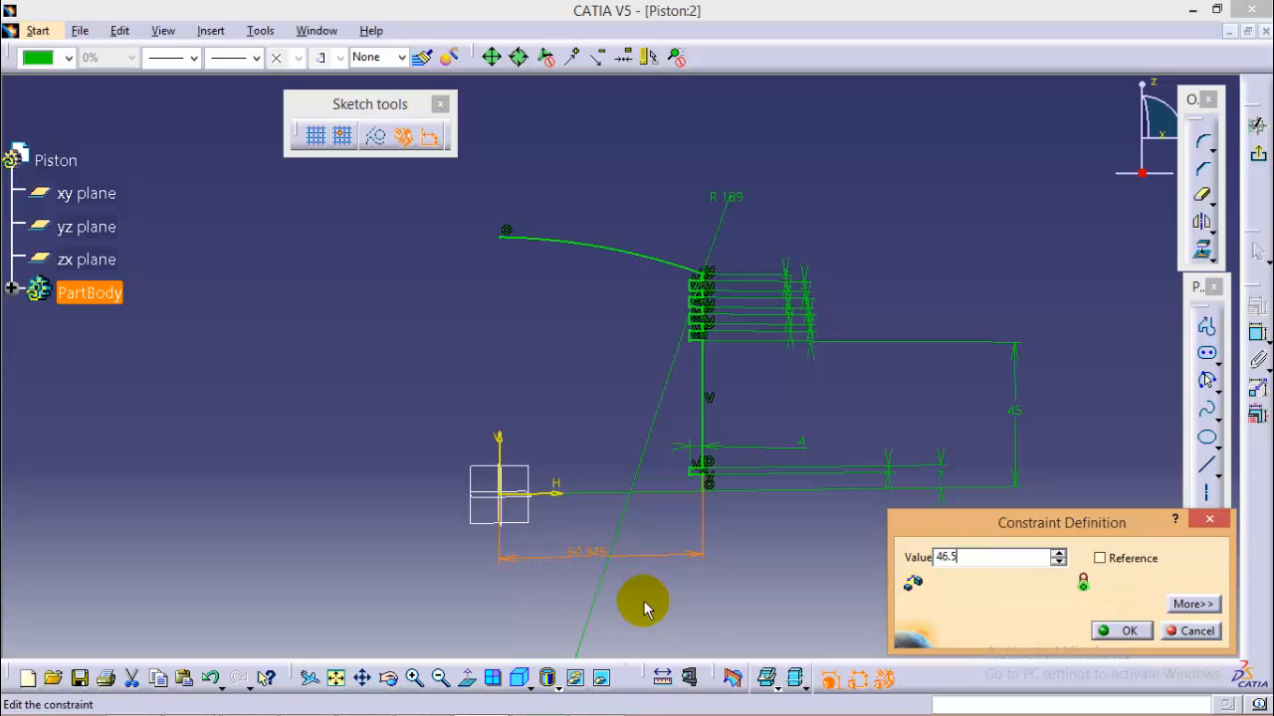
{"action": "left_click", "coordinate": [1129, 630]}
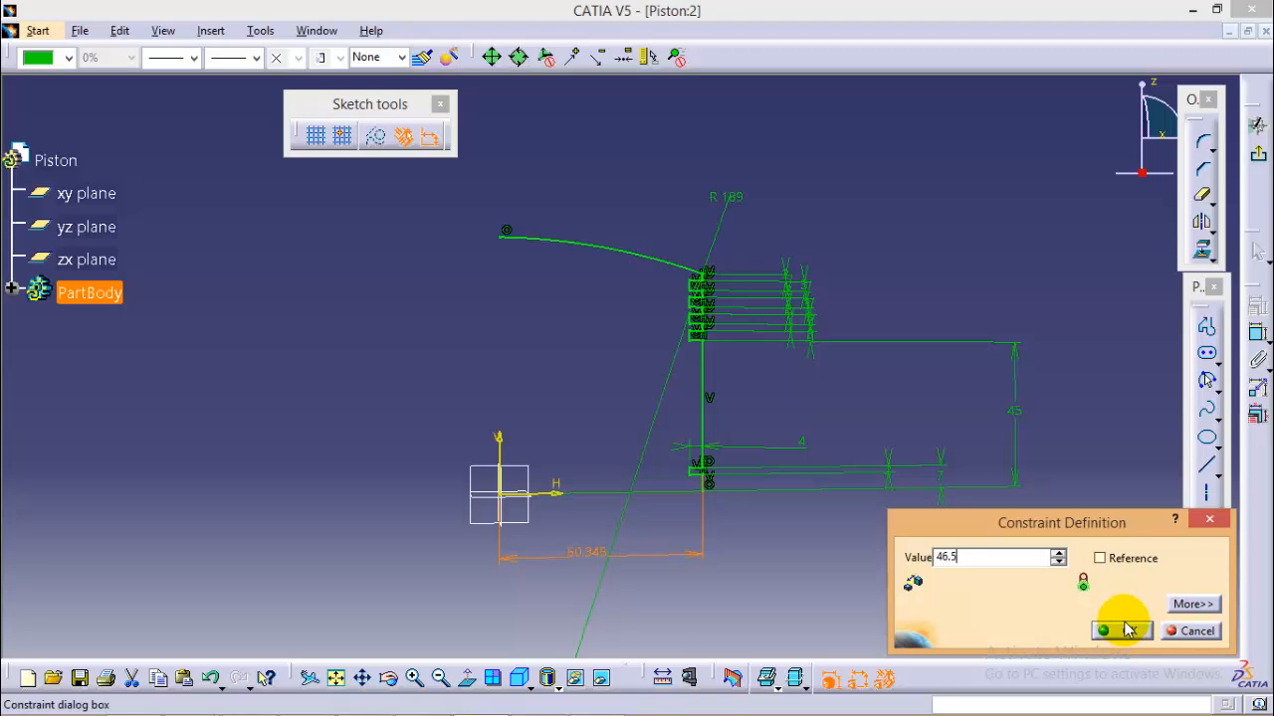
{"action": "left_click", "coordinate": [1110, 630]}
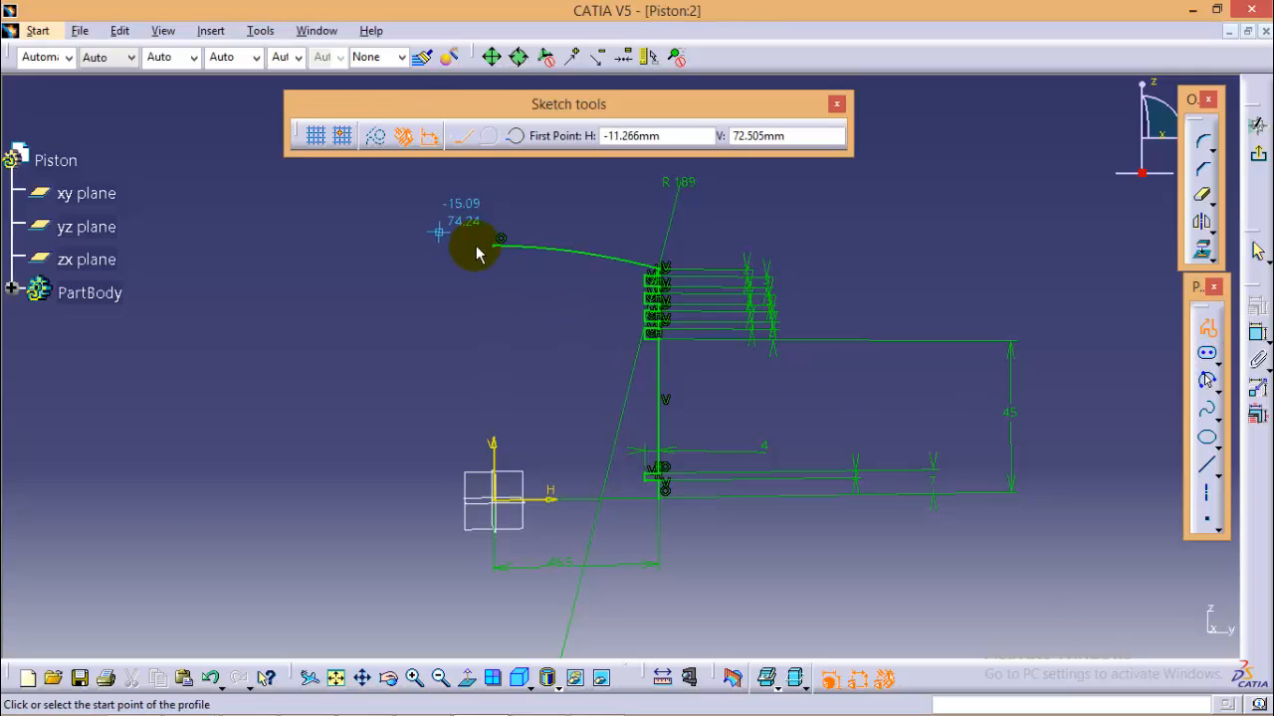
- Draw the inner outline starting at the crown arc's left end, placing its next corner
{"action": "left_click", "coordinate": [486, 267]}
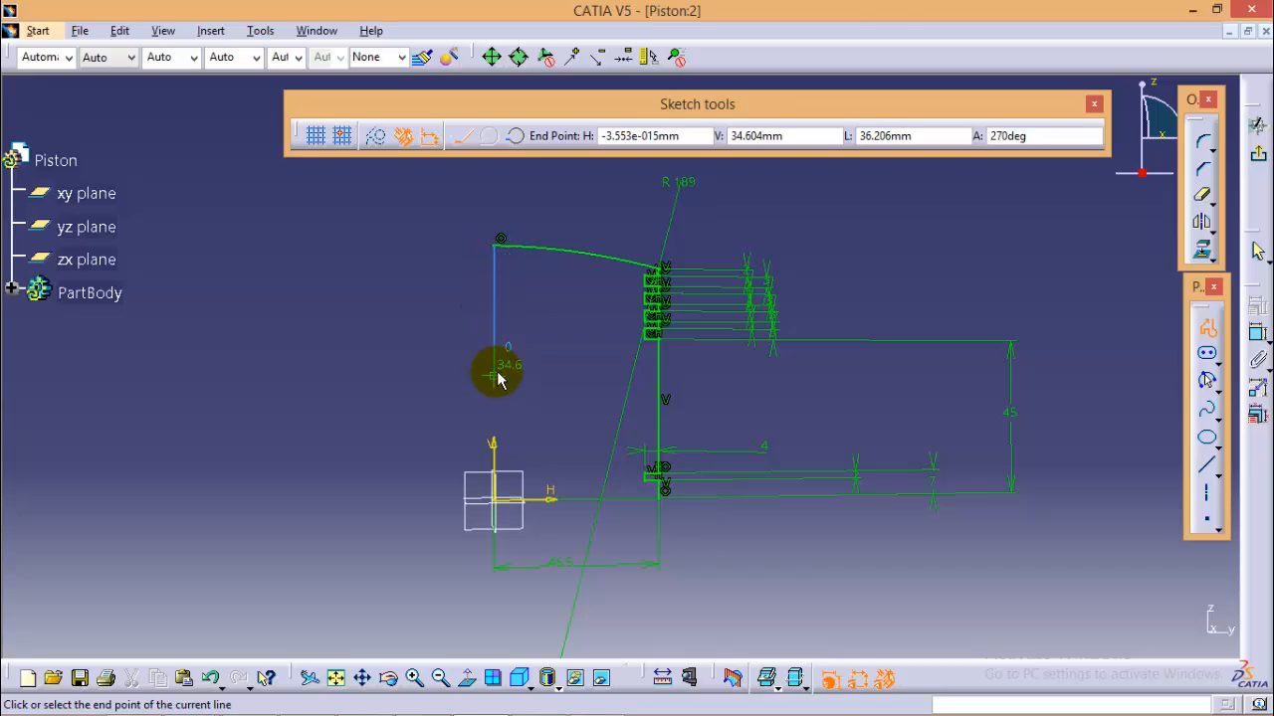
{"action": "mouse_move", "coordinate": [499, 316]}
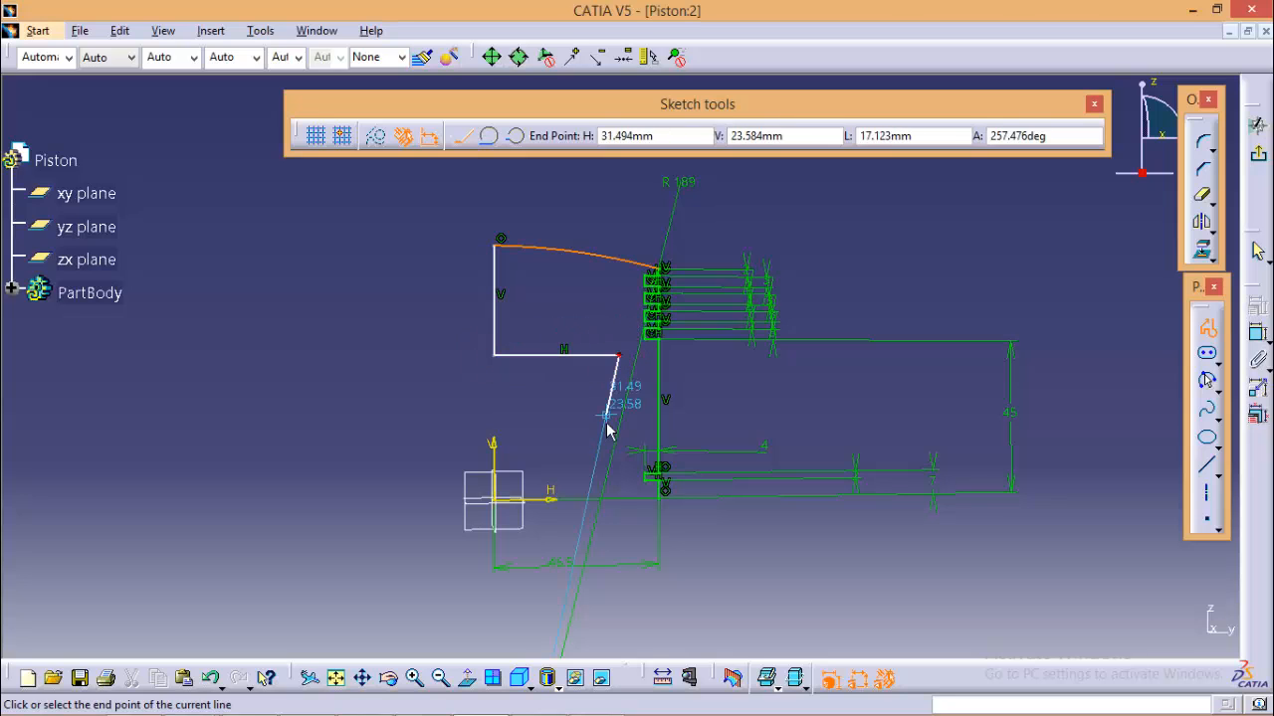
{"action": "left_click", "coordinate": [621, 502]}
{"action": "type", "text": "62"}
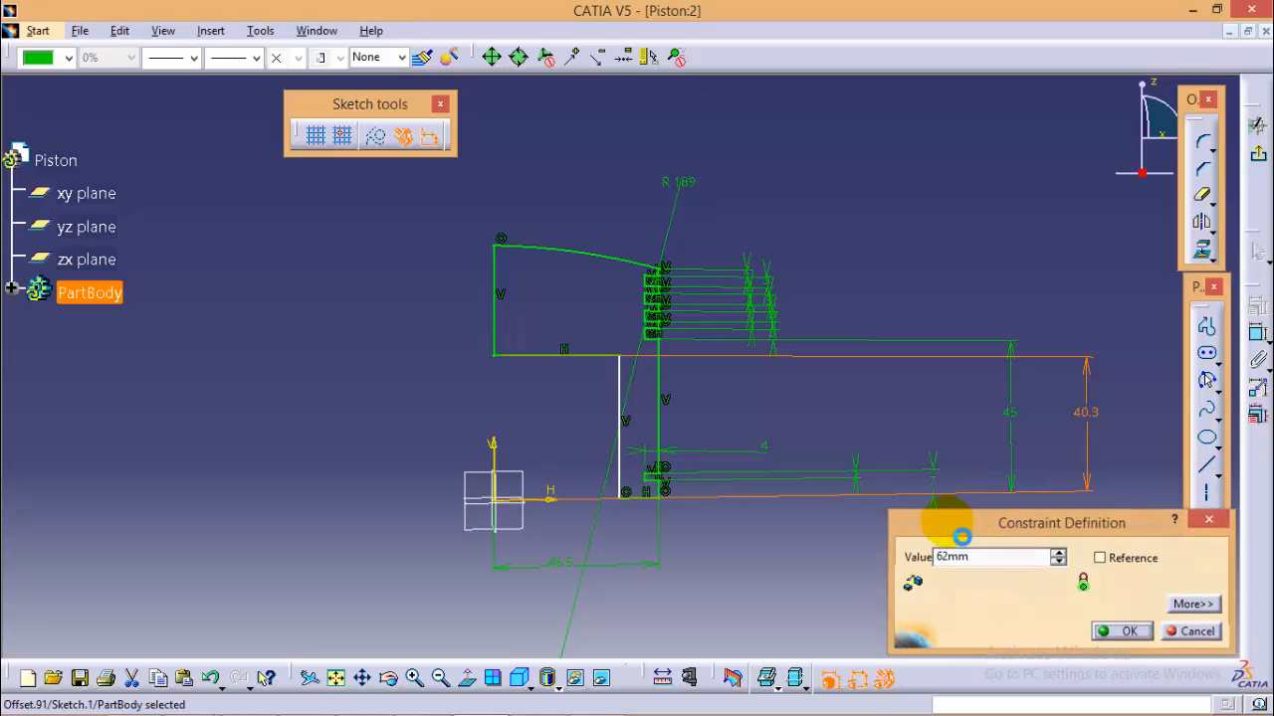
- Set the inner height to 62 and the axis-to-inner-wall distance to 3
{"action": "left_click", "coordinate": [1128, 631]}
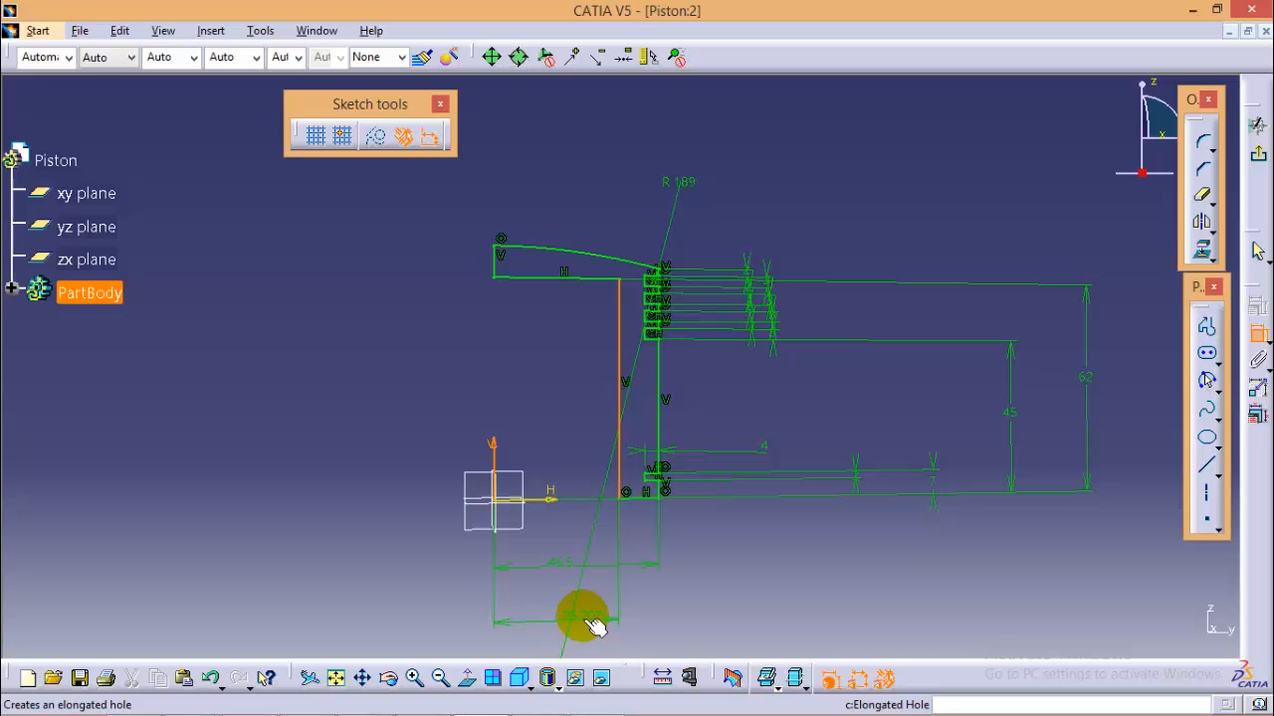
{"action": "left_click", "coordinate": [557, 602]}
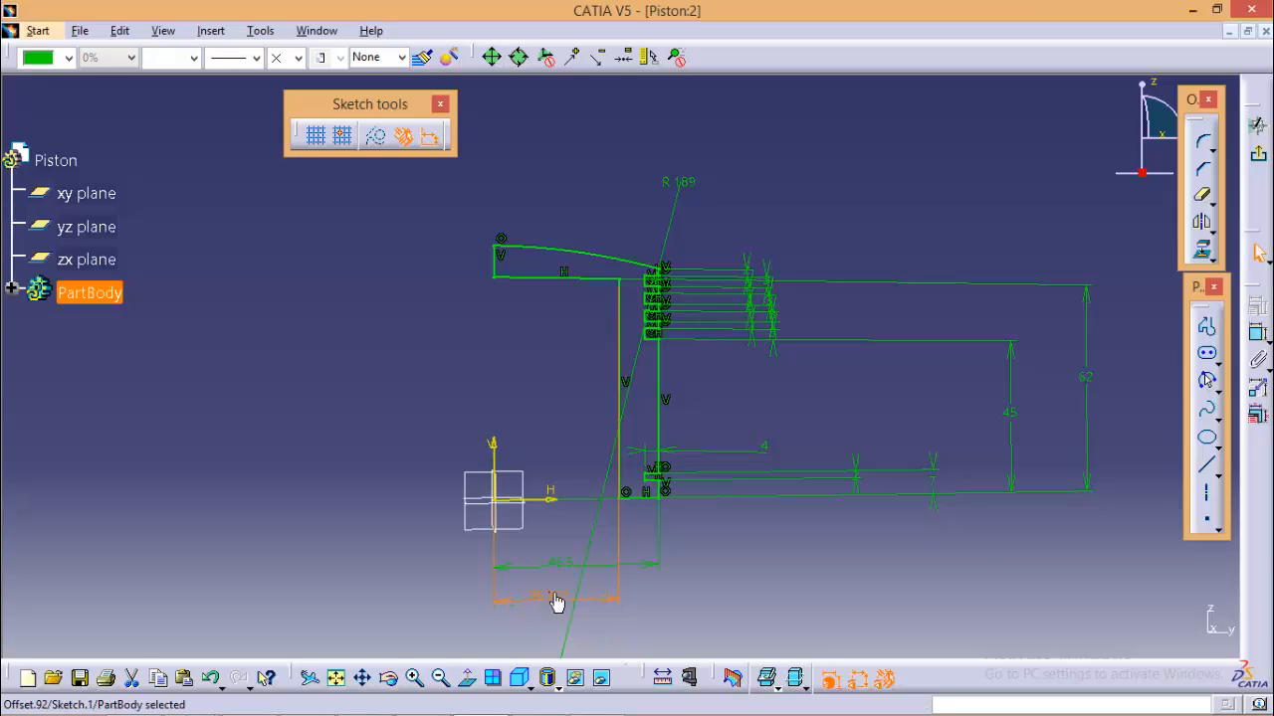
{"action": "double_click", "coordinate": [552, 592]}
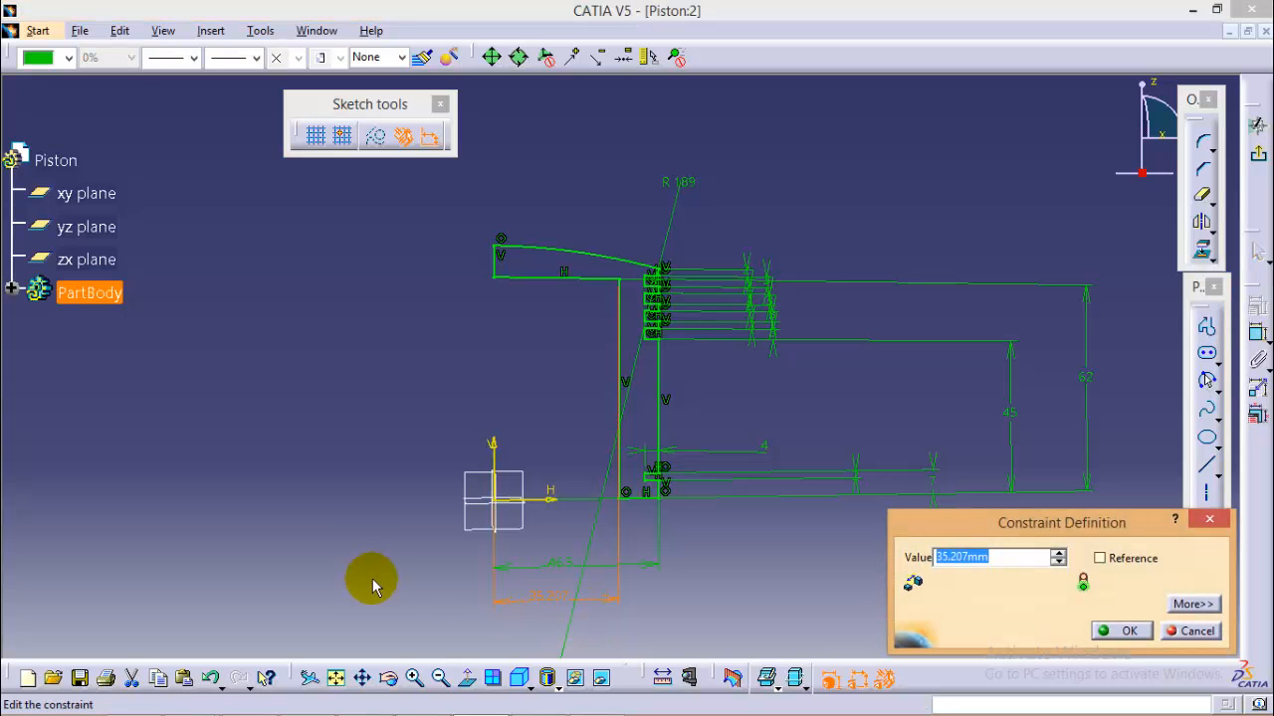
{"action": "type", "text": "3"}
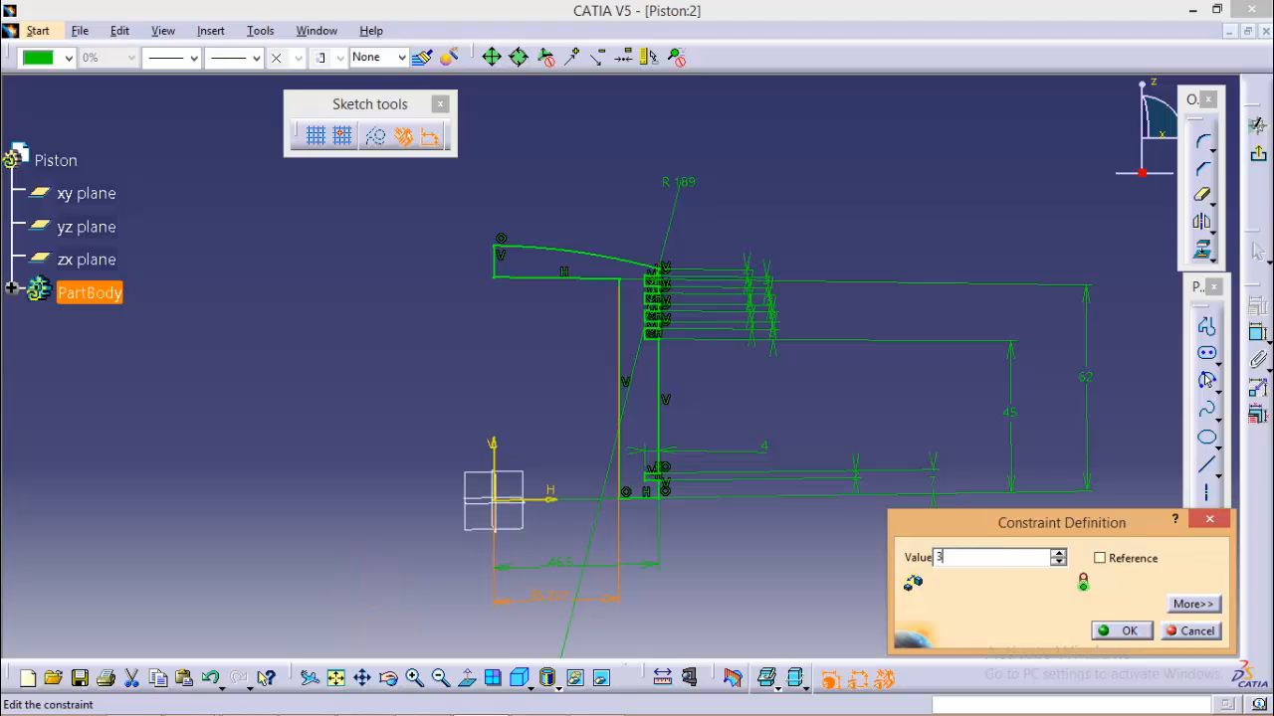
{"action": "left_click", "coordinate": [1120, 630]}
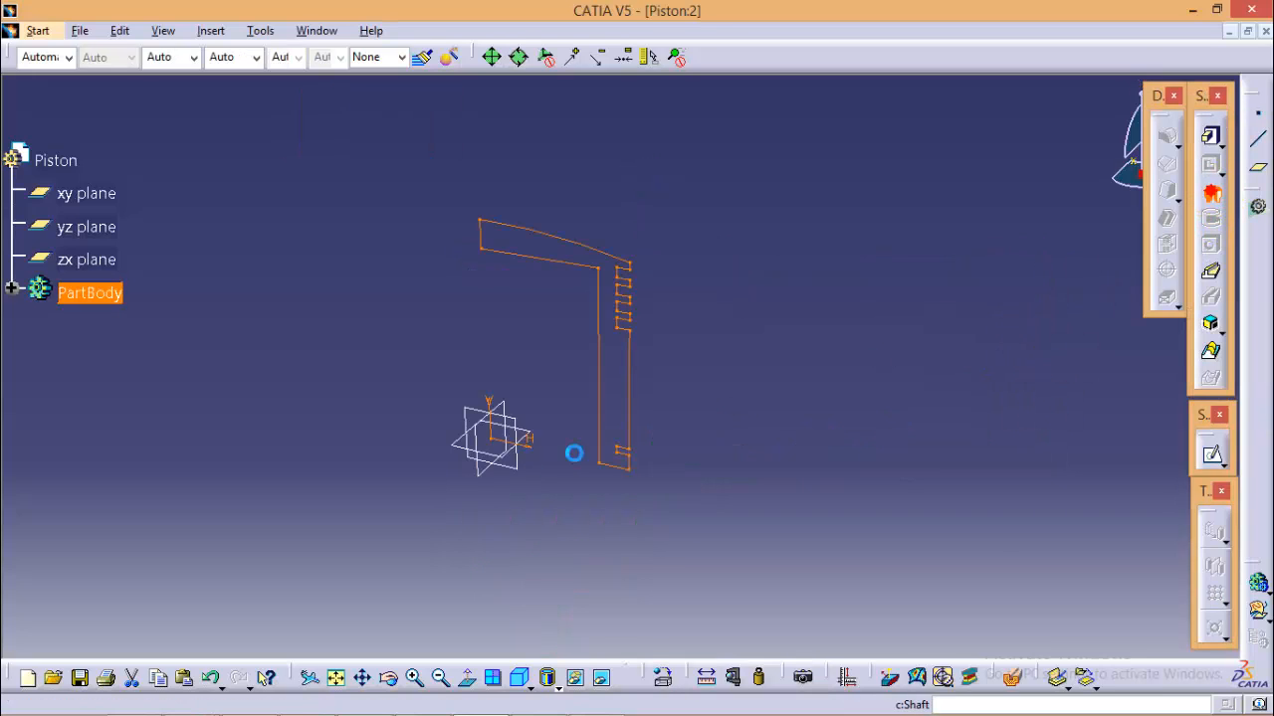
- Create a Shaft from the sketch profile around the Z axis
{"action": "left_click", "coordinate": [1210, 193]}
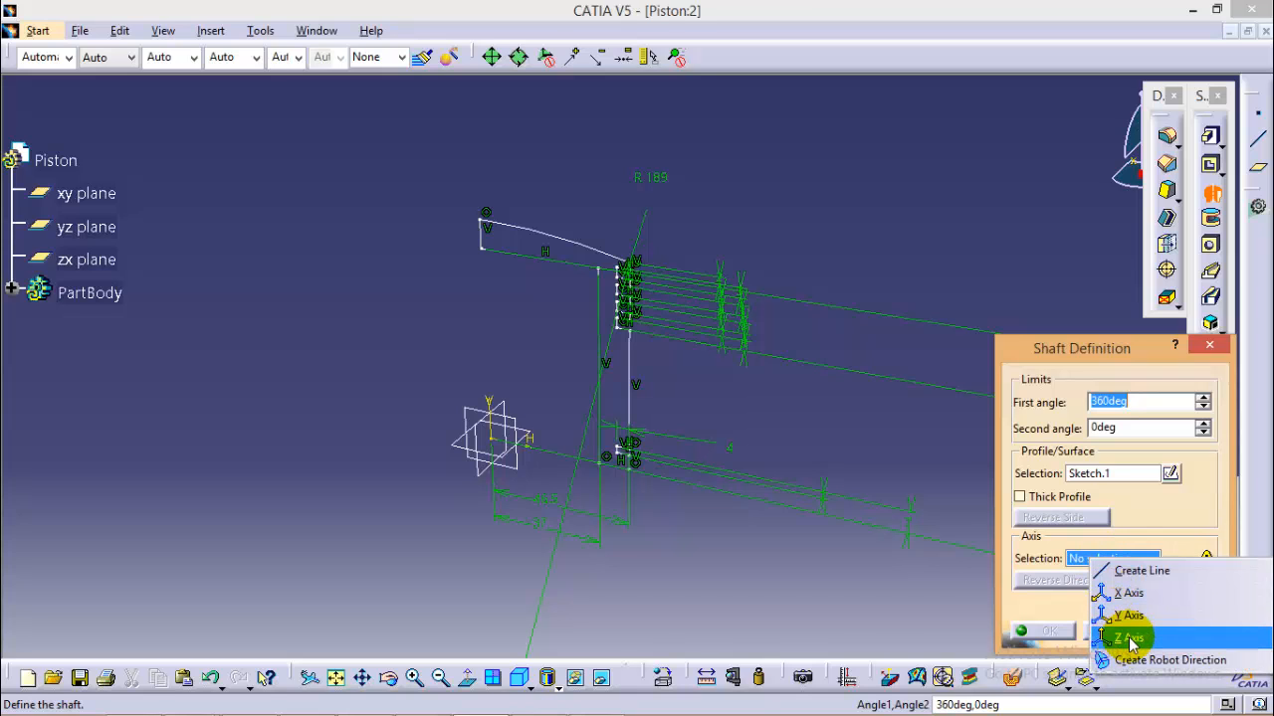
{"action": "left_click", "coordinate": [1132, 632]}
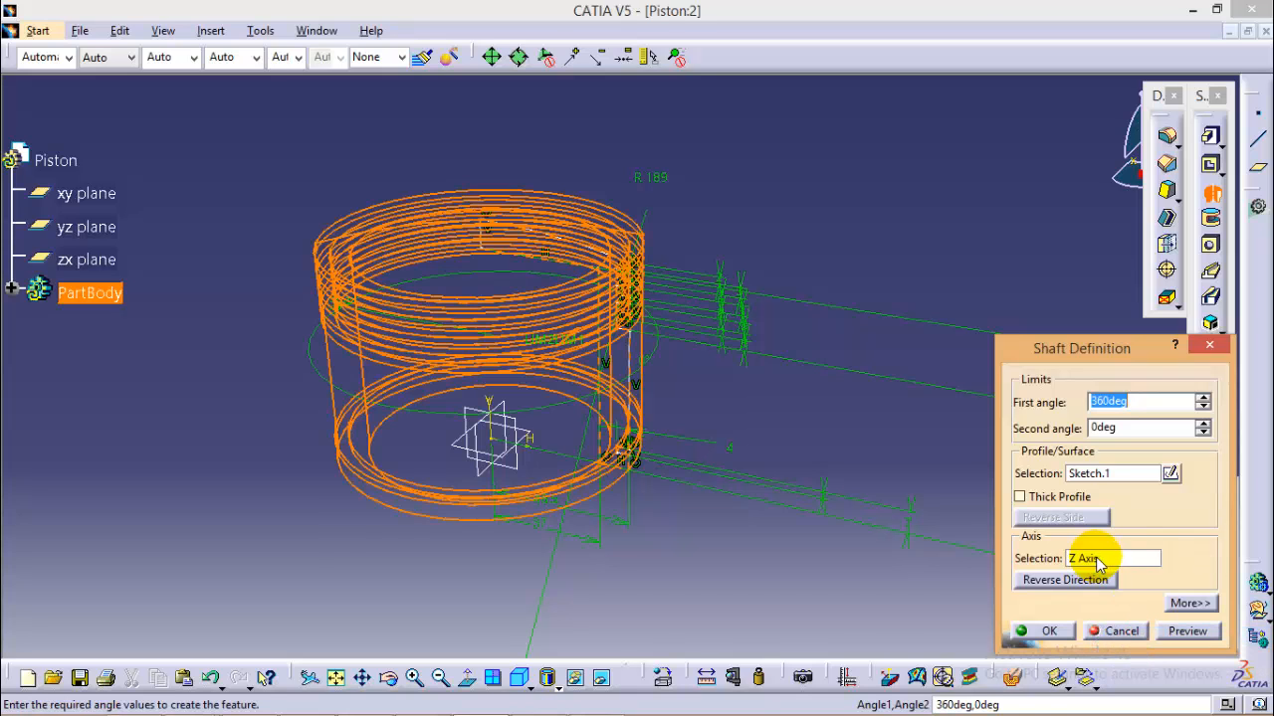
{"action": "left_click", "coordinate": [1042, 631]}
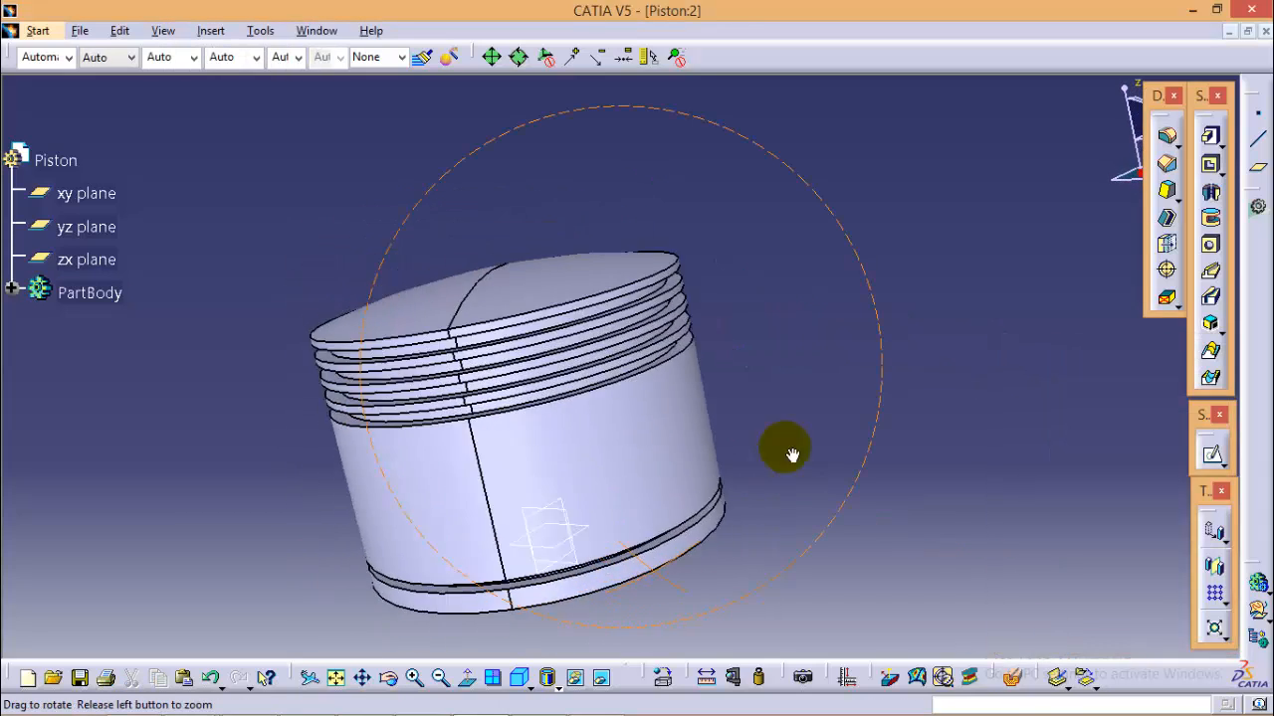
{"action": "left_click_drag", "start_coordinate": [791, 455], "coordinate": [848, 513]}
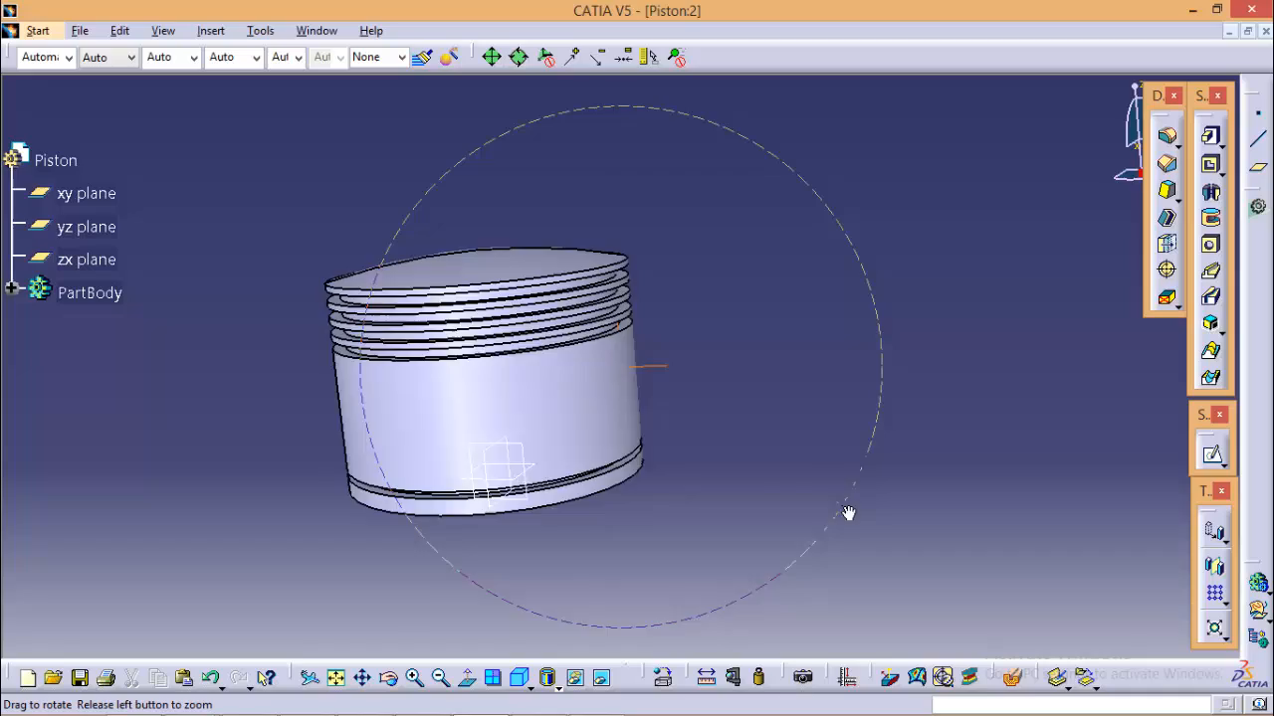
{"action": "left_click_drag", "start_coordinate": [847, 513], "coordinate": [848, 541]}
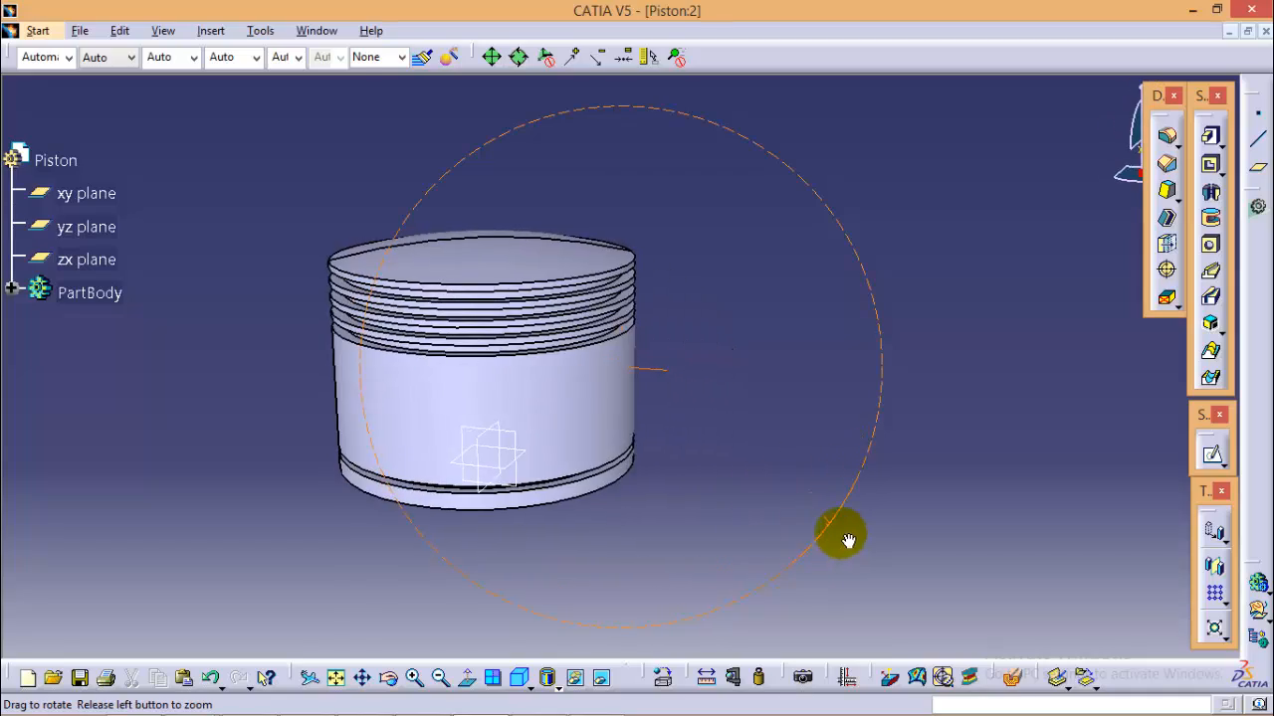
{"action": "left_click_drag", "start_coordinate": [849, 540], "coordinate": [406, 473]}
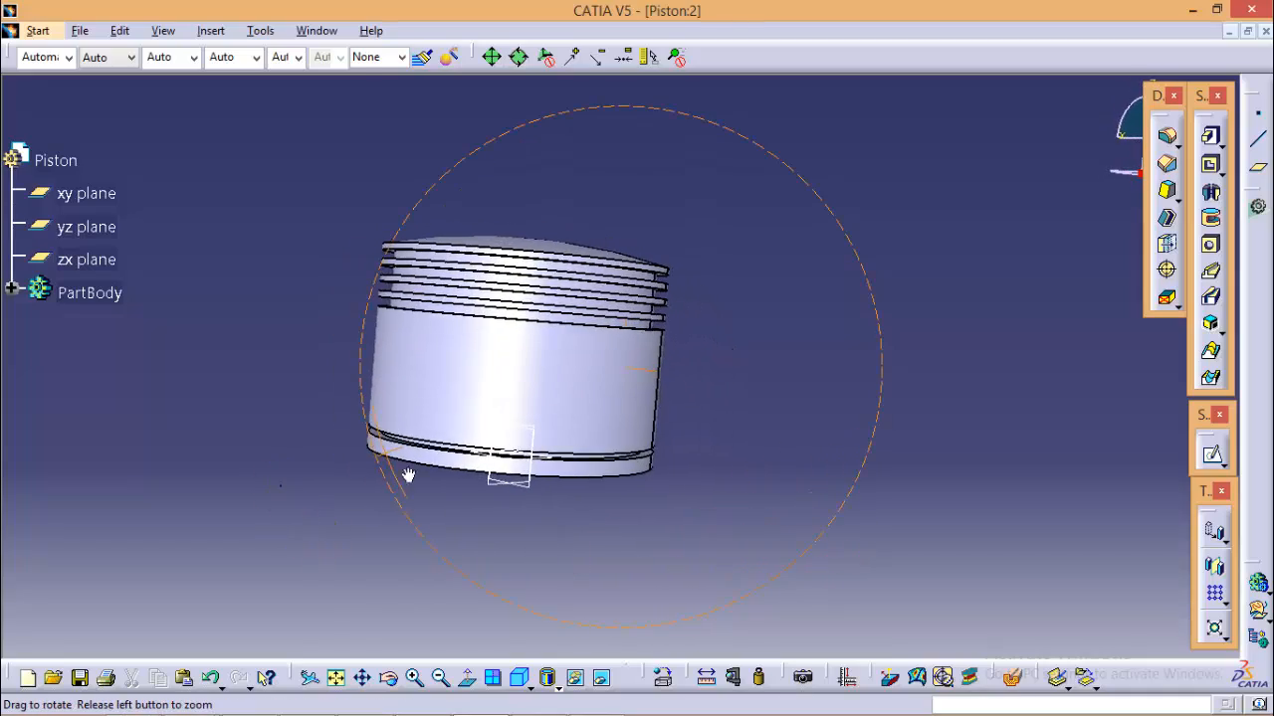
{"action": "left_click_drag", "start_coordinate": [408, 473], "coordinate": [671, 333]}
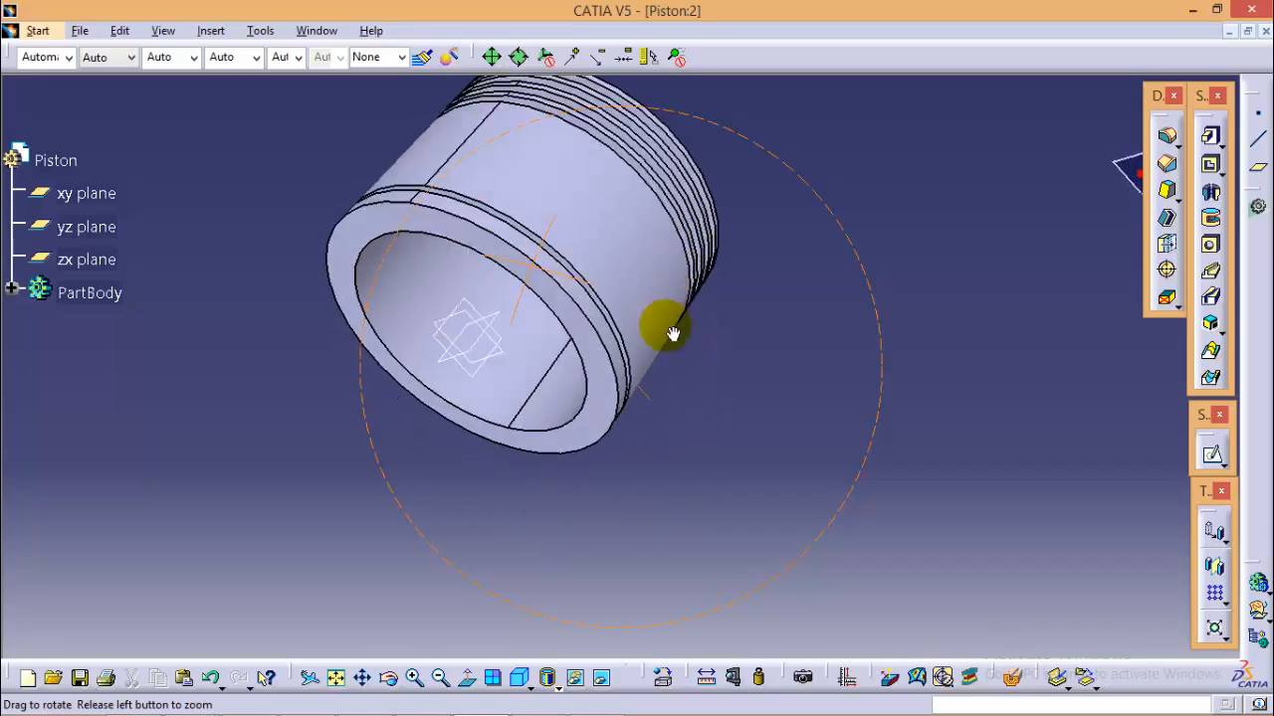
{"action": "left_click_drag", "start_coordinate": [672, 333], "coordinate": [742, 528]}
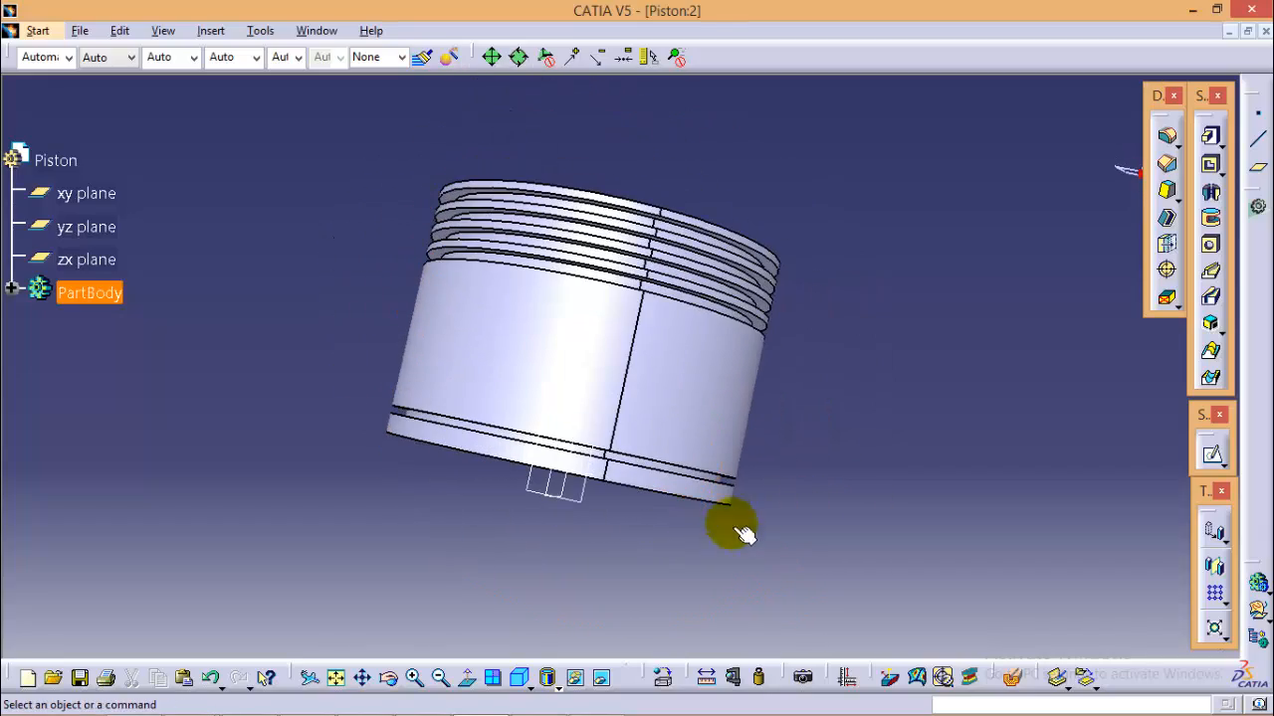
{"action": "left_click_drag", "start_coordinate": [736, 527], "coordinate": [498, 329]}
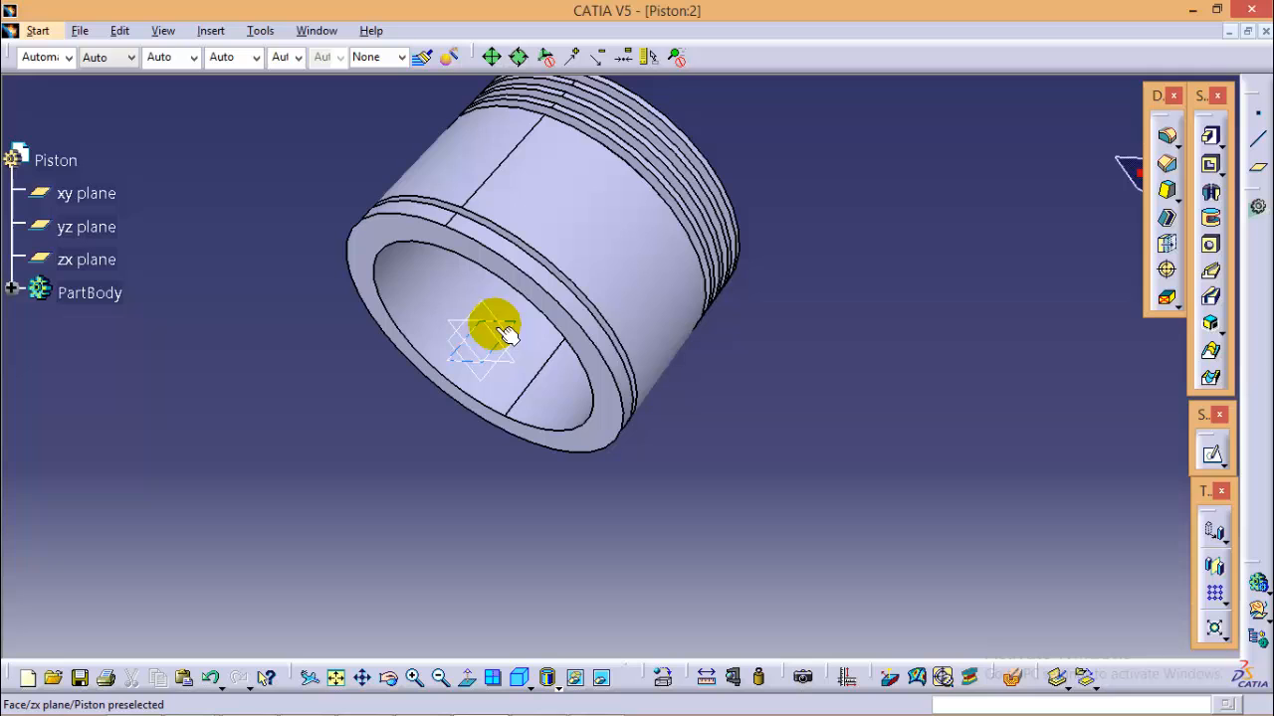
{"action": "left_click", "coordinate": [1209, 452]}
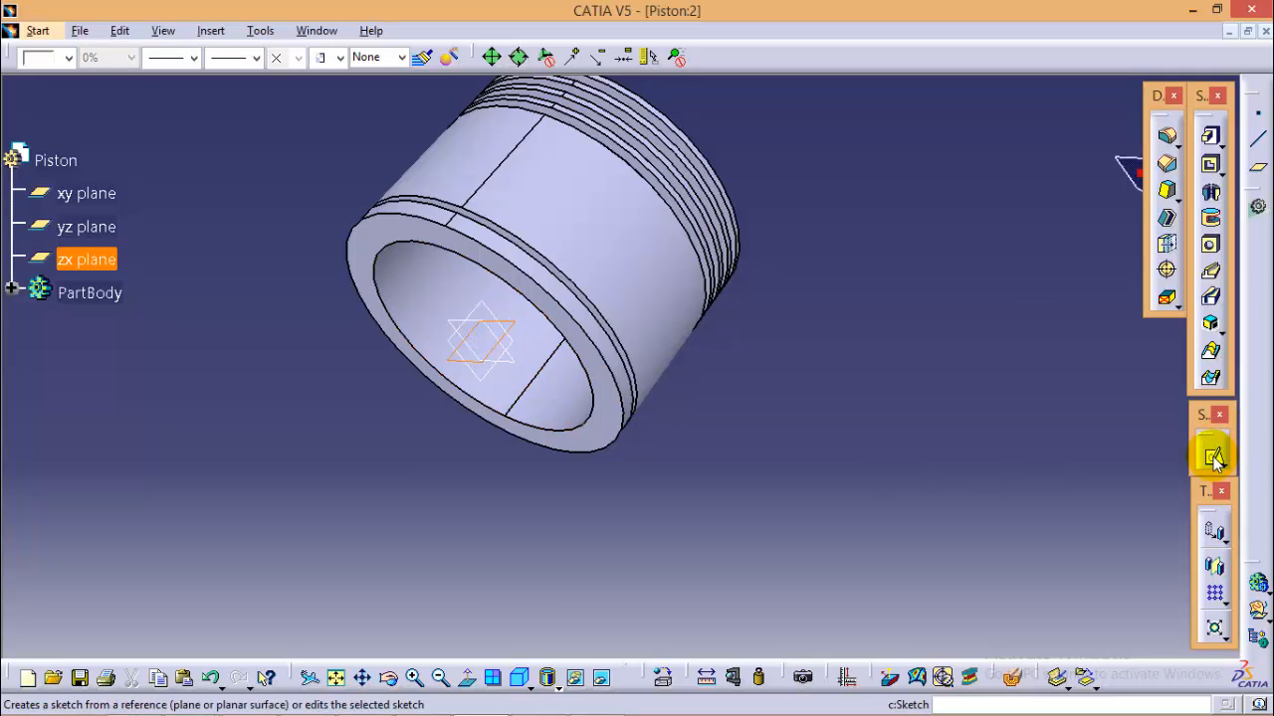
- Sketch on the zx plane, project the bottom edge as construction, and place a circle
{"action": "left_click", "coordinate": [1212, 454]}
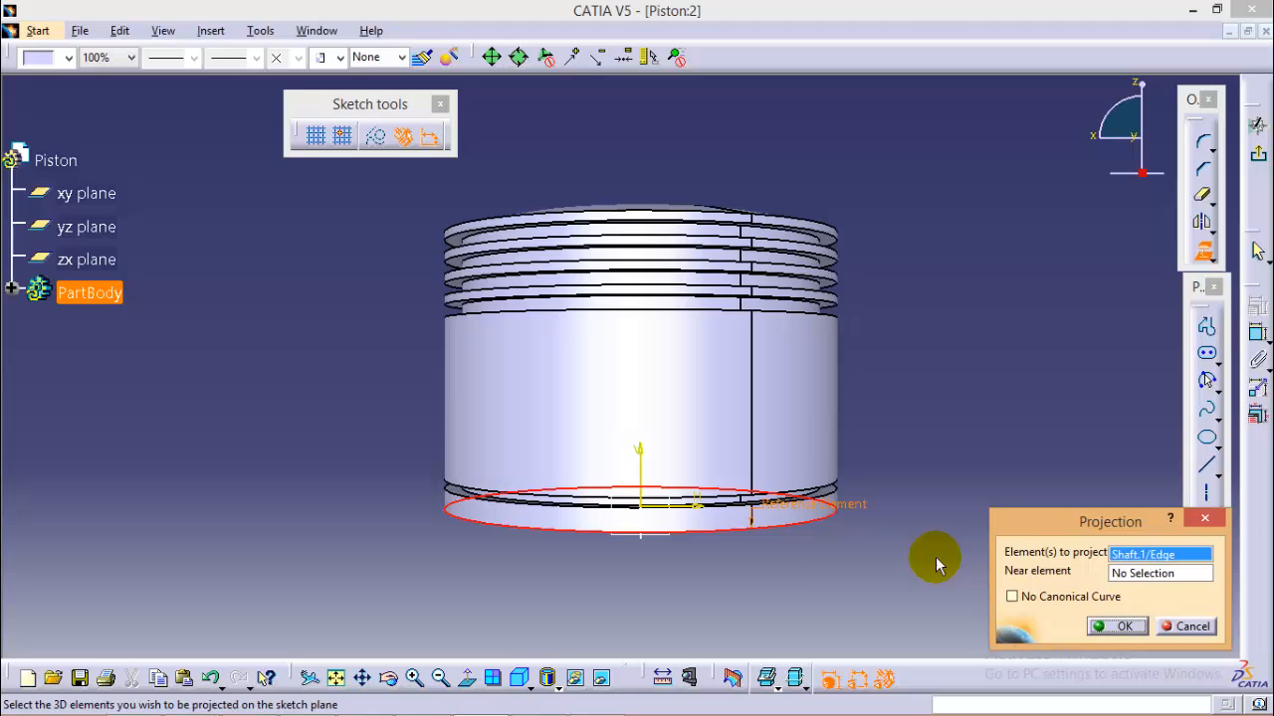
{"action": "left_click", "coordinate": [1116, 626]}
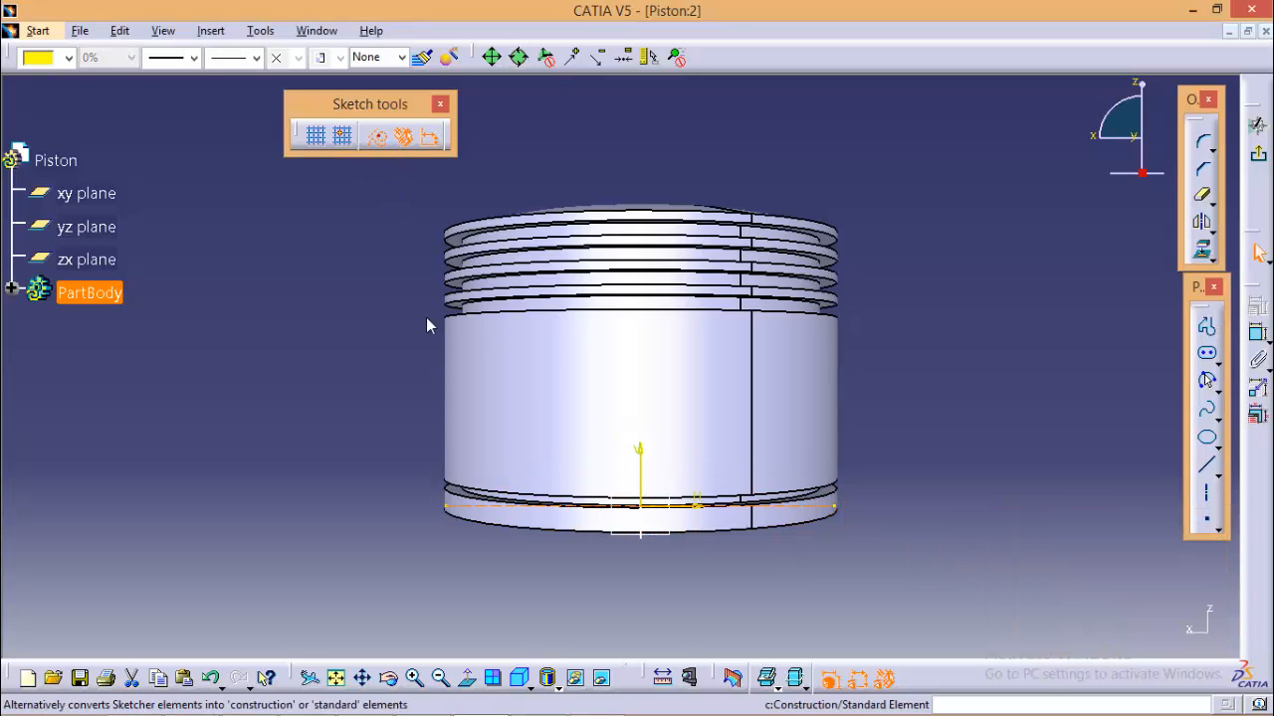
{"action": "left_click", "coordinate": [1203, 409]}
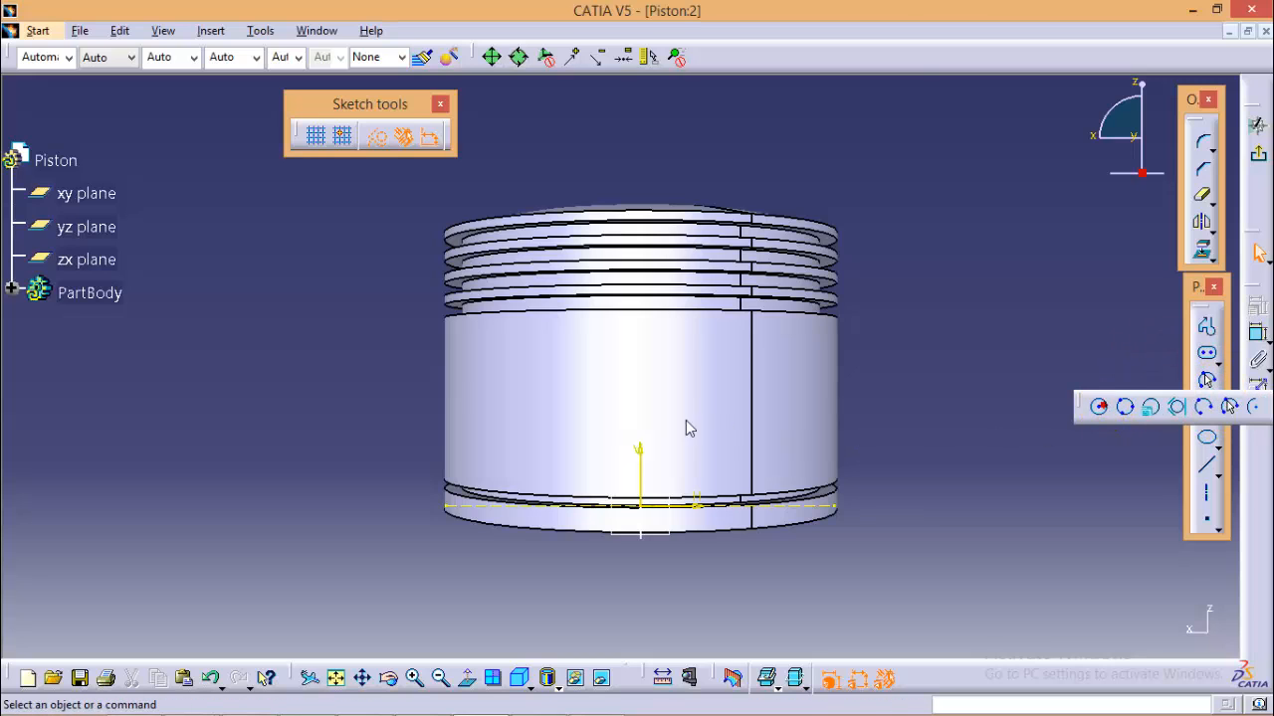
{"action": "left_click", "coordinate": [1175, 408]}
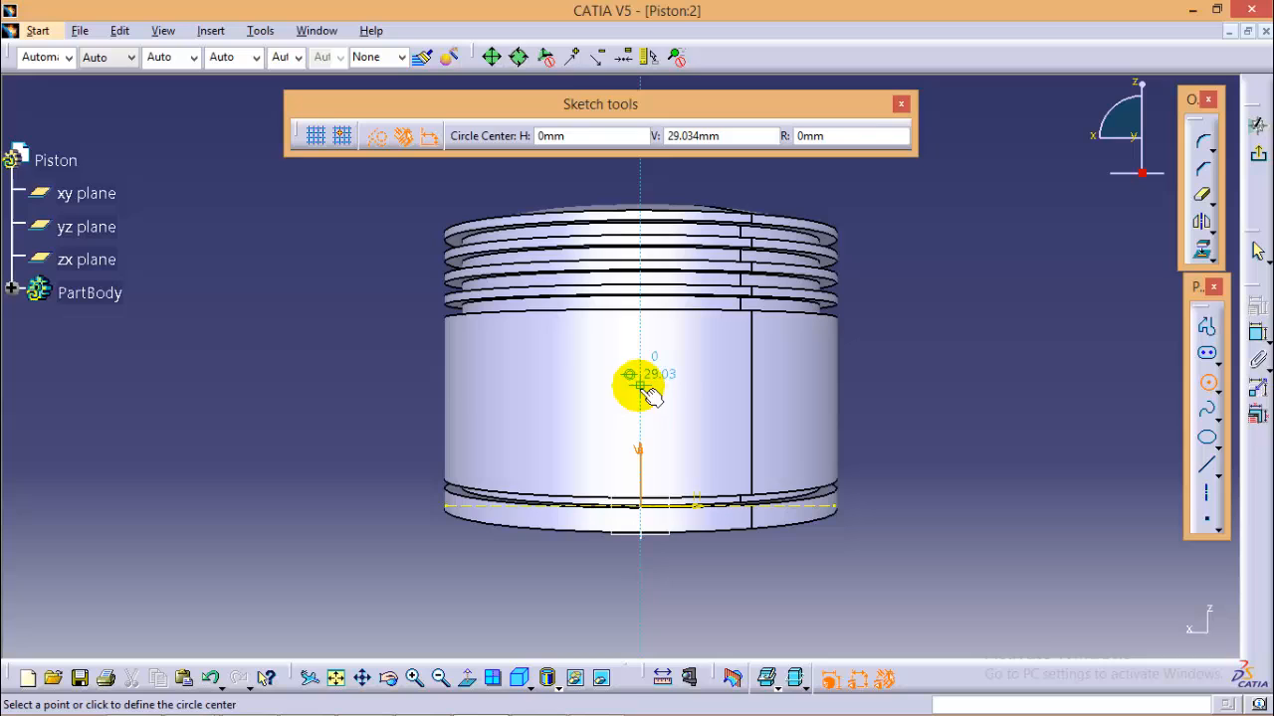
{"action": "left_click", "coordinate": [631, 375]}
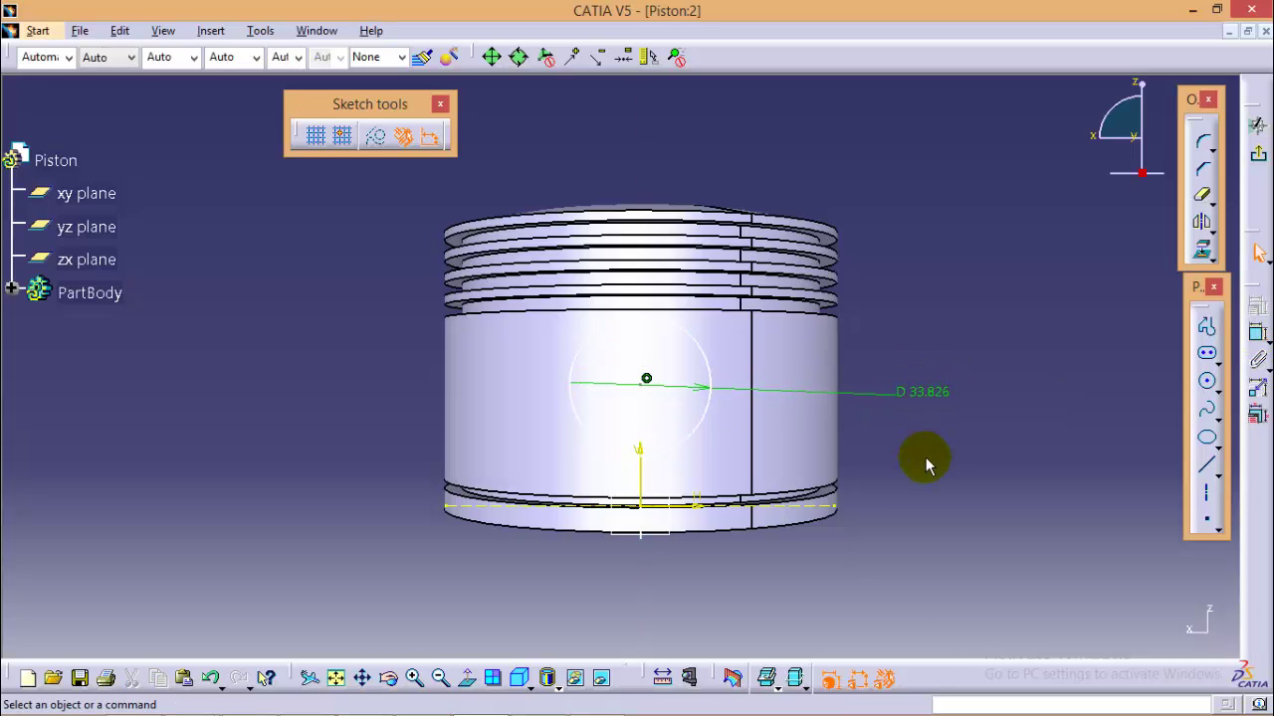
- Give the pin-hole circle a 36 mm diameter and 27 mm height
{"action": "double_click", "coordinate": [917, 391]}
{"action": "type", "text": "36"}
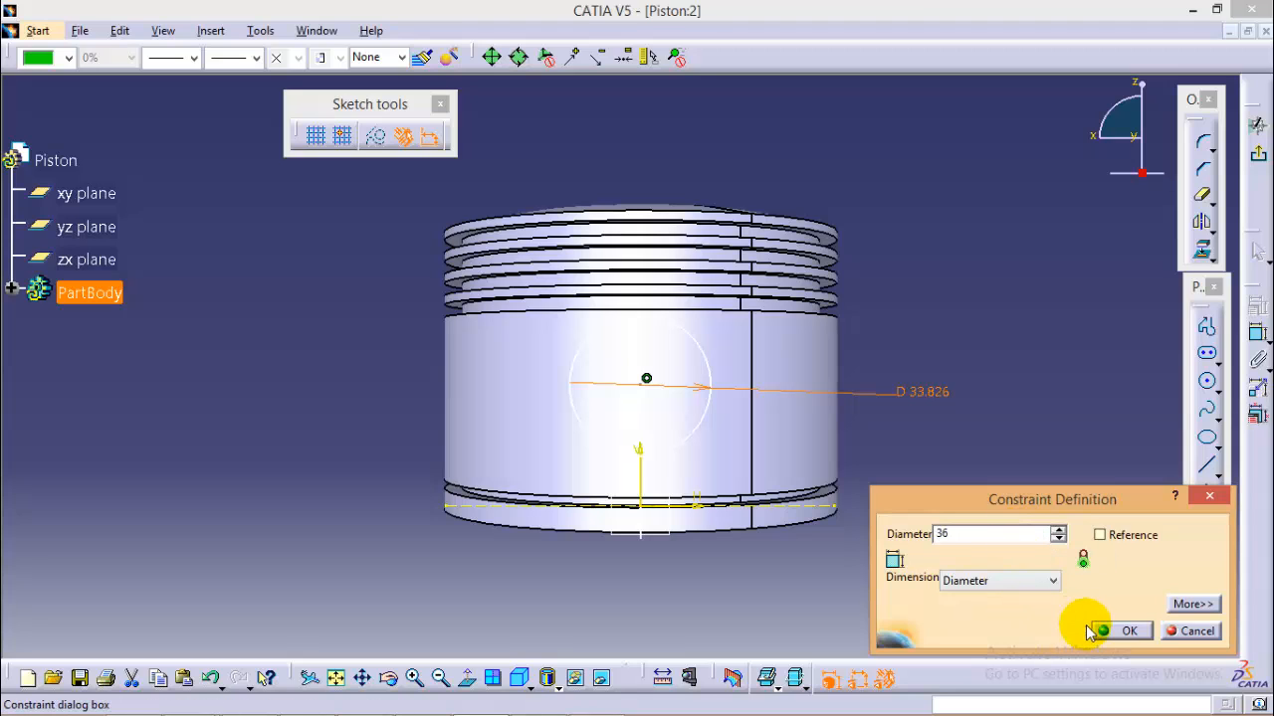
{"action": "left_click", "coordinate": [1128, 630]}
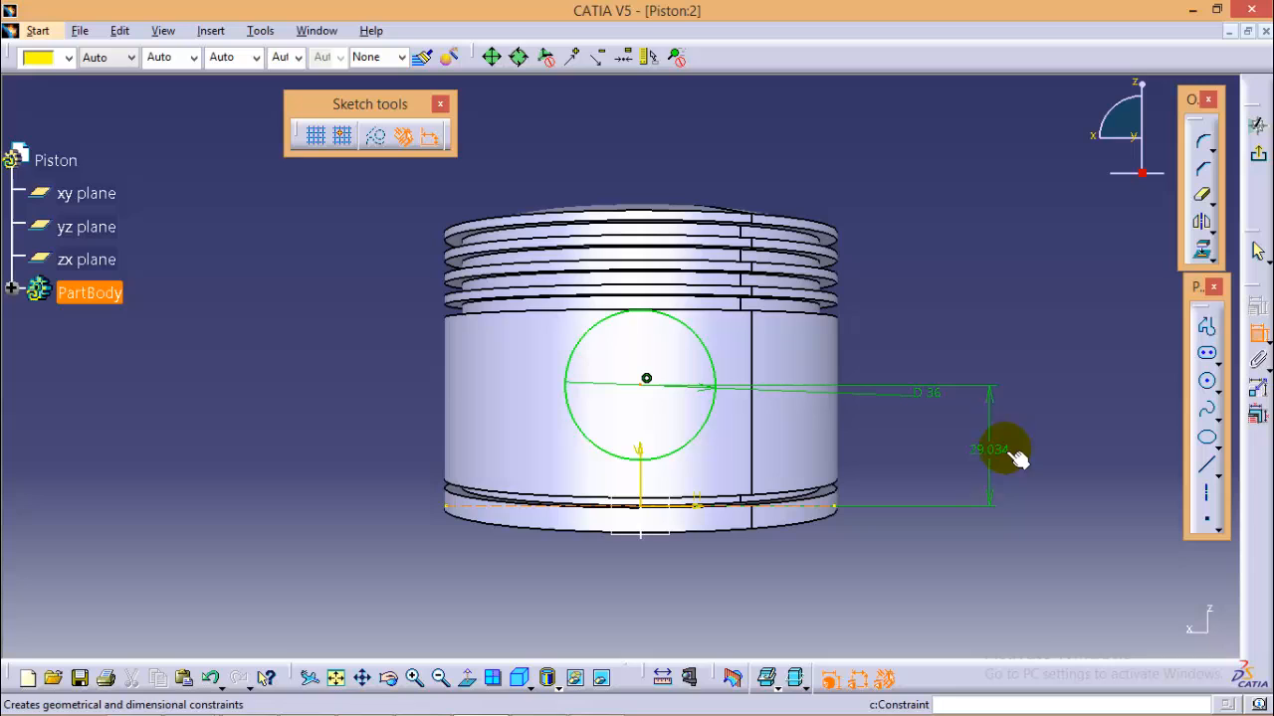
{"action": "double_click", "coordinate": [982, 448]}
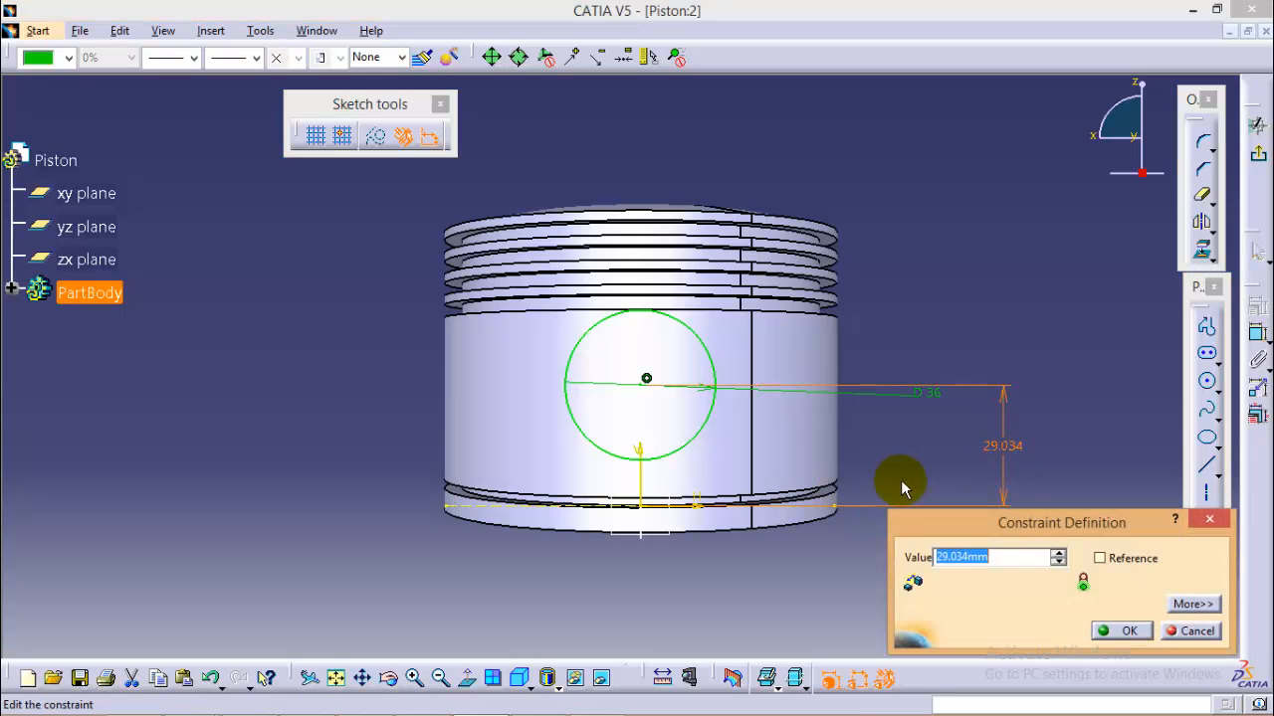
{"action": "type", "text": "27"}
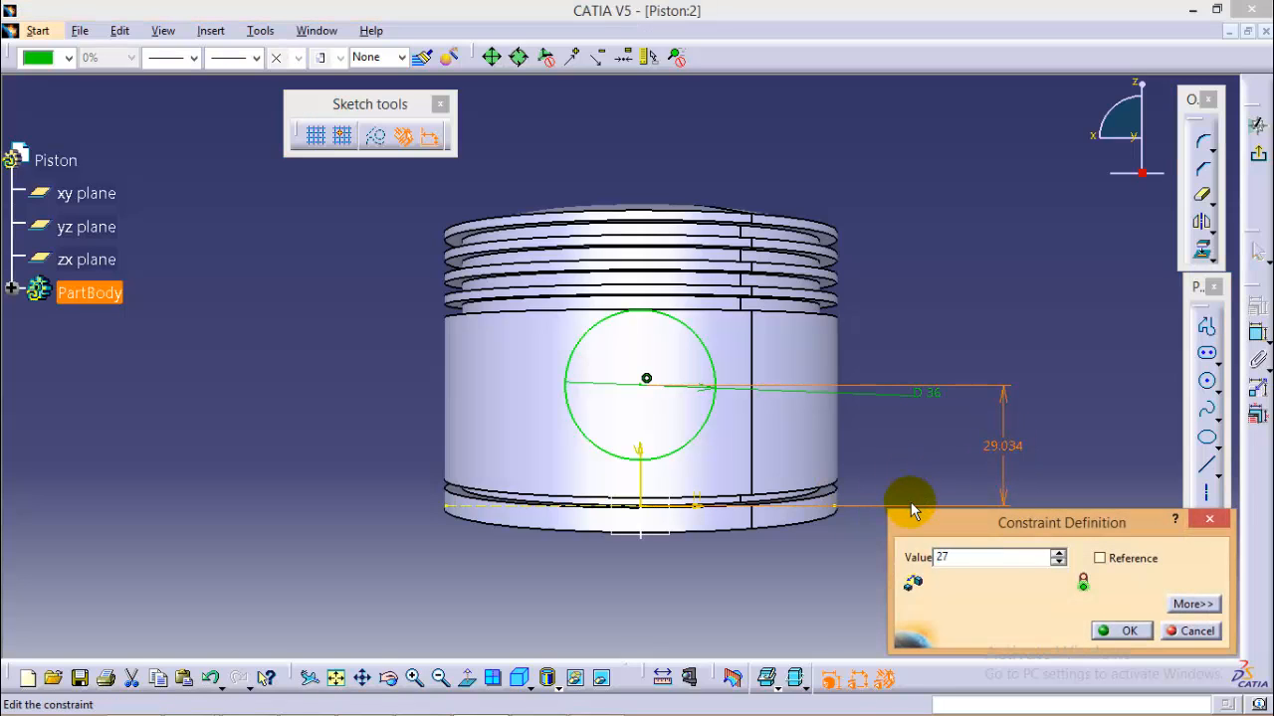
{"action": "left_click", "coordinate": [1127, 631]}
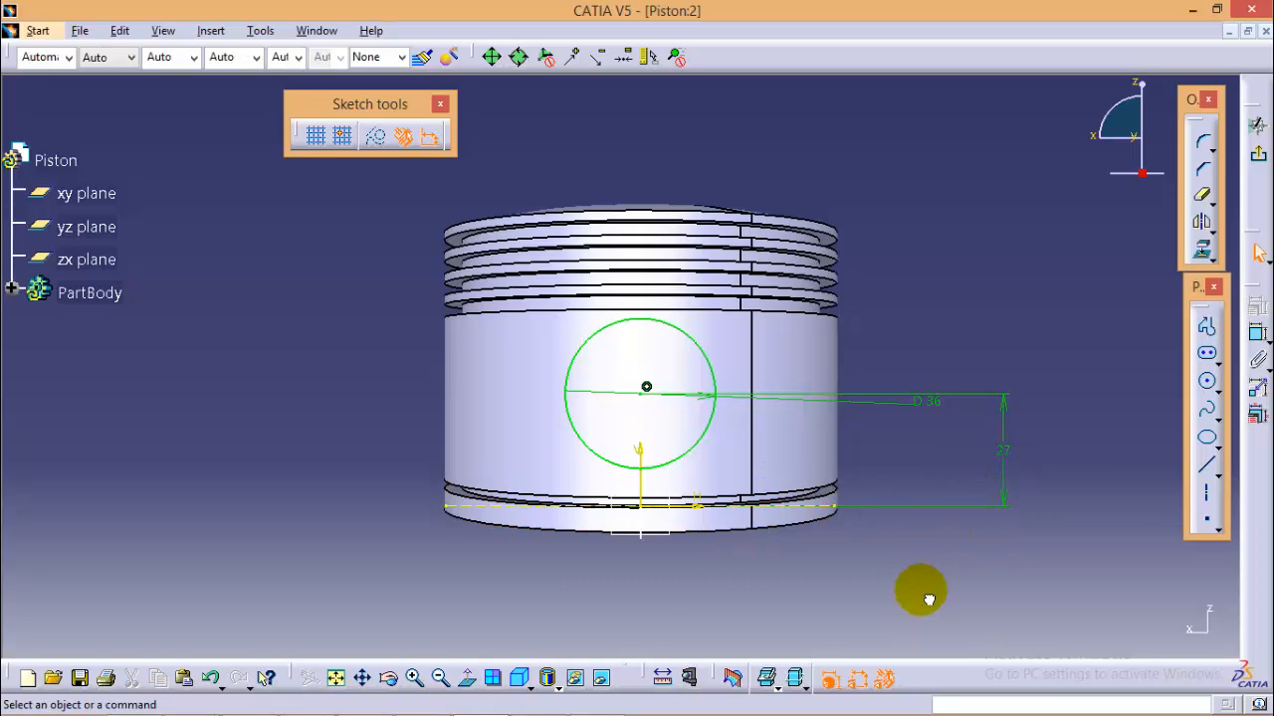
{"action": "left_click_drag", "start_coordinate": [920, 597], "coordinate": [597, 467]}
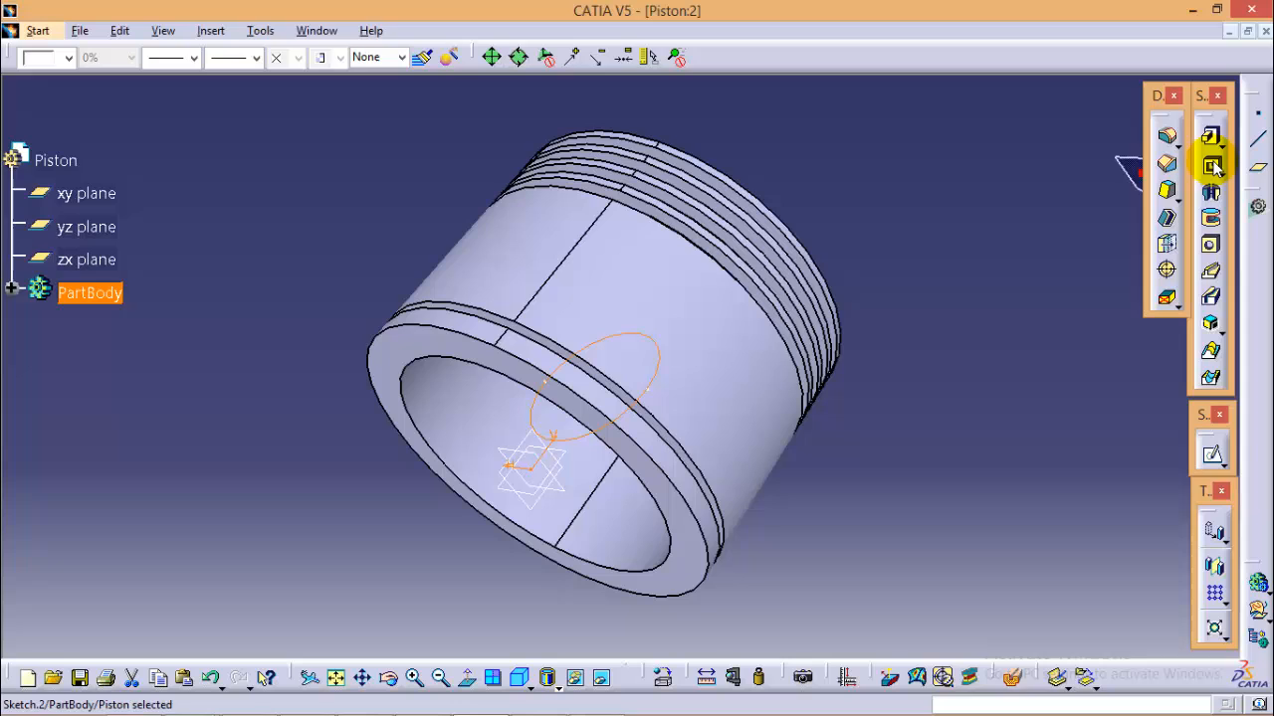
- Pocket the 36 mm circle sketch with mirrored extent and 50 mm depth through both walls
{"action": "left_click", "coordinate": [1210, 167]}
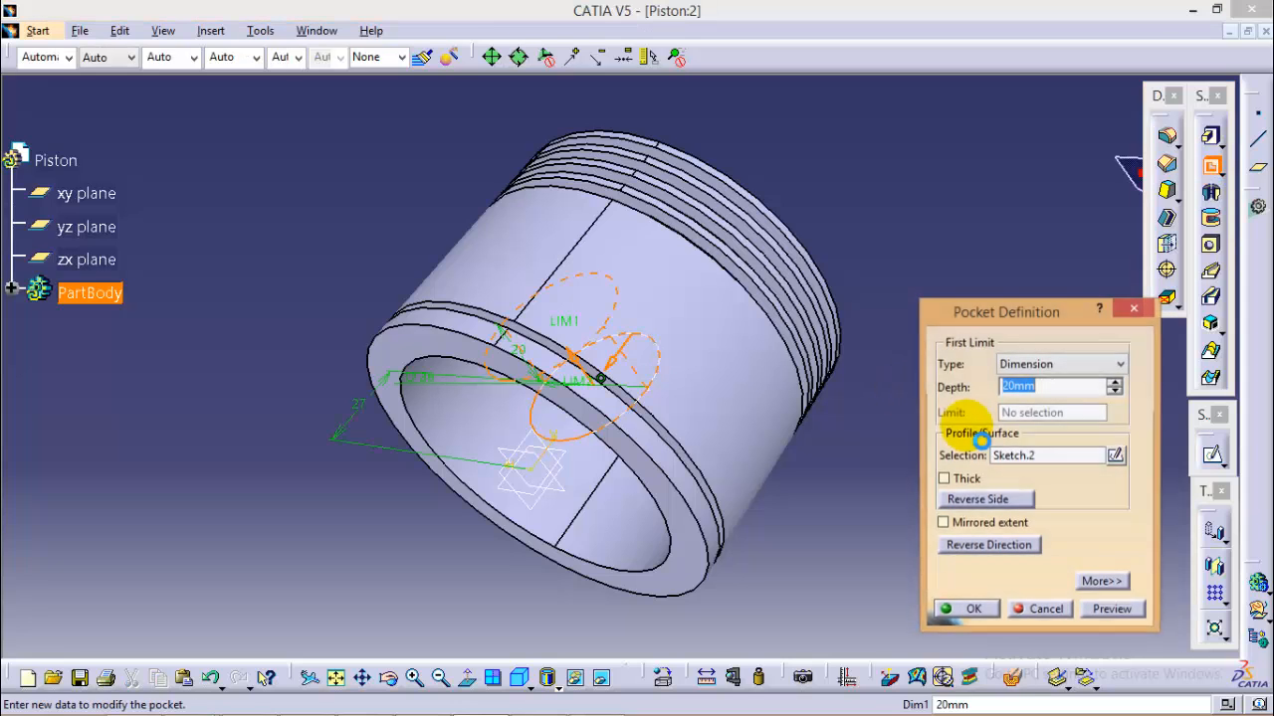
{"action": "left_click", "coordinate": [1048, 386]}
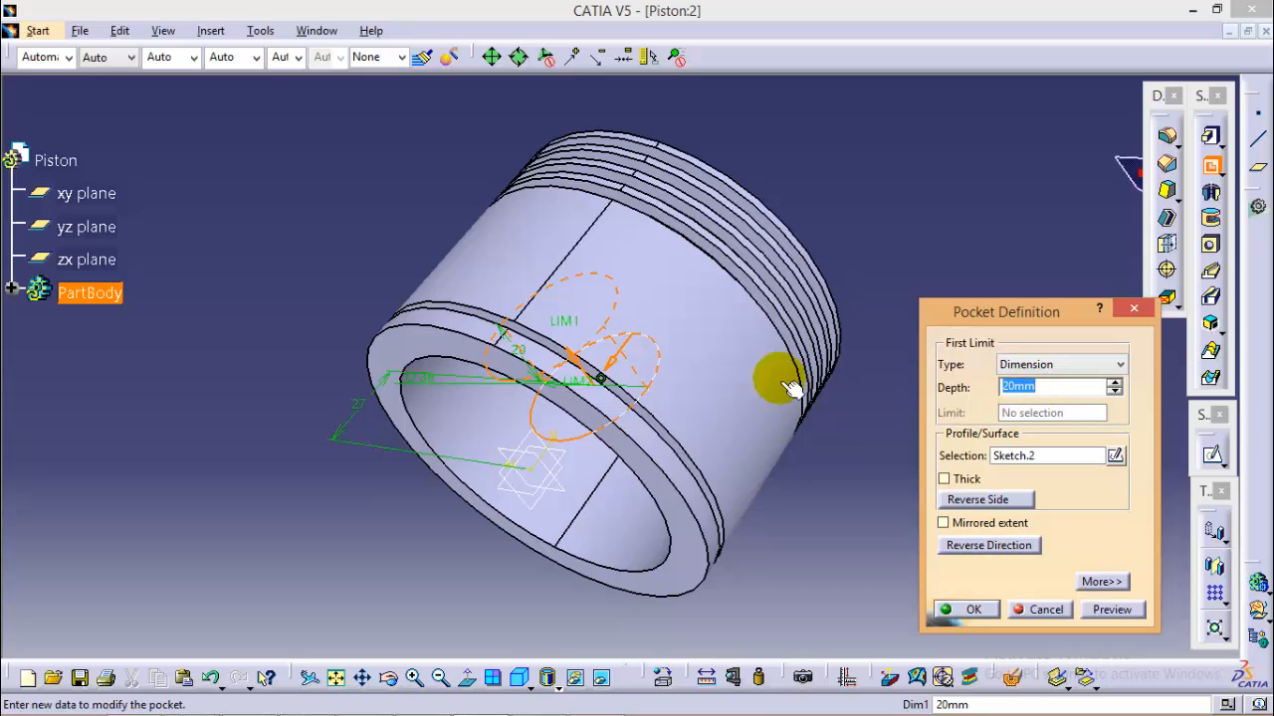
{"action": "mouse_move", "coordinate": [973, 448]}
{"action": "type", "text": "30"}
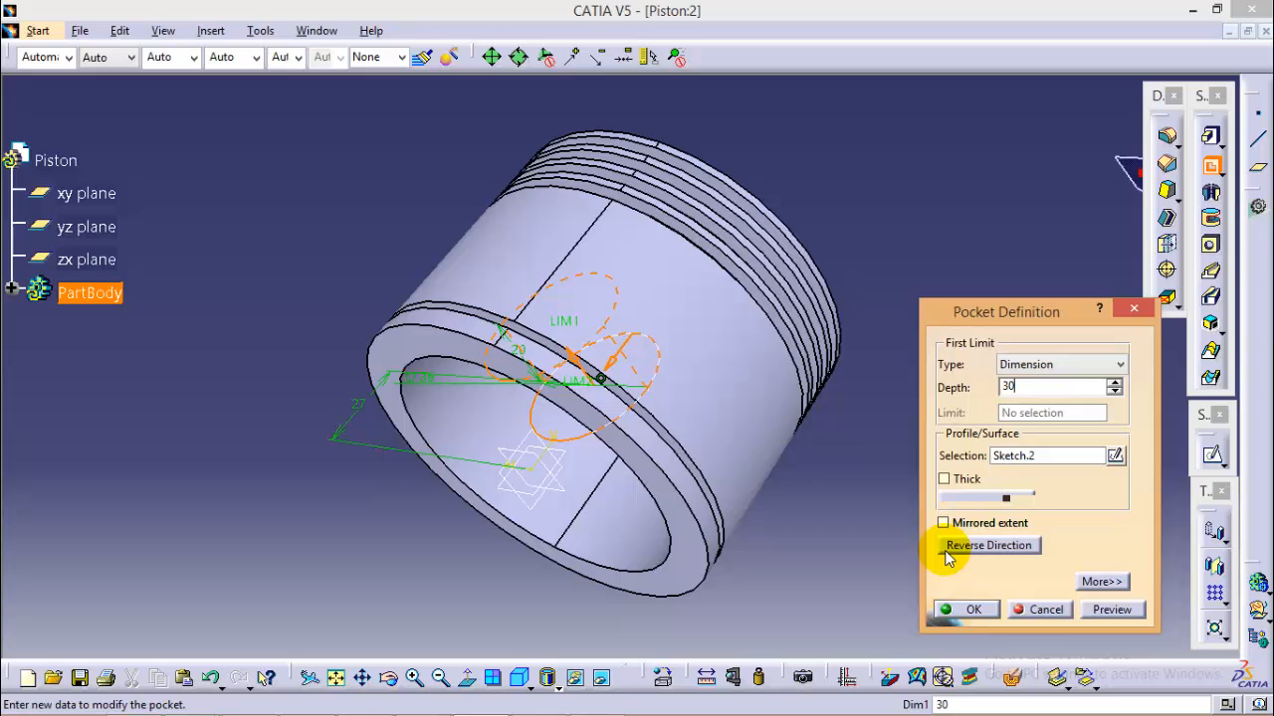
{"action": "left_click", "coordinate": [943, 523]}
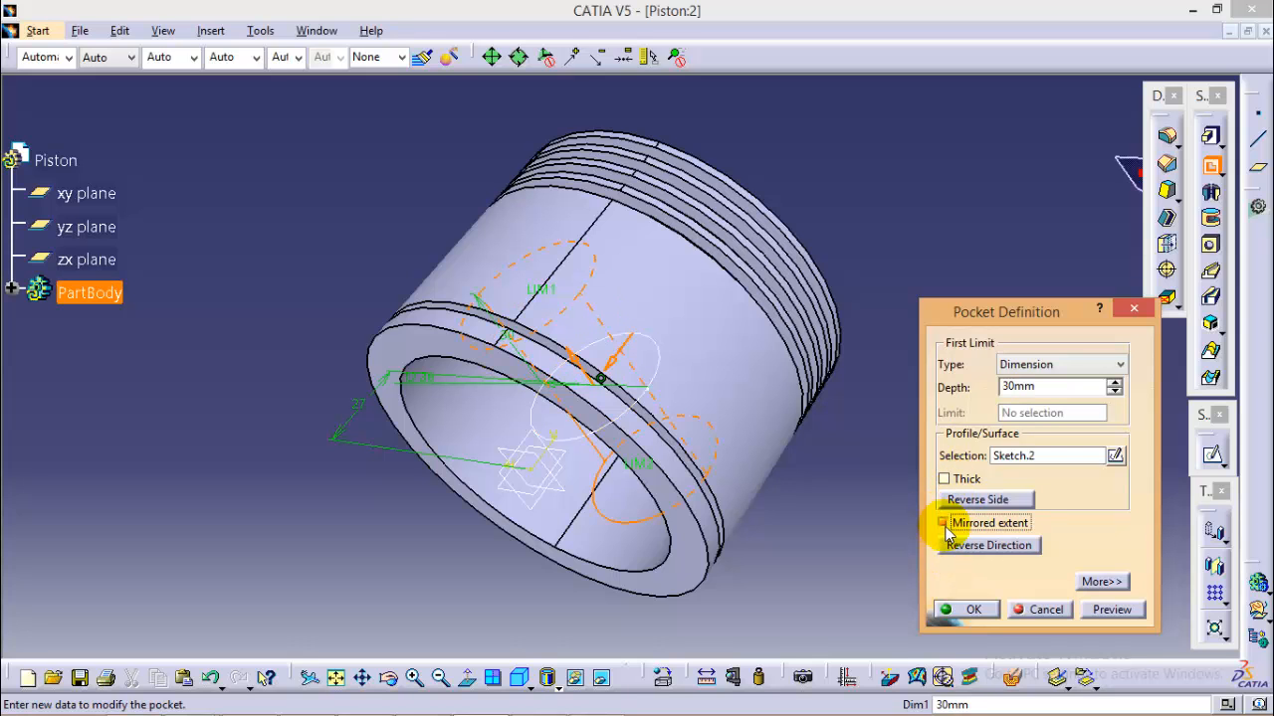
{"action": "left_click", "coordinate": [943, 522]}
{"action": "type", "text": "40"}
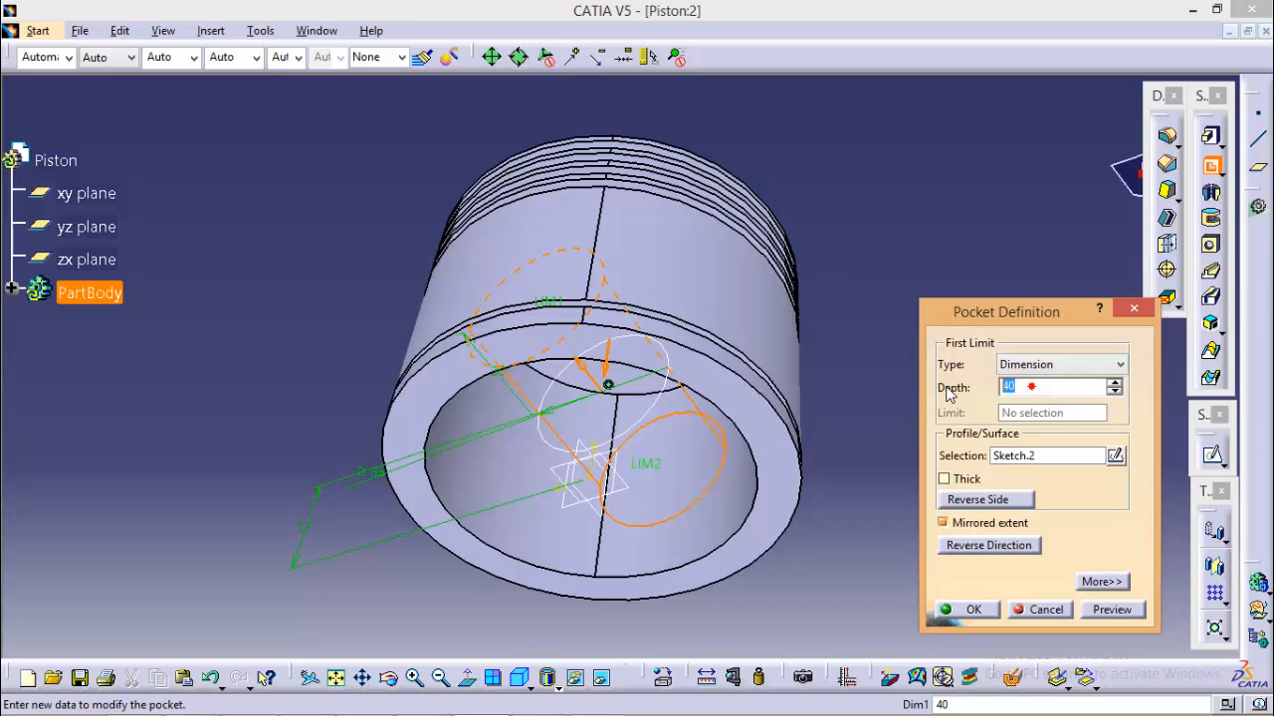
{"action": "type", "text": "50"}
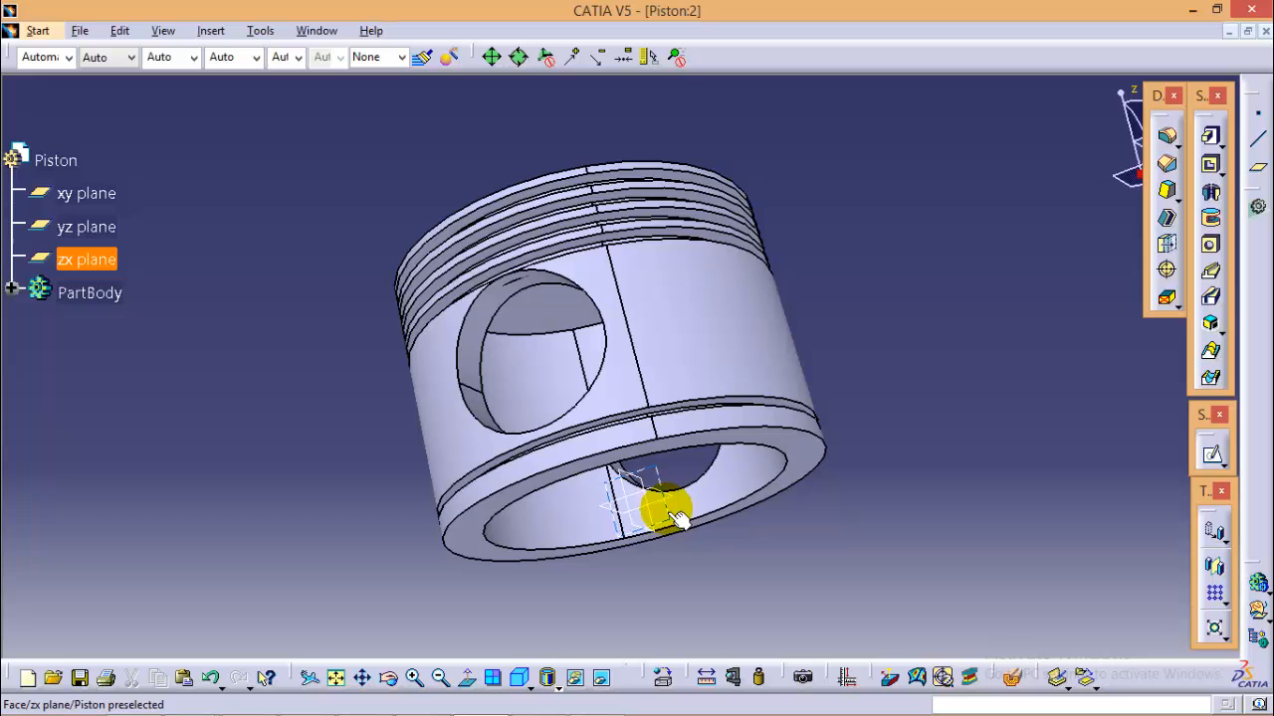
- Create a plane offset 25 mm from the zx plane
{"action": "left_click", "coordinate": [657, 512]}
{"action": "type", "text": "25"}
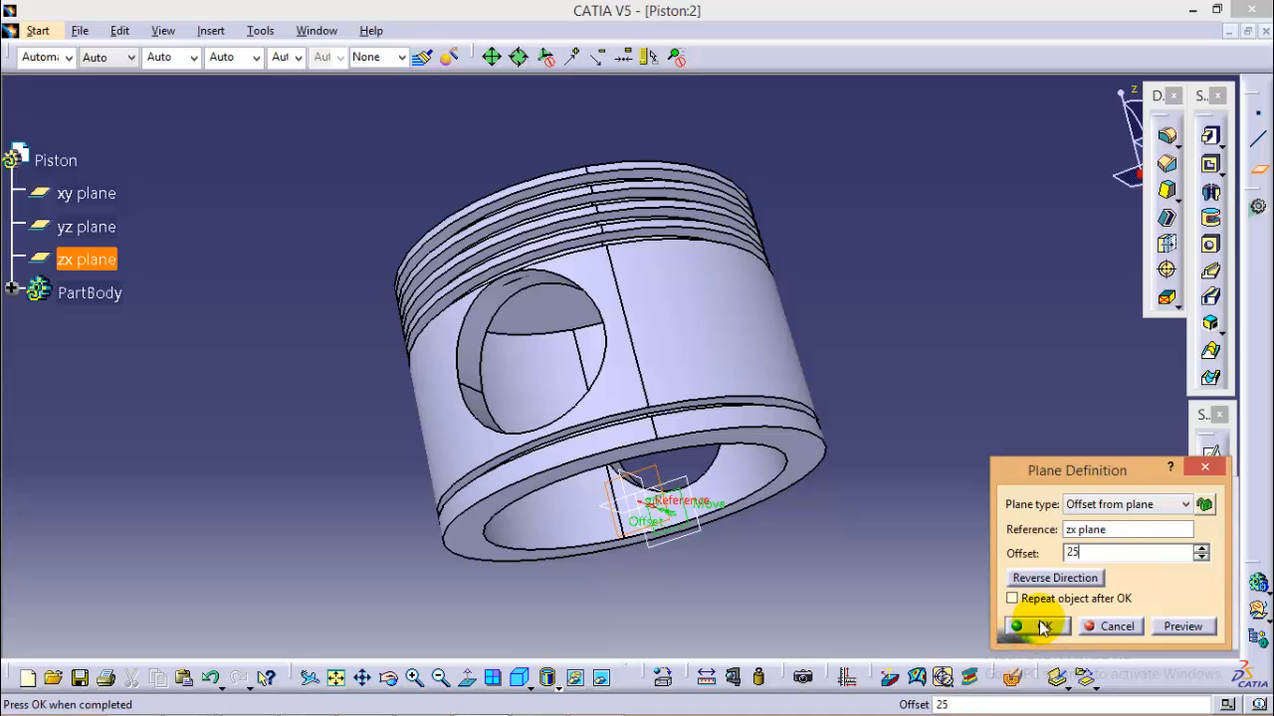
{"action": "left_click", "coordinate": [1022, 626]}
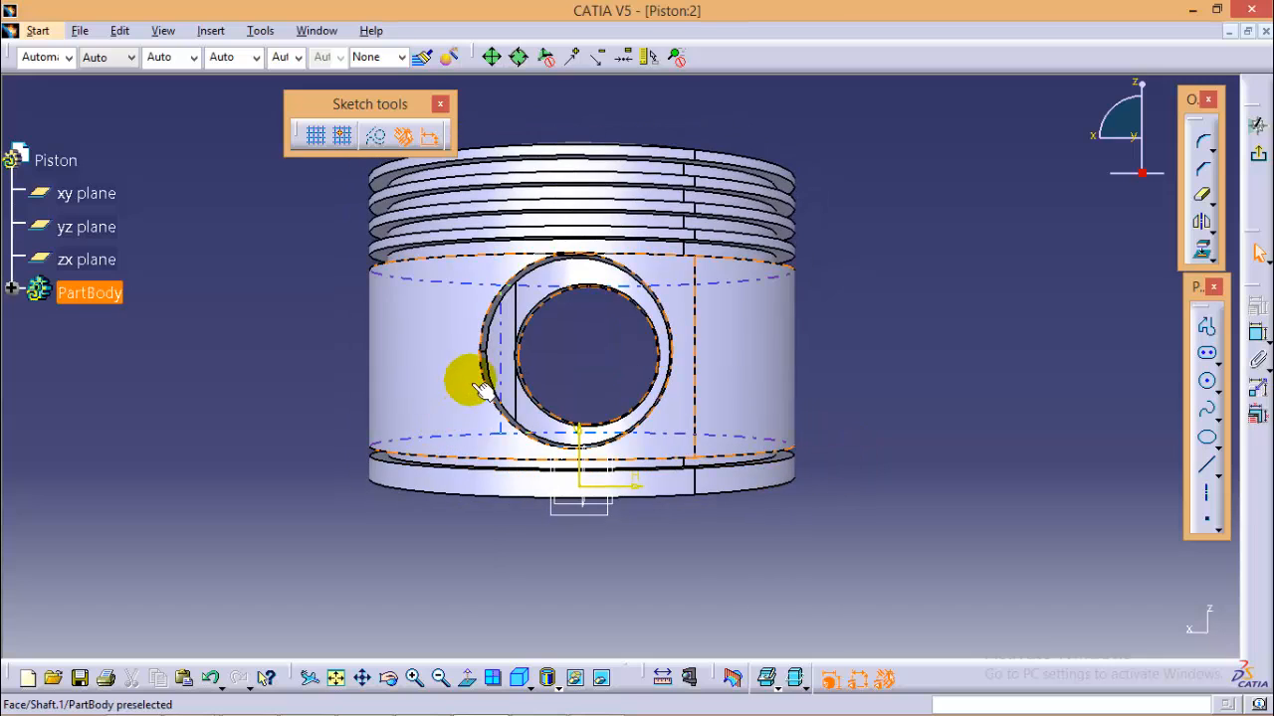
- Project the pin-hole edge and draw a dimensioned circle centred on the hole
{"action": "left_click", "coordinate": [477, 388]}
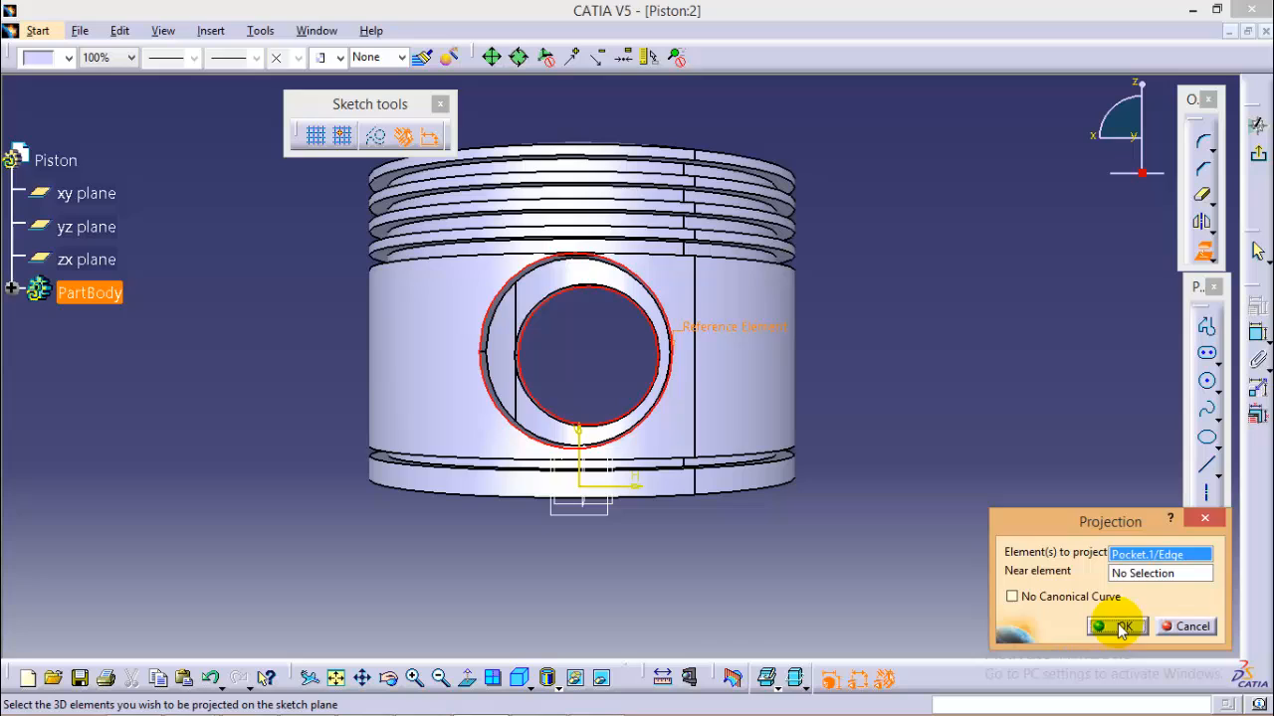
{"action": "left_click", "coordinate": [1118, 626]}
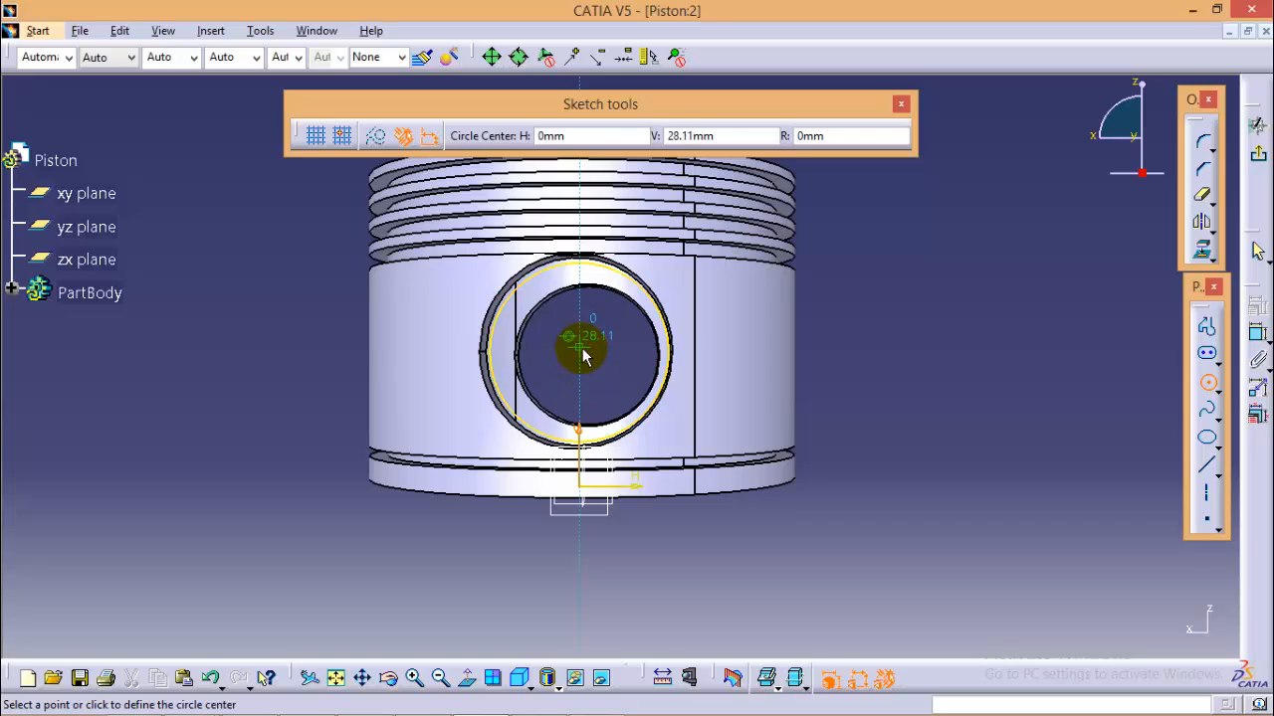
{"action": "left_click", "coordinate": [584, 353]}
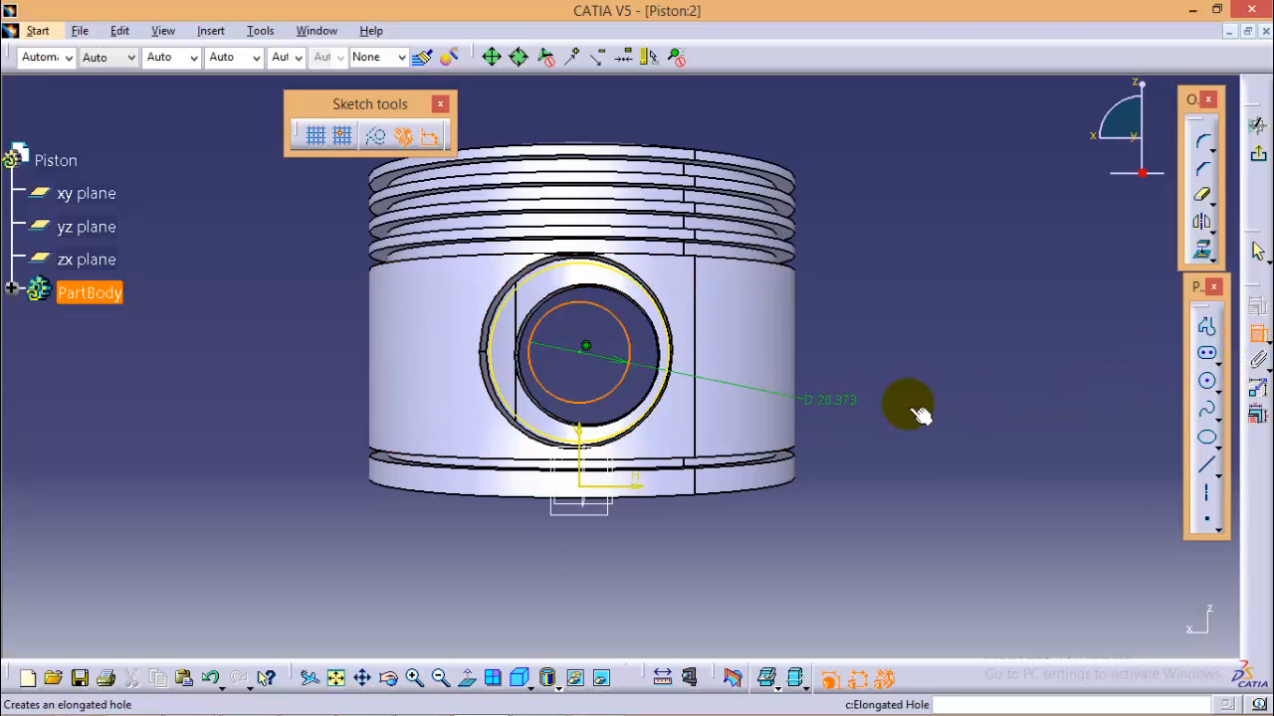
{"action": "double_click", "coordinate": [825, 400]}
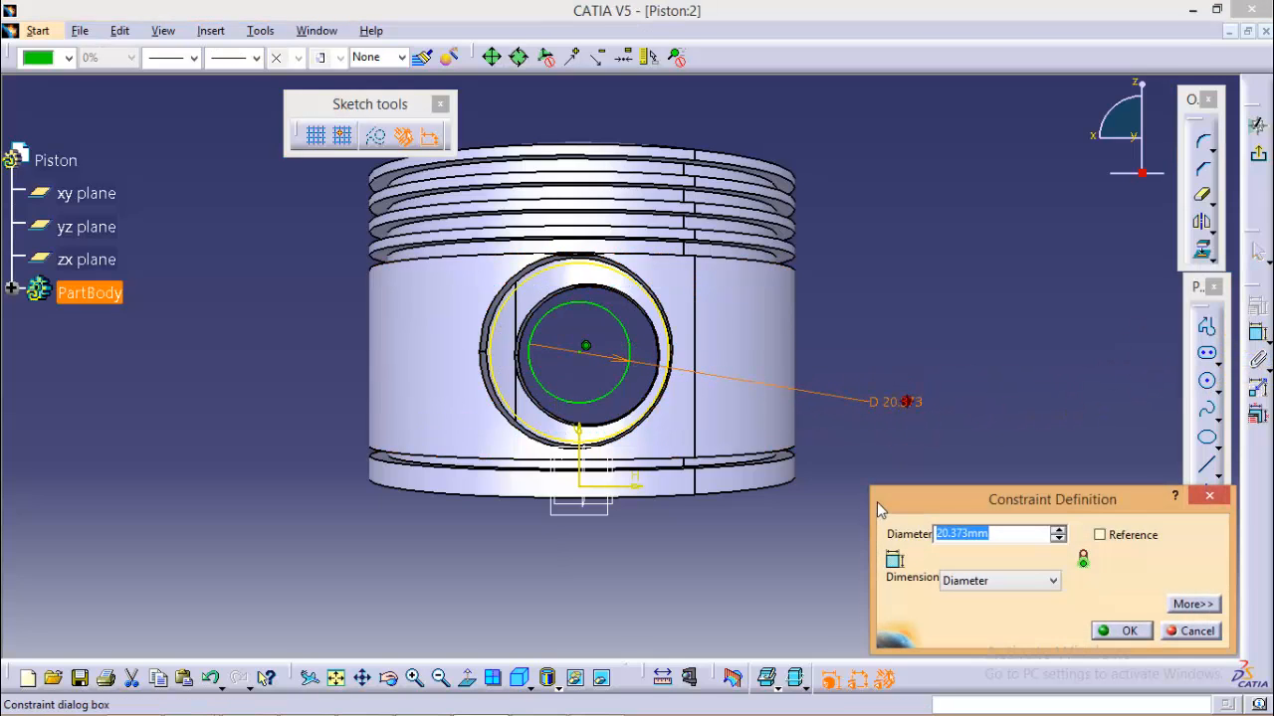
{"action": "left_click", "coordinate": [1126, 630]}
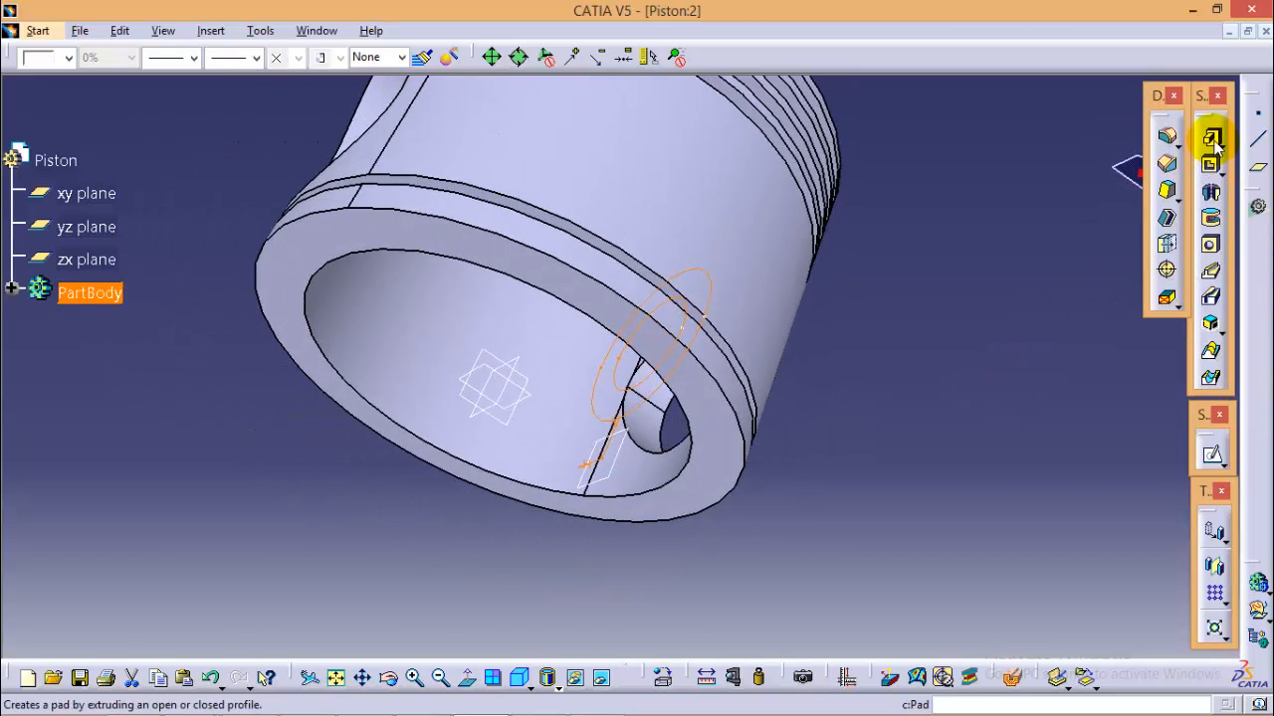
- Pad the boss sketch 17.5 mm into a solid pin boss
{"action": "left_click", "coordinate": [1209, 136]}
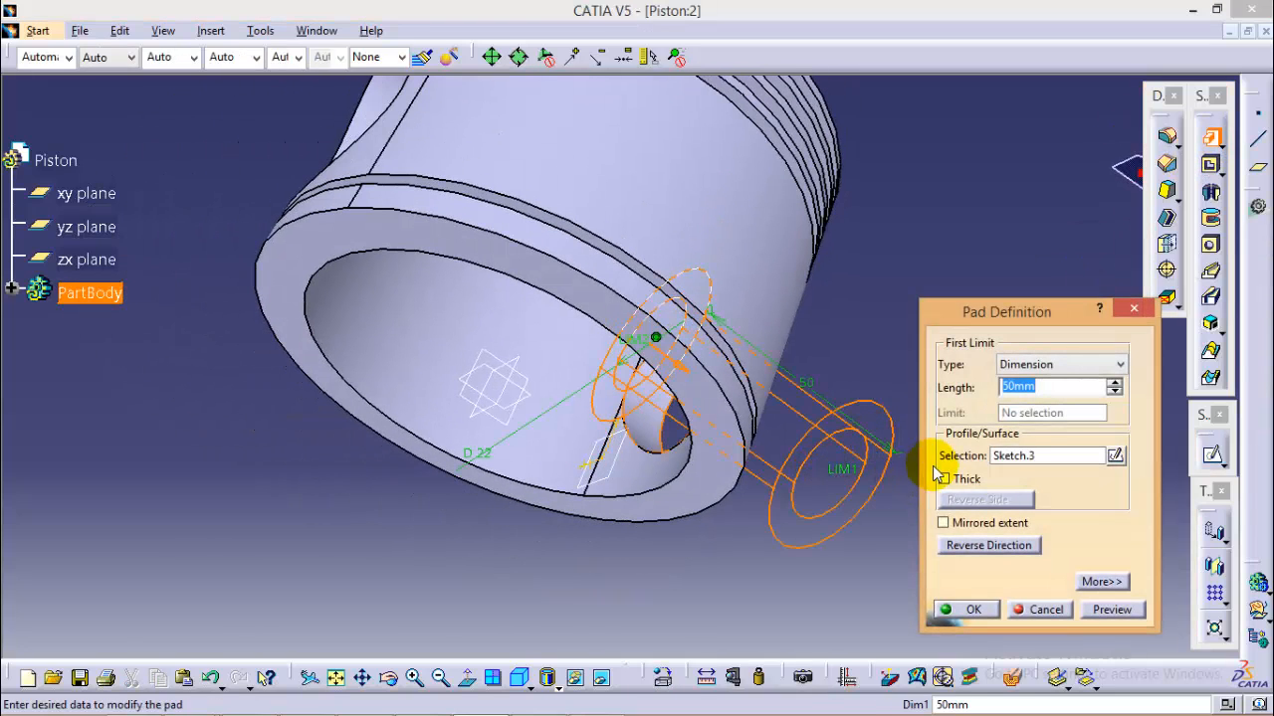
{"action": "type", "text": "17.5"}
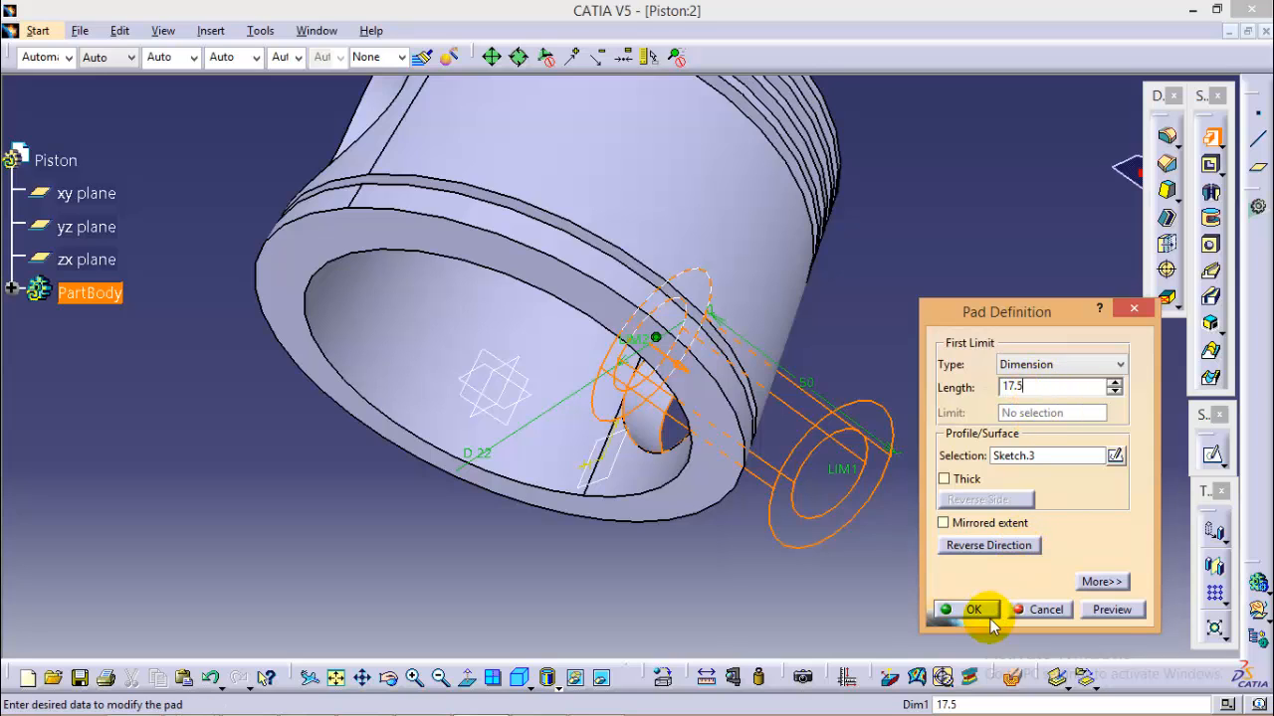
{"action": "left_click", "coordinate": [976, 610]}
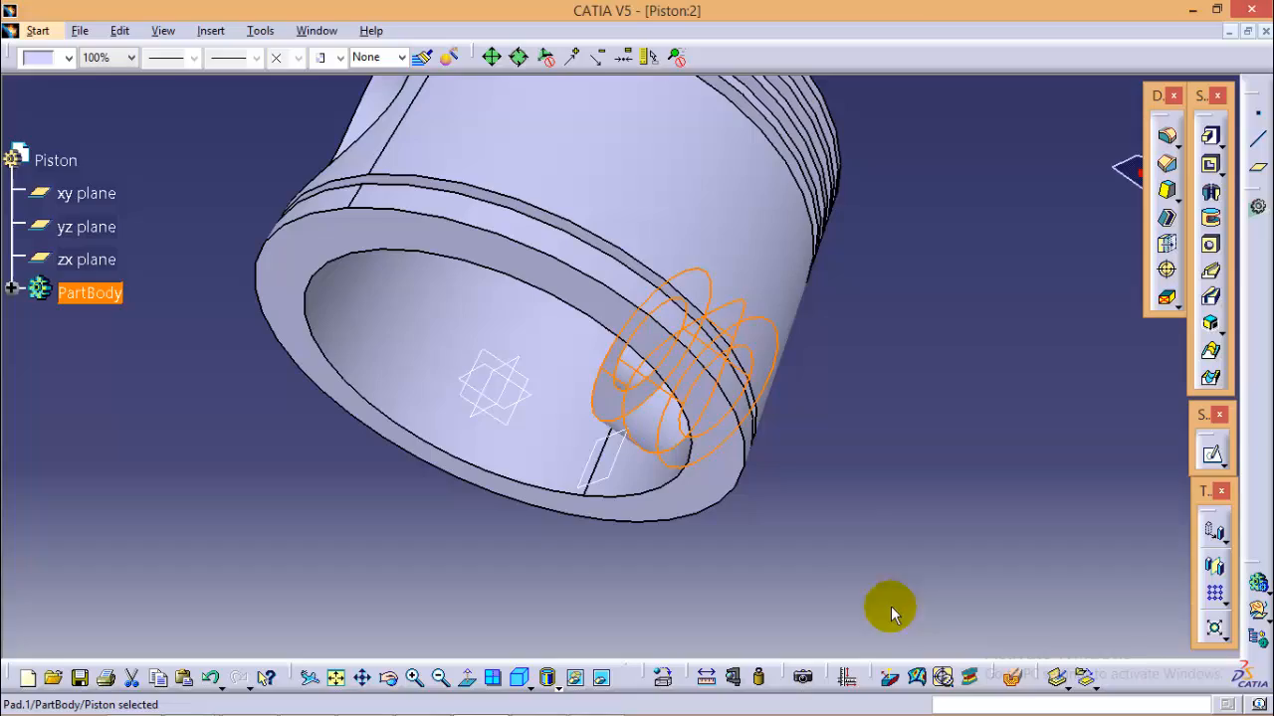
{"action": "left_click_drag", "start_coordinate": [886, 612], "coordinate": [527, 353]}
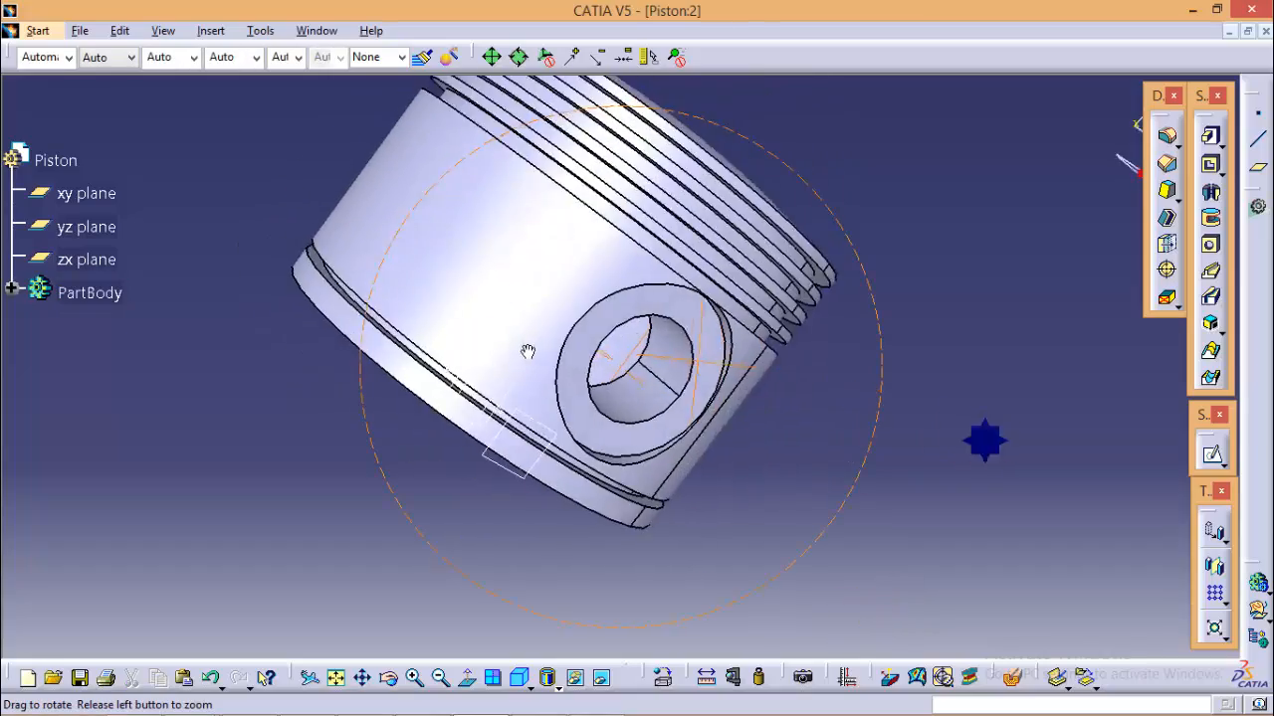
{"action": "left_click_drag", "start_coordinate": [527, 352], "coordinate": [565, 597]}
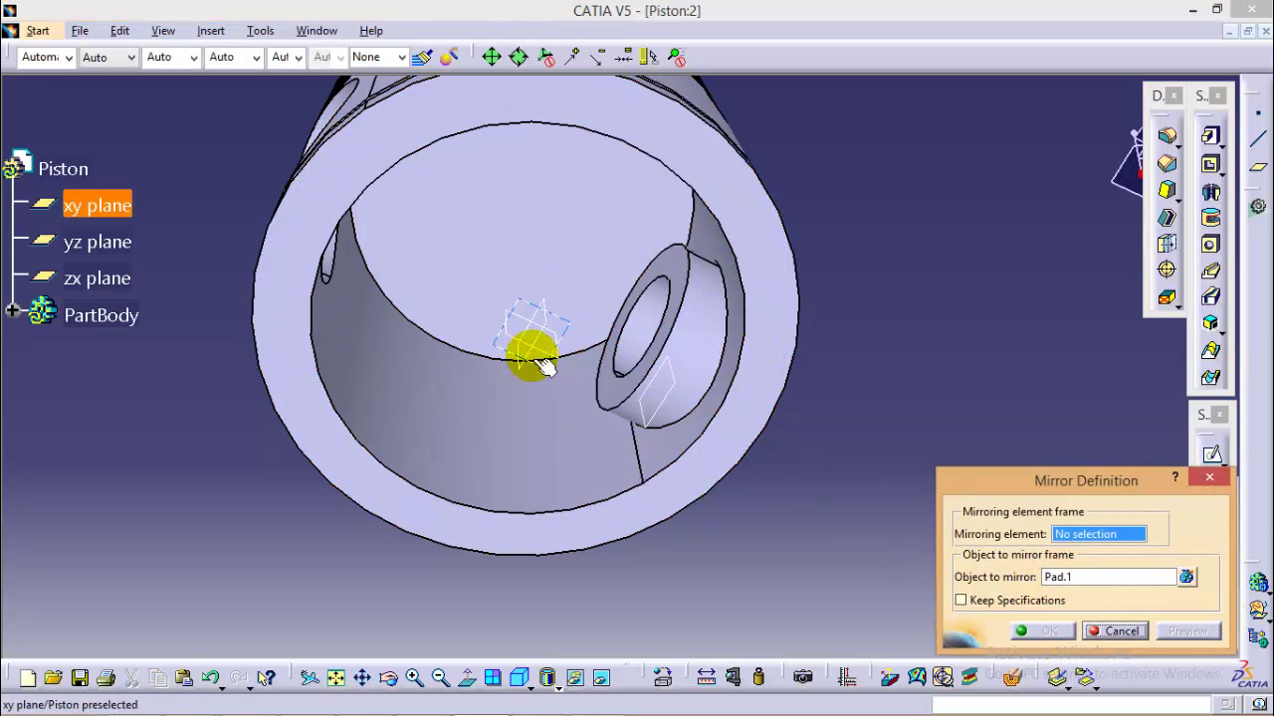
- Choose the zx plane as the mirroring element for the pin-boss pad
{"action": "left_click", "coordinate": [96, 278]}
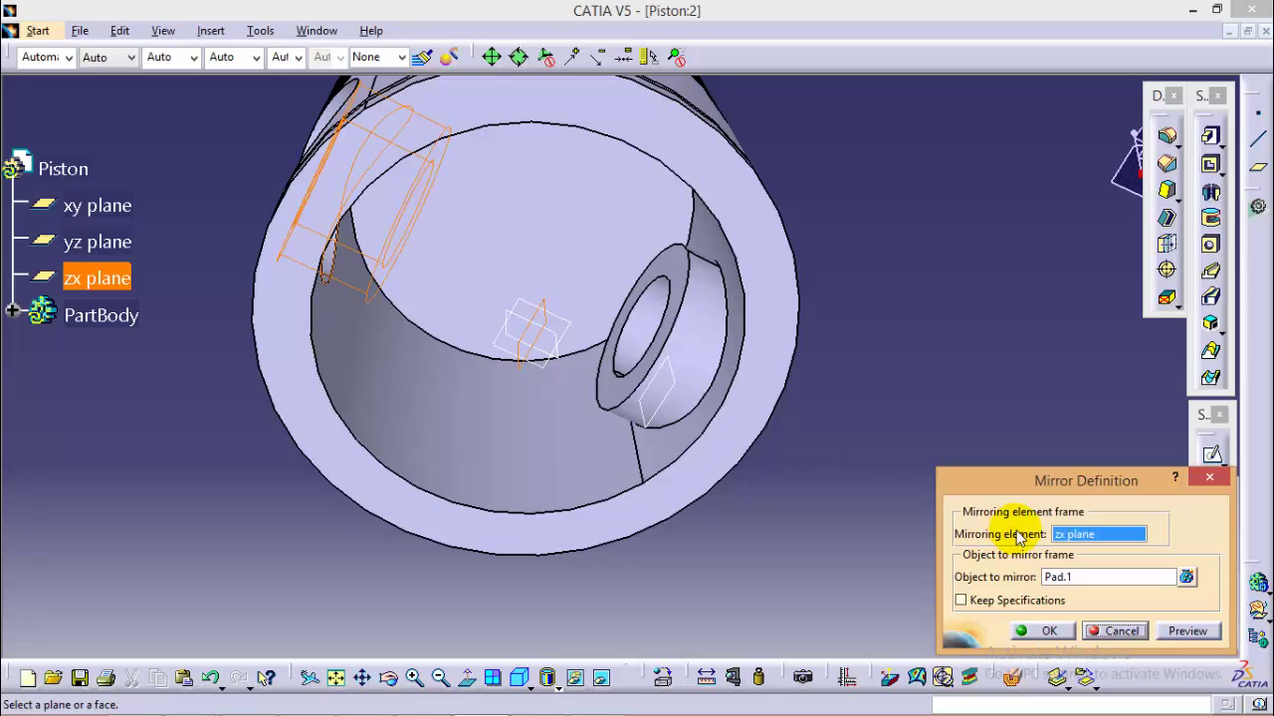
{"action": "mouse_move", "coordinate": [518, 343]}
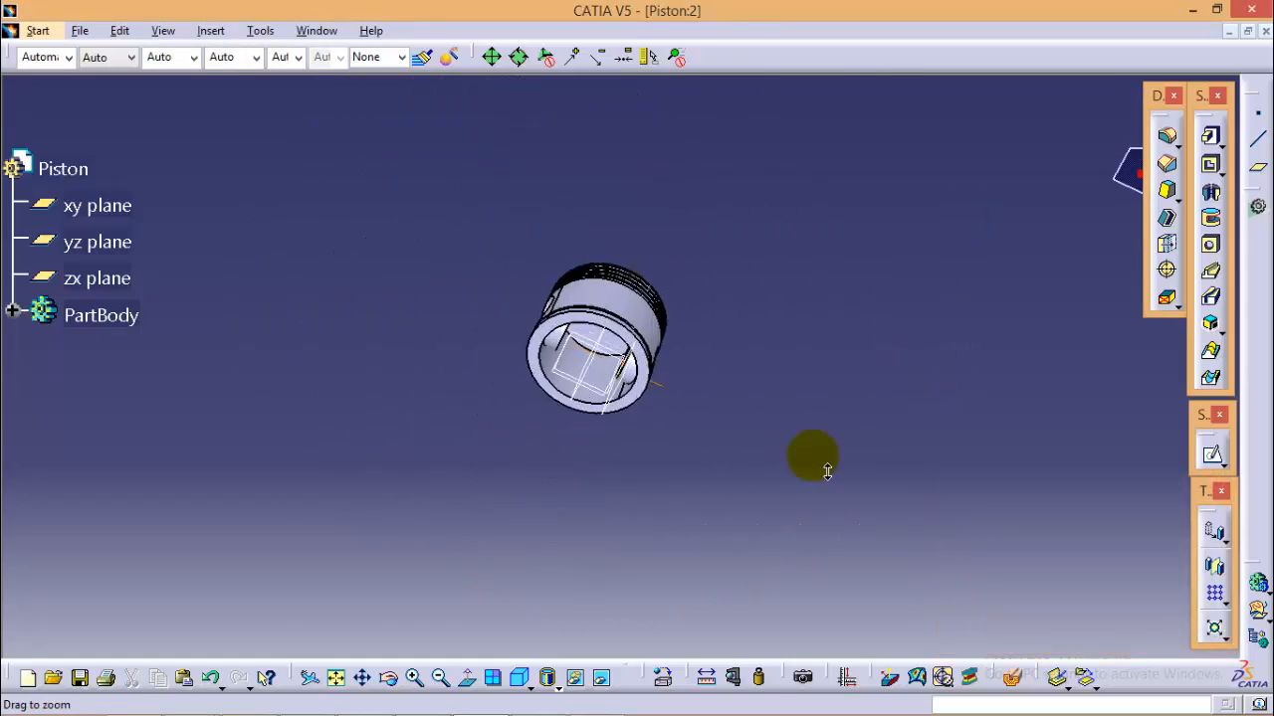
{"action": "left_click_drag", "start_coordinate": [811, 463], "coordinate": [736, 492]}
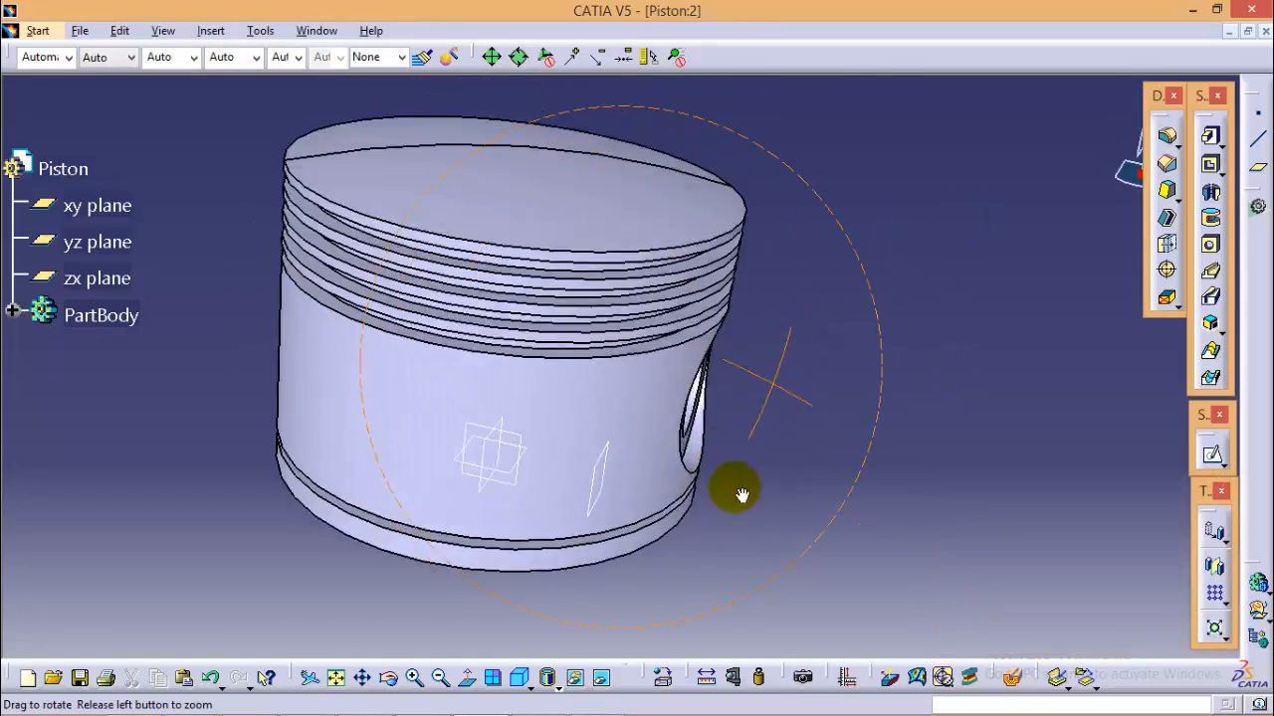
{"action": "left_click_drag", "start_coordinate": [737, 492], "coordinate": [602, 542]}
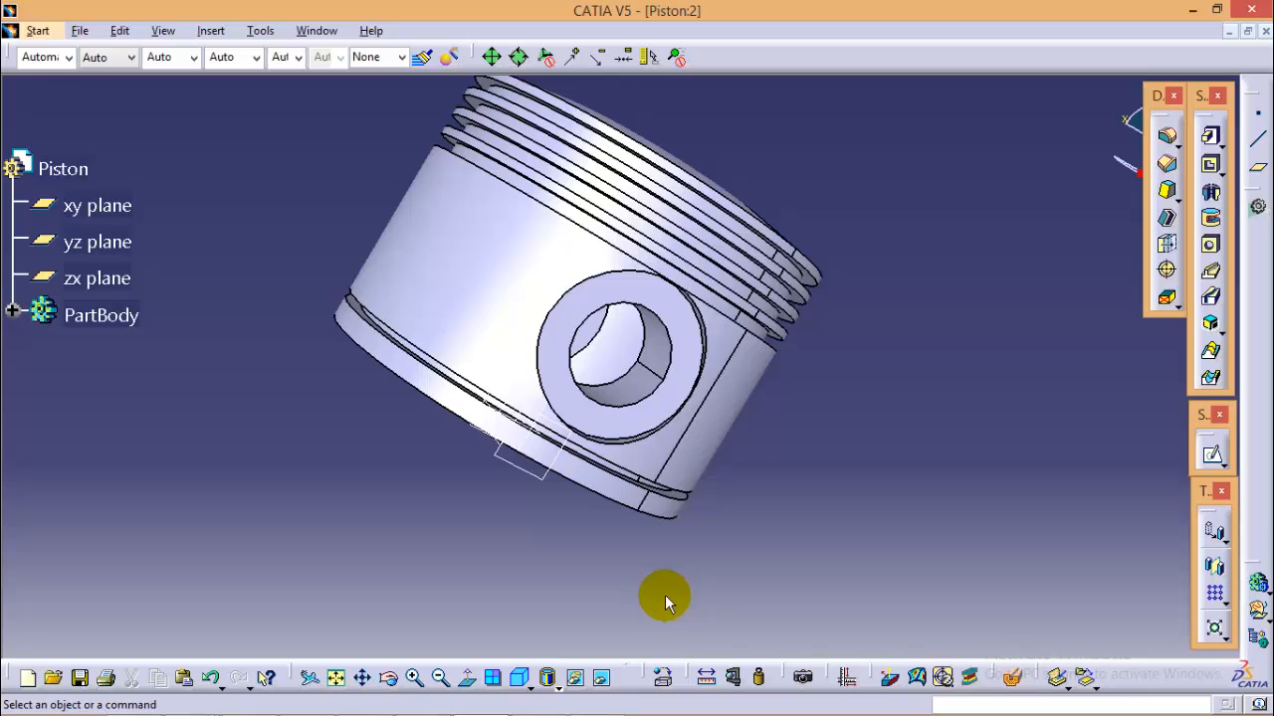
{"action": "mouse_move", "coordinate": [669, 604]}
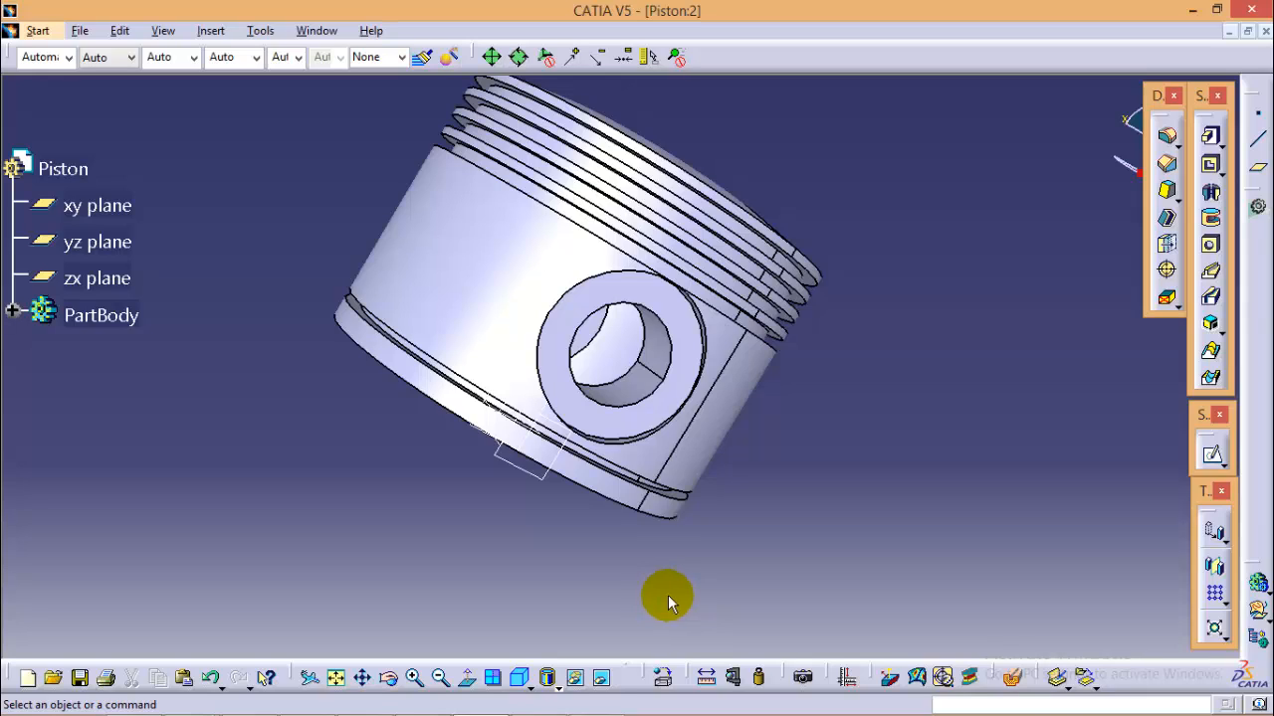
{"action": "mouse_move", "coordinate": [658, 614]}
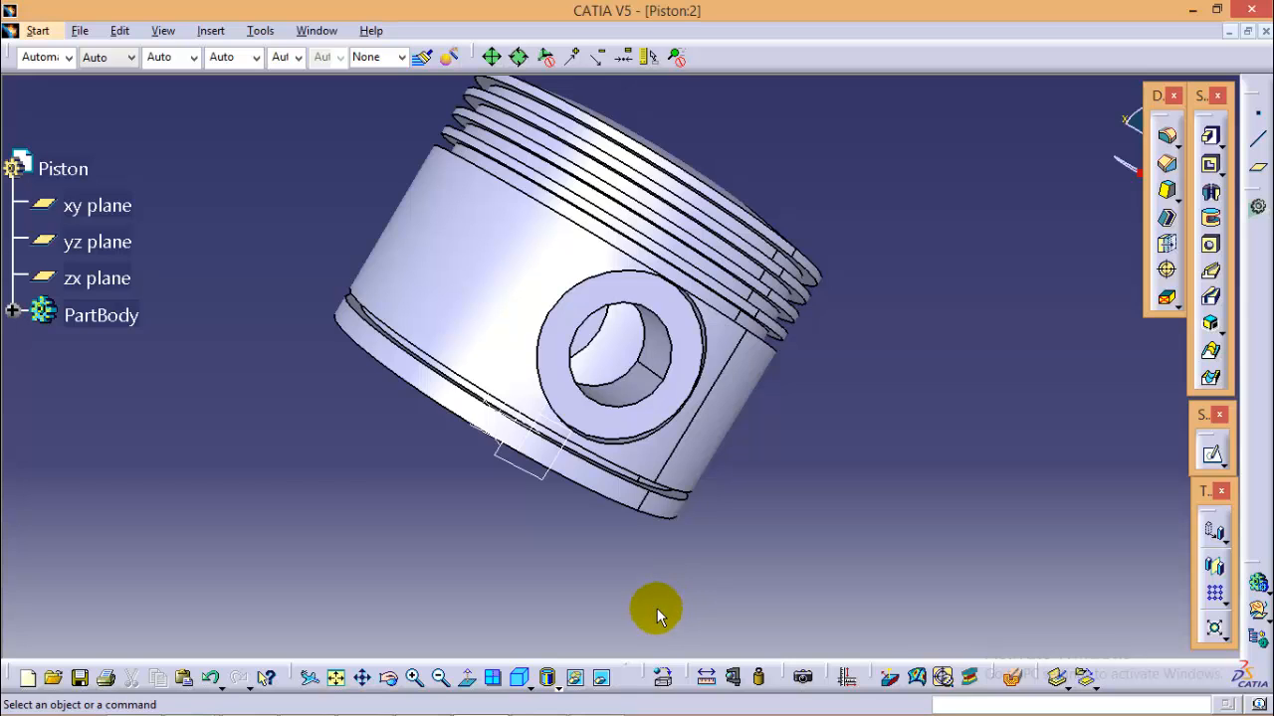
{"action": "left_click_drag", "start_coordinate": [657, 610], "coordinate": [637, 532]}
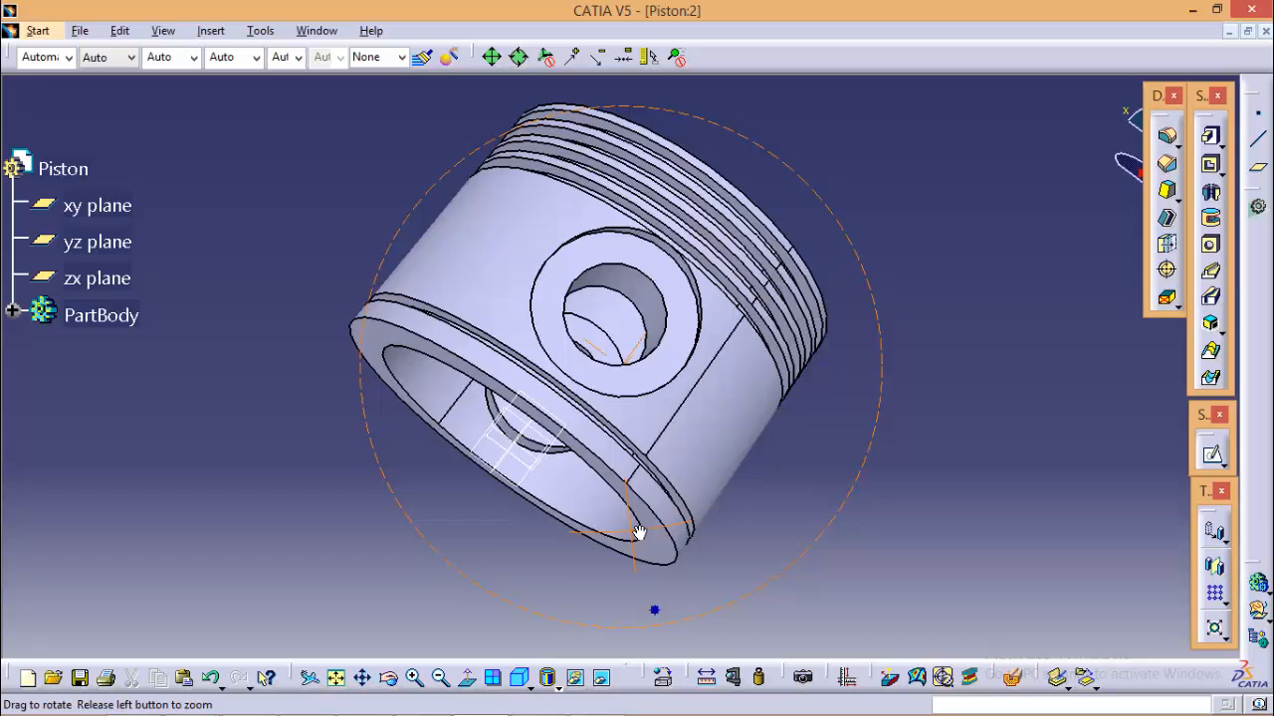